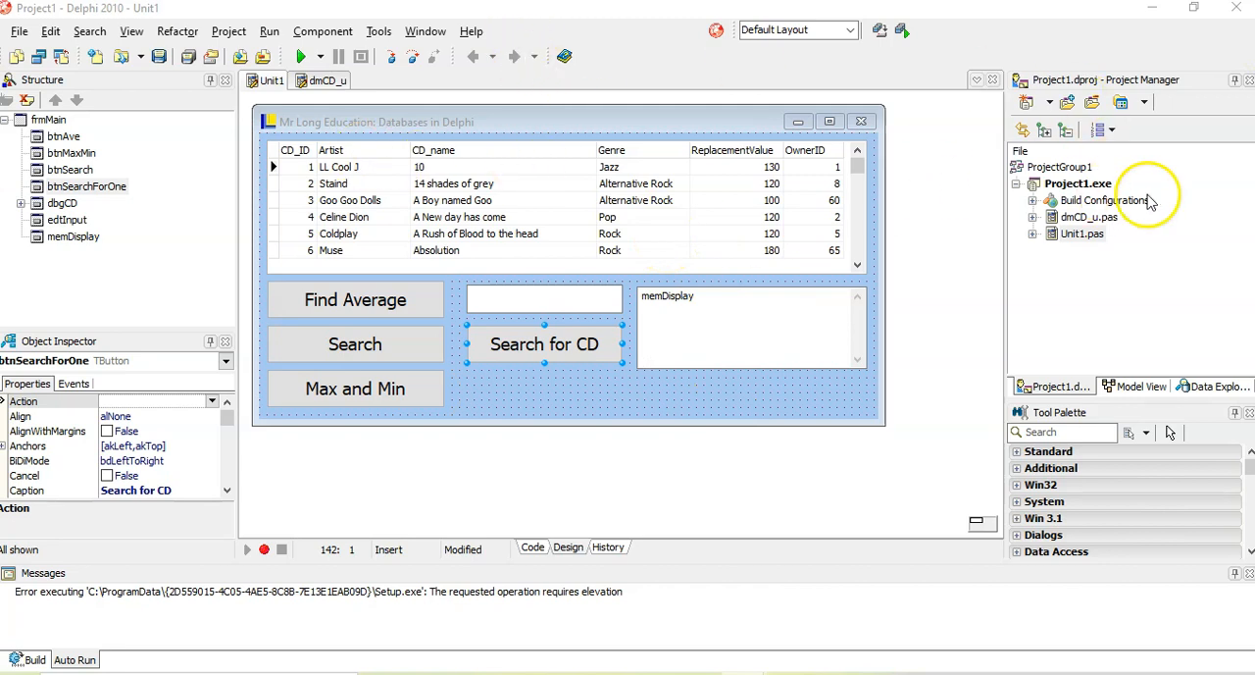
Open the dmCD_u data module and inspect the conCDDatabase and tblCD component properties.
click(1086, 217)
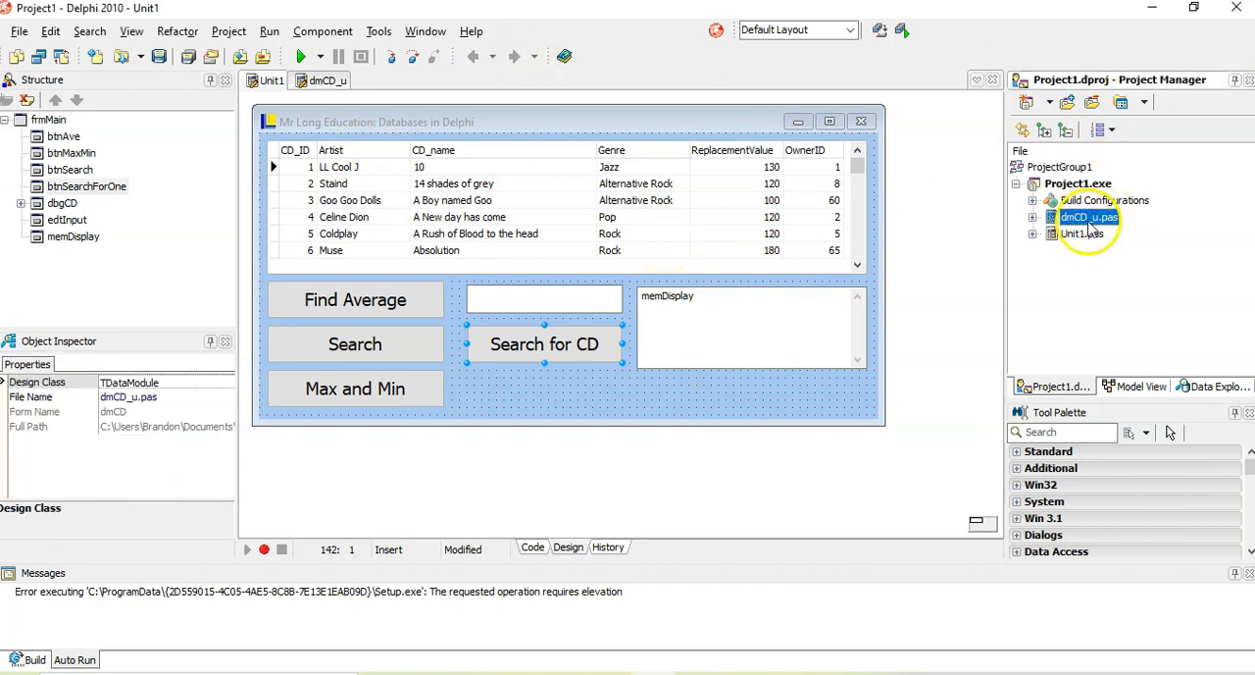
click(327, 80)
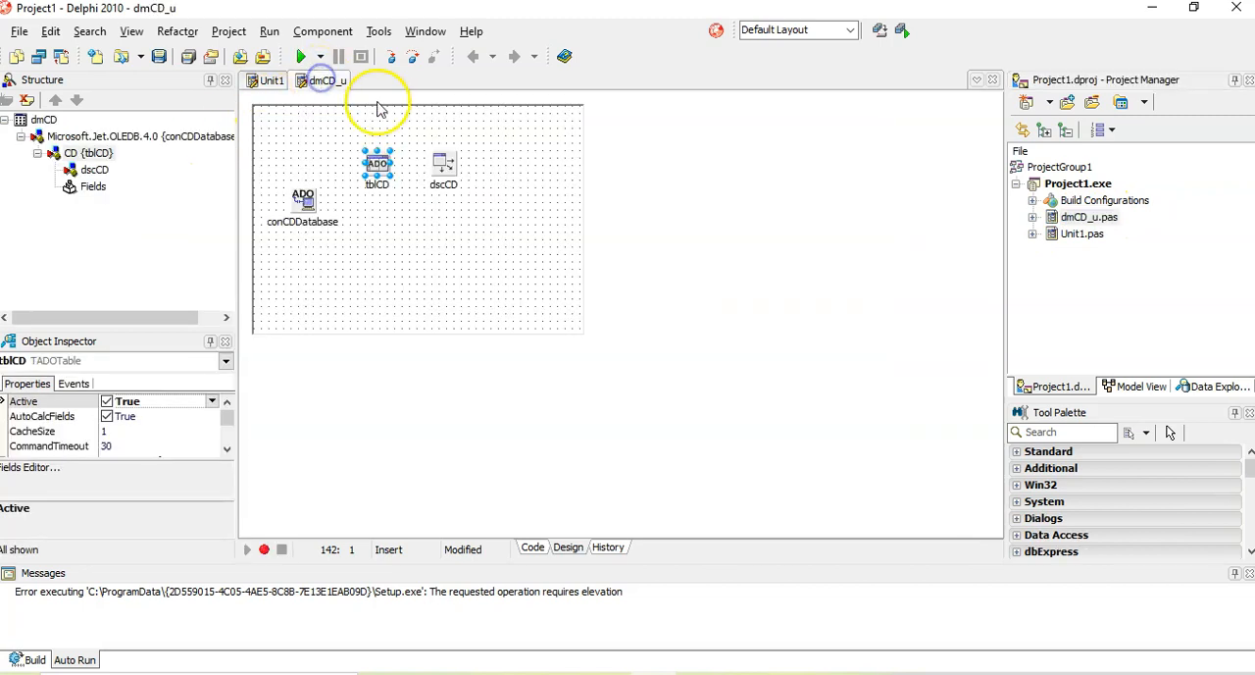
click(304, 199)
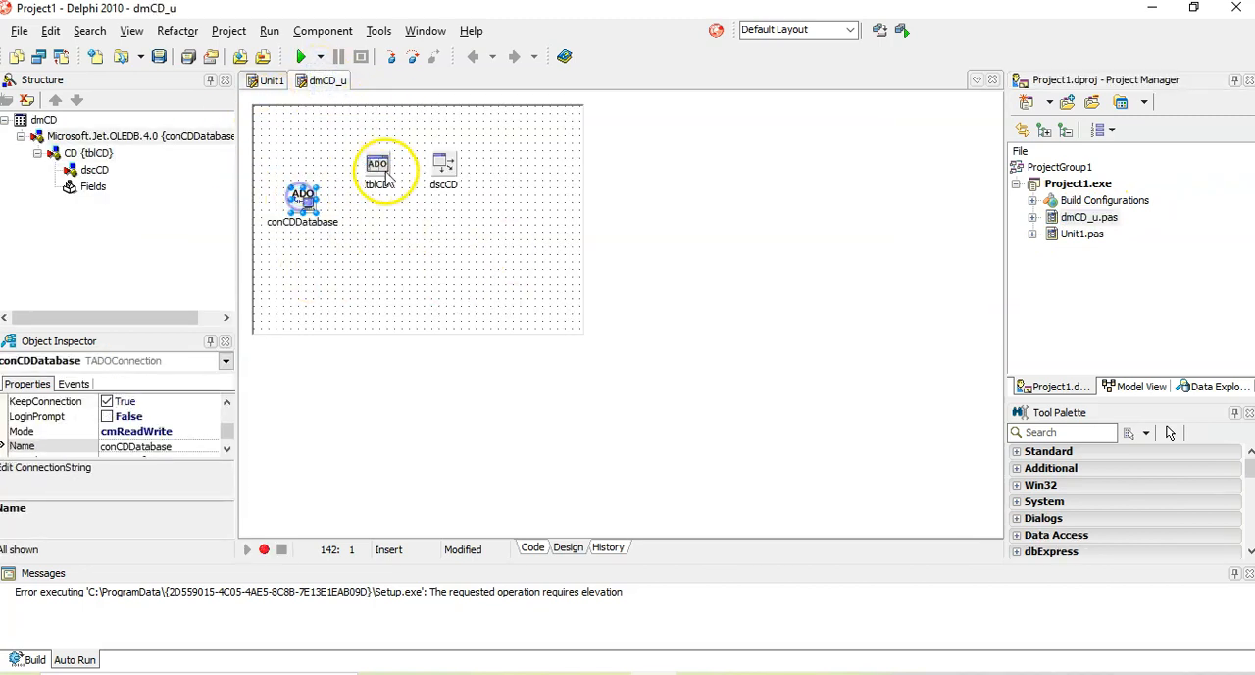
click(378, 167)
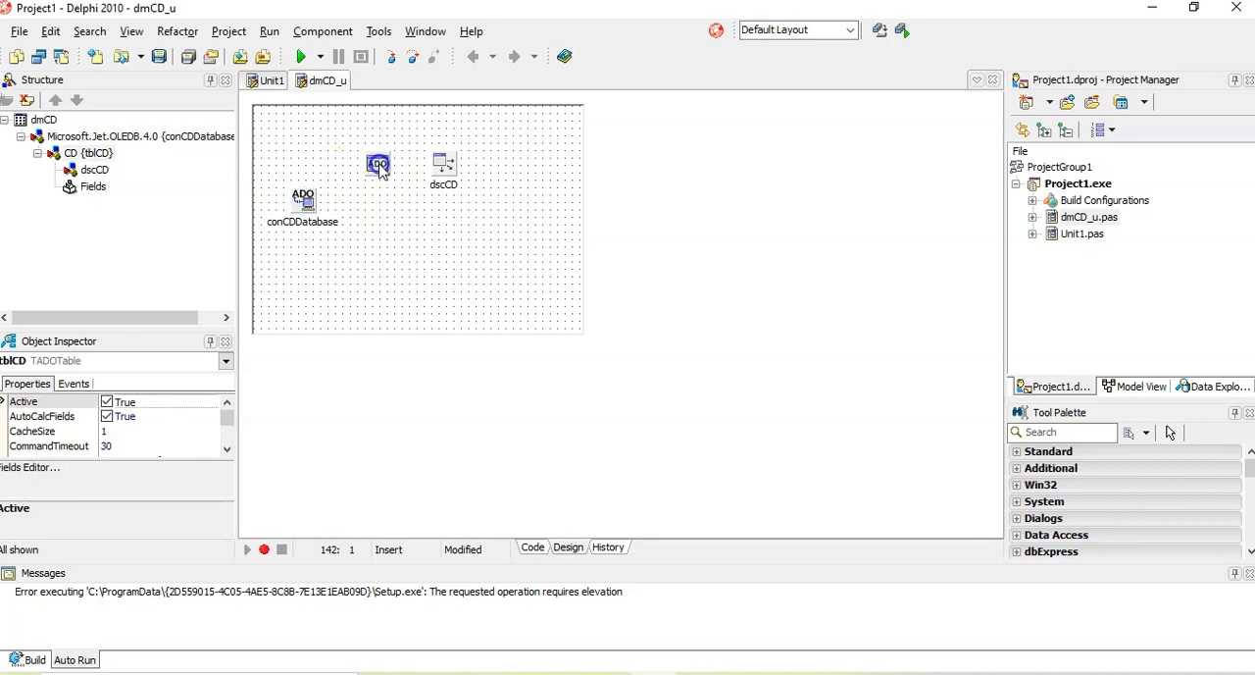
click(379, 164)
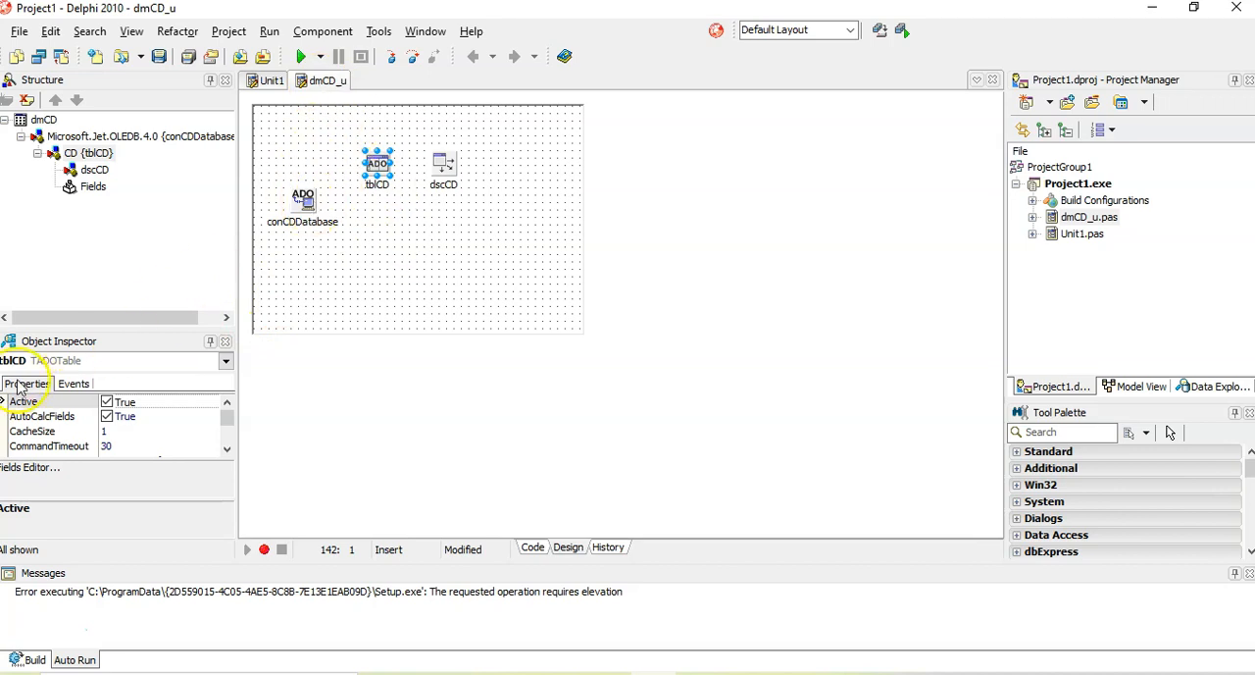
mouse_move(383, 228)
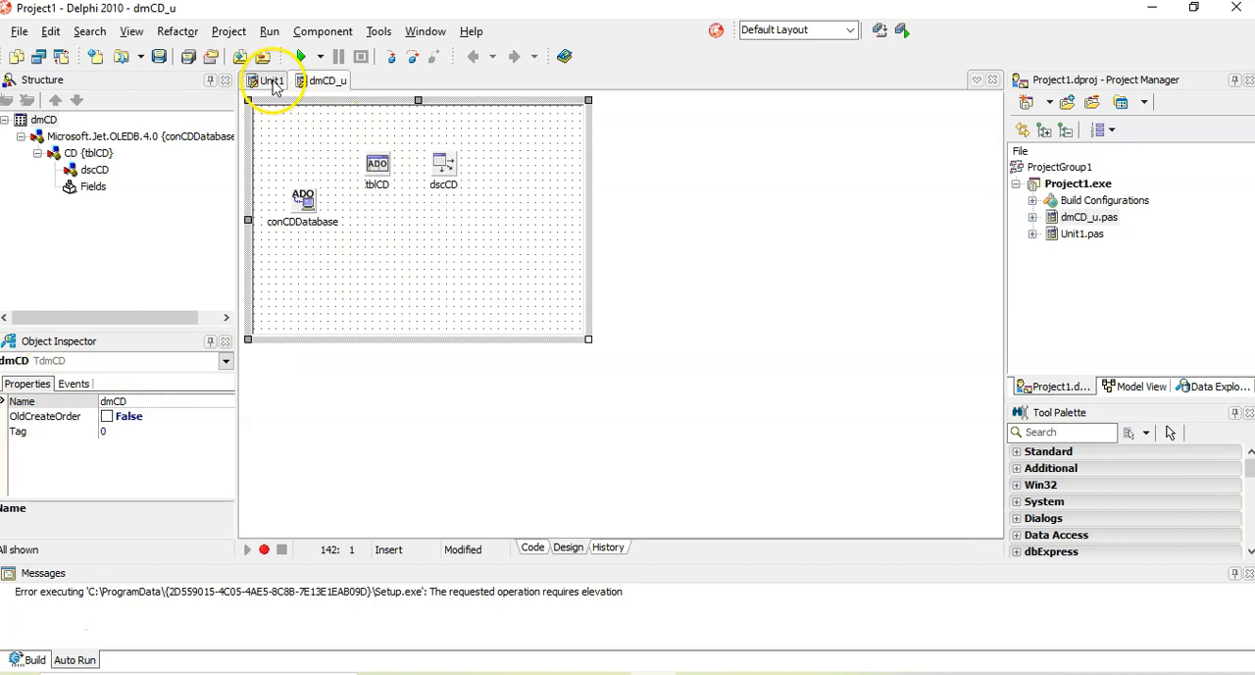
Return to the Unit1 form designer showing the CD grid and Search for CD button.
click(269, 81)
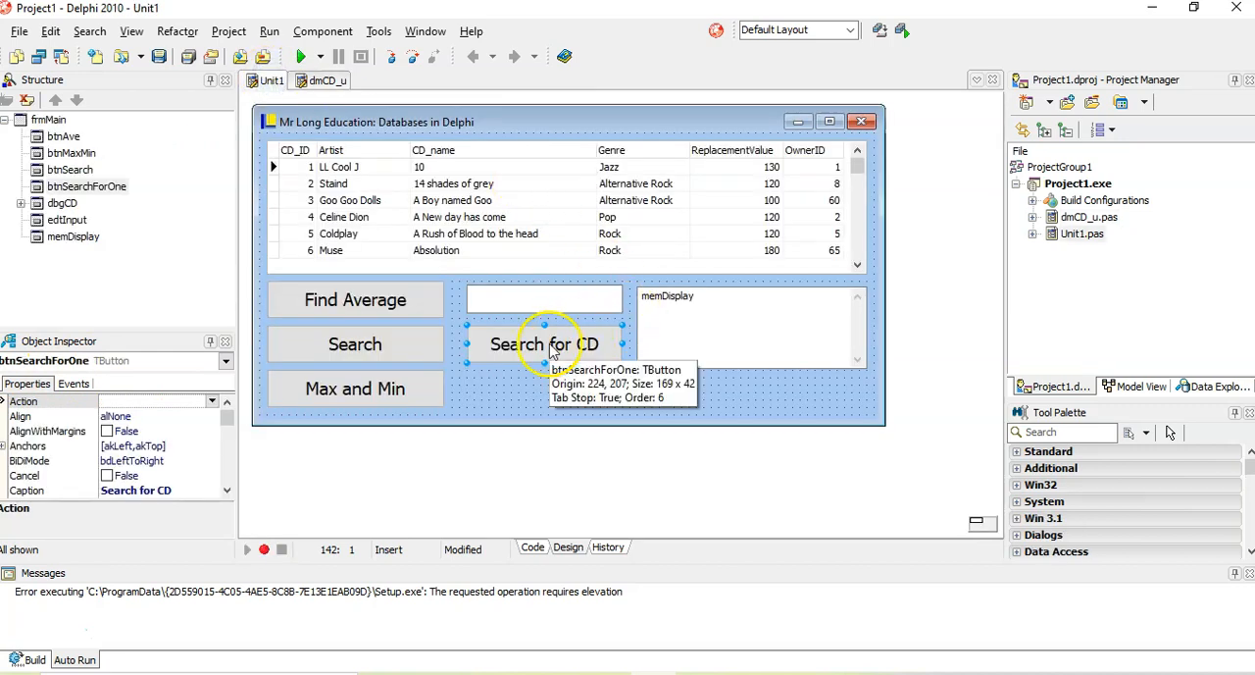
mouse_move(520, 299)
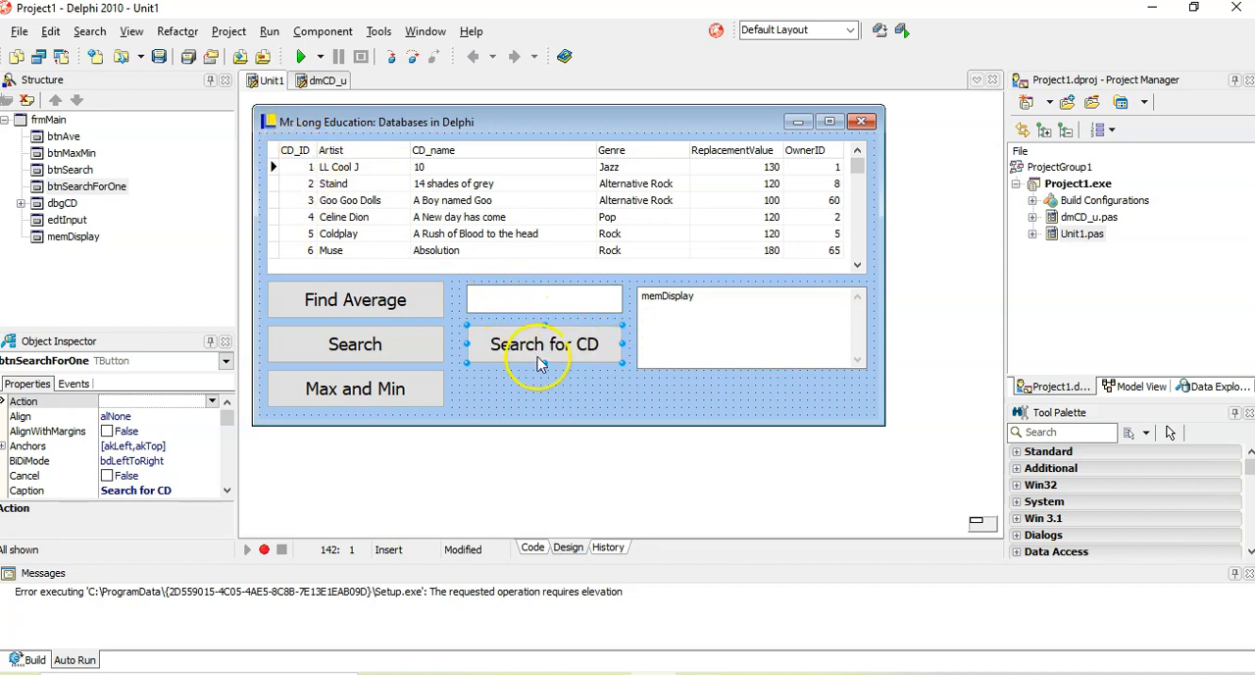
mouse_move(392, 240)
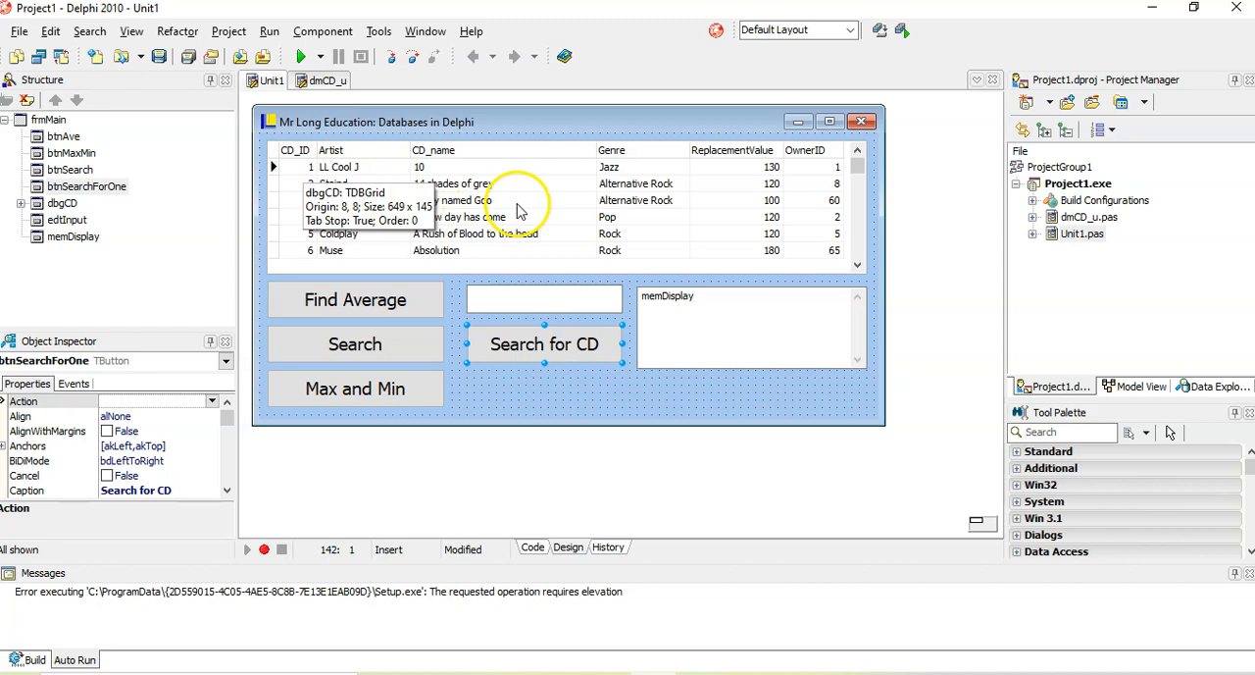
mouse_move(543, 327)
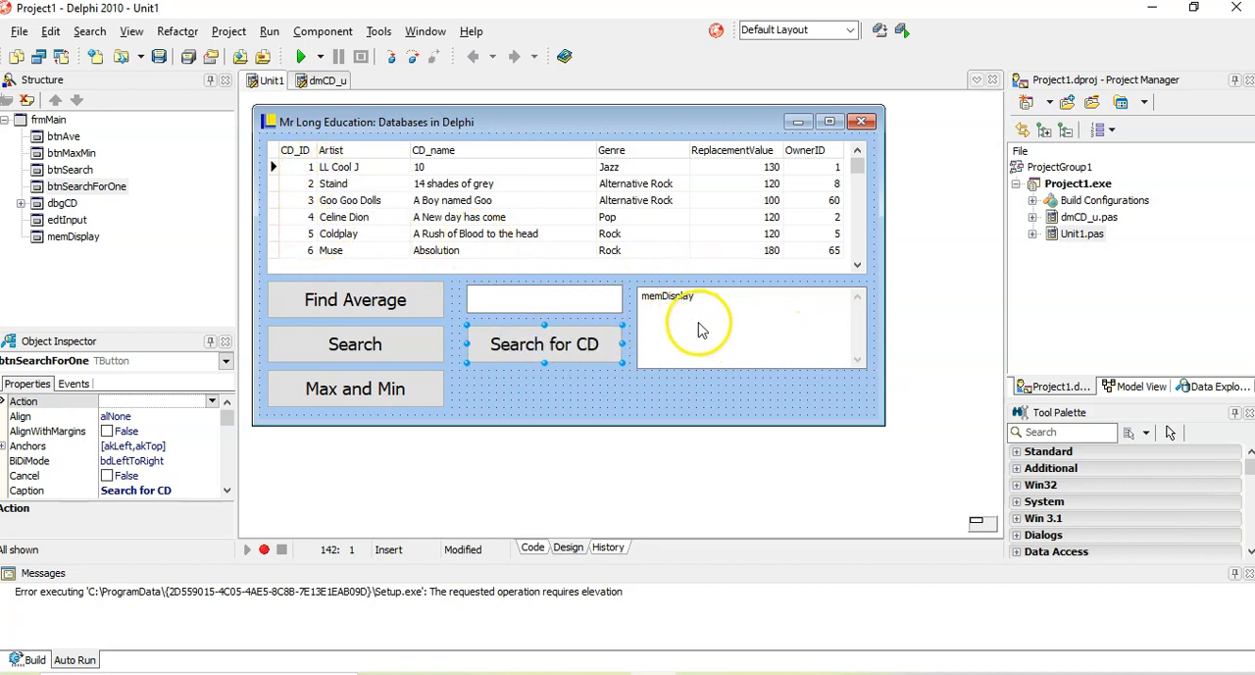
mouse_move(451, 245)
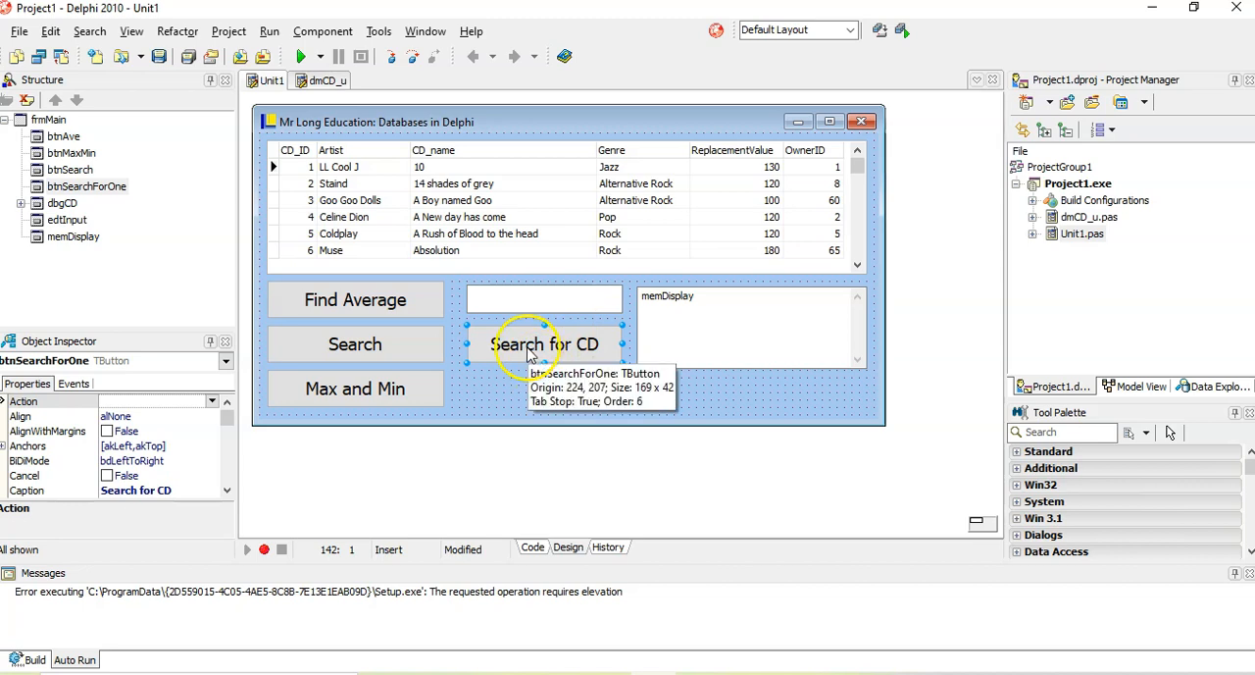
Add a 'with dmCD do begin … end; //end of with' block to the Search for CD handler.
double_click(545, 343)
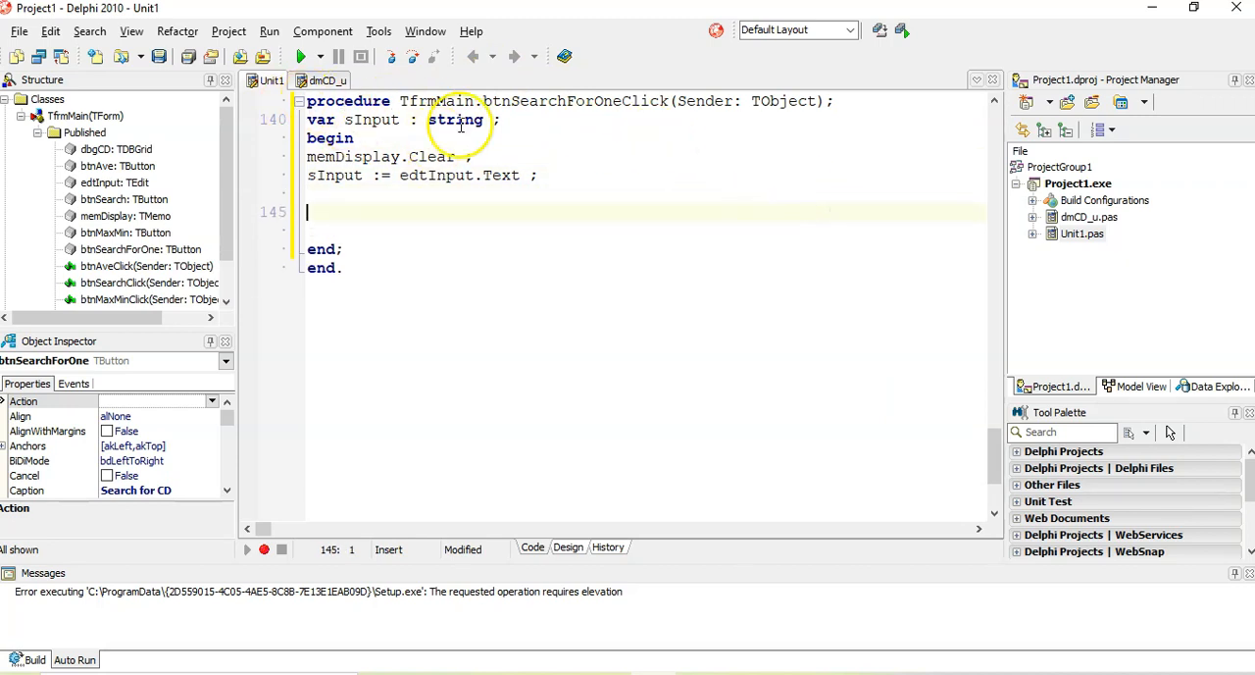
mouse_move(530, 277)
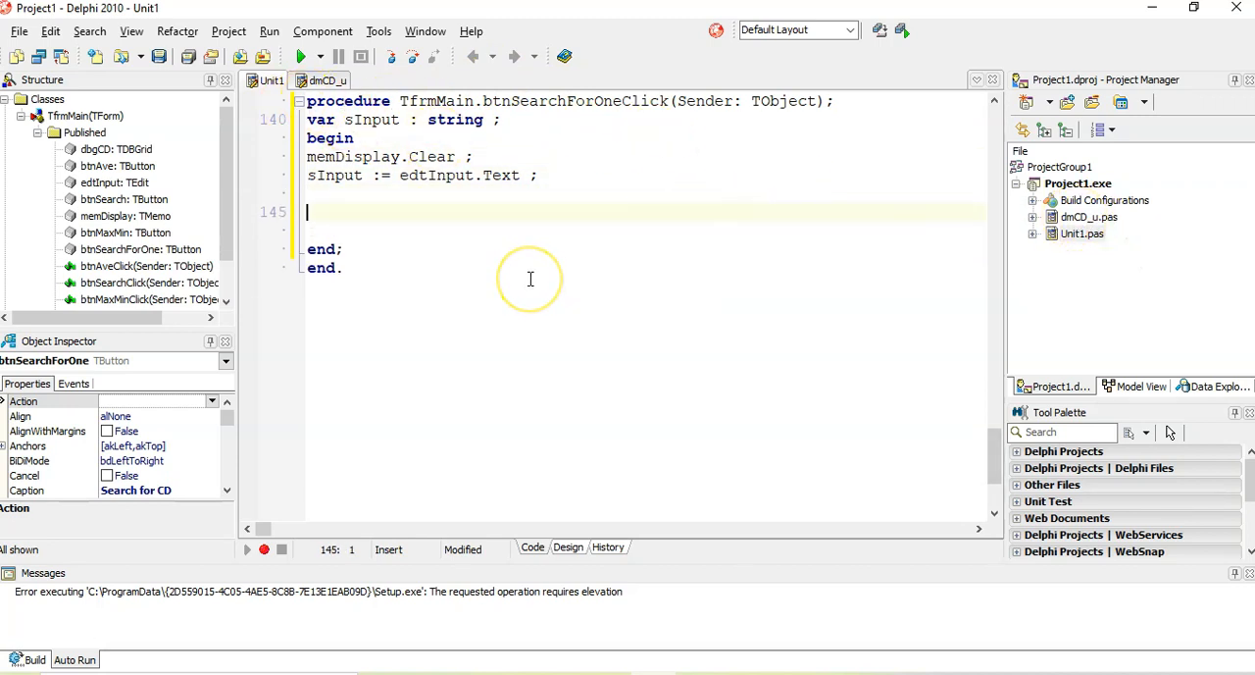
text(with dmCD do)
text(begin)
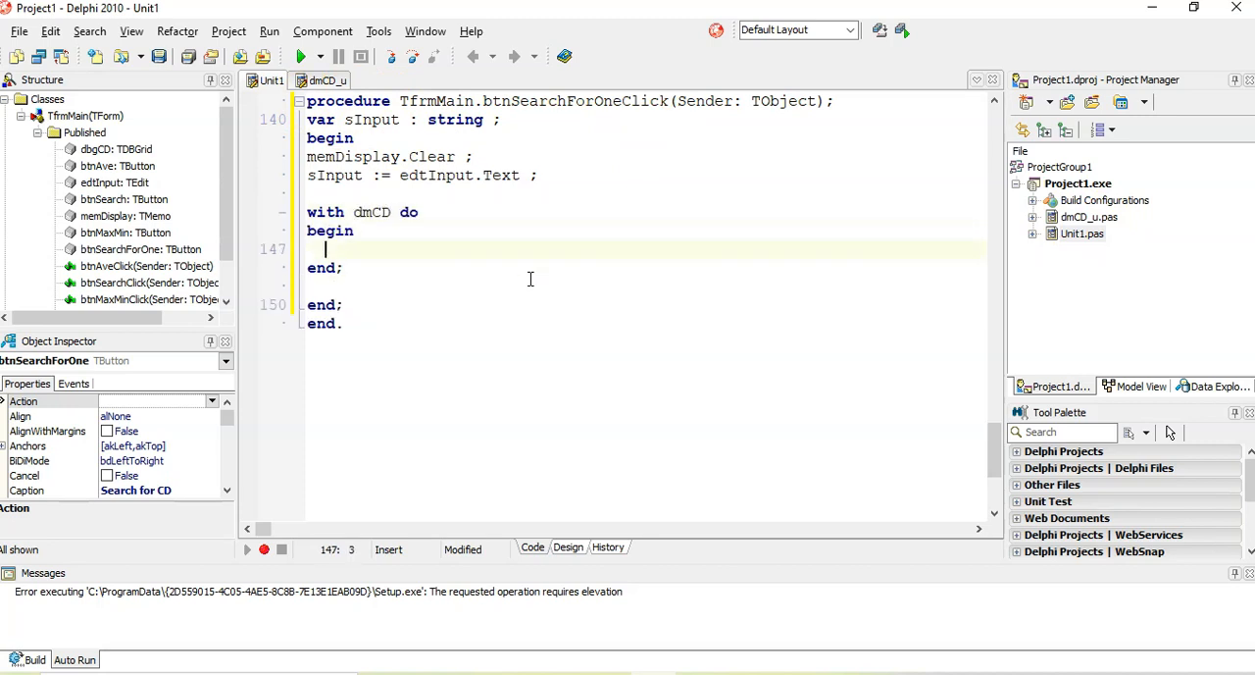
key(Backspace)
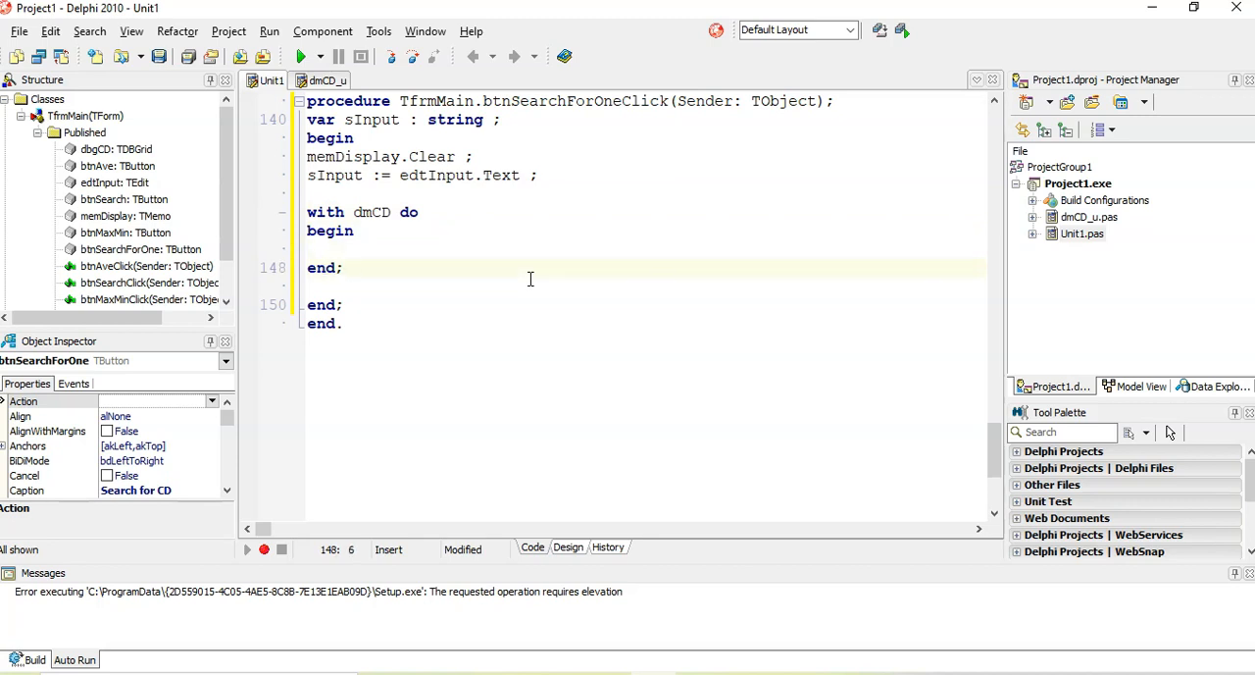
text(//end of with)
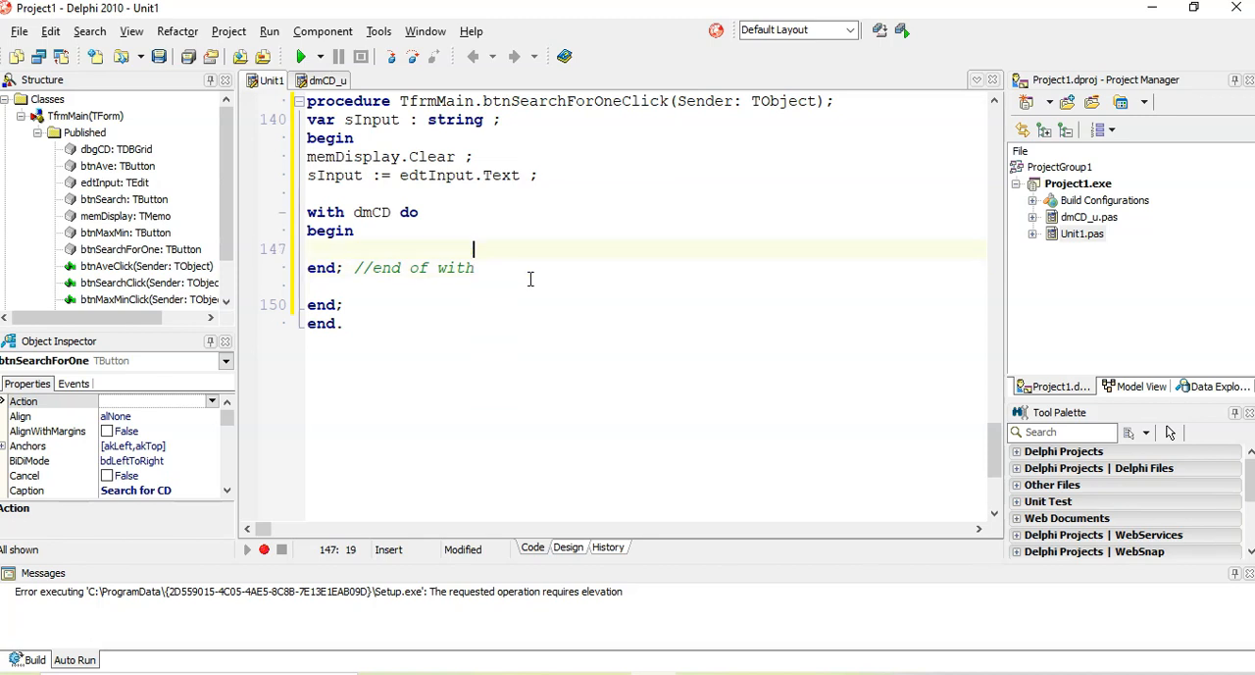
Add 'tblCD.First;' inside the with block.
text(tbl)
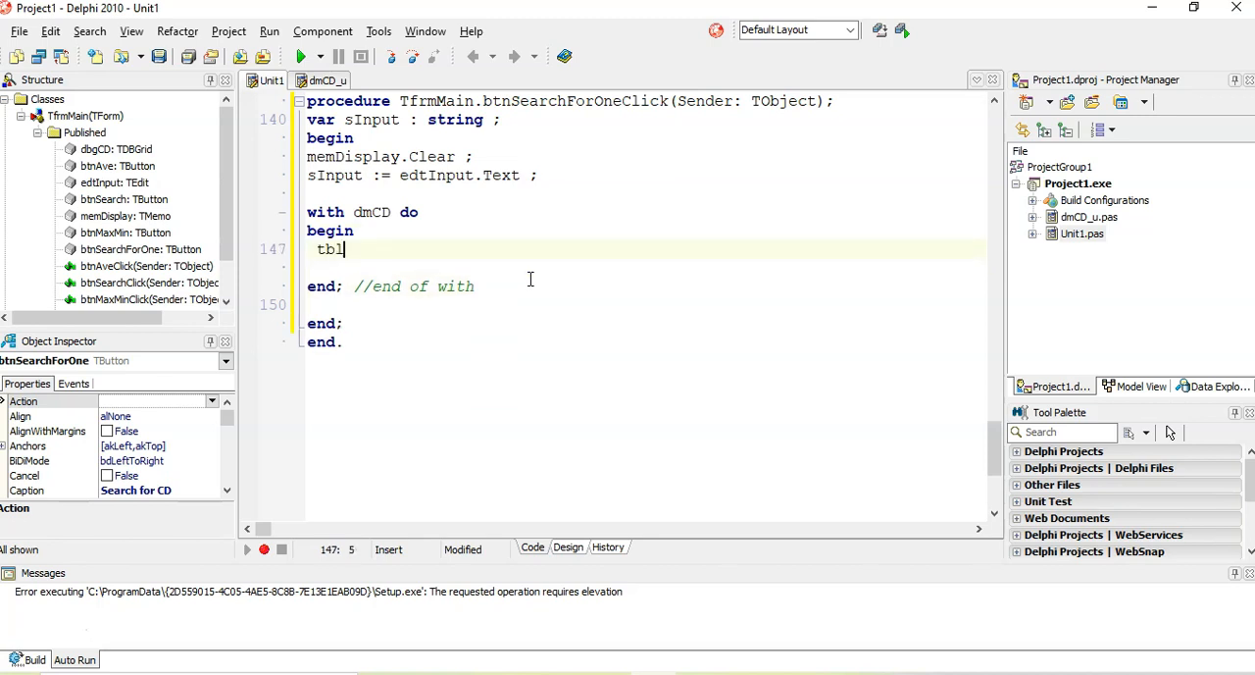
text(CD.)
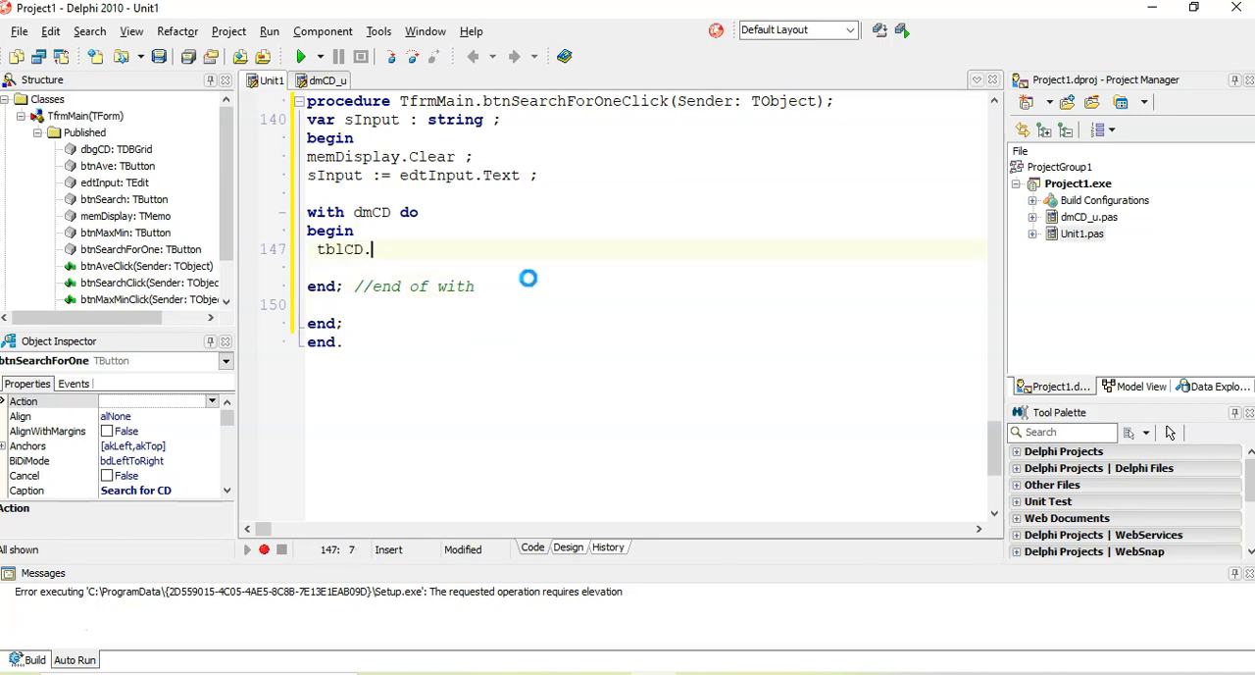
text(Forst ;)
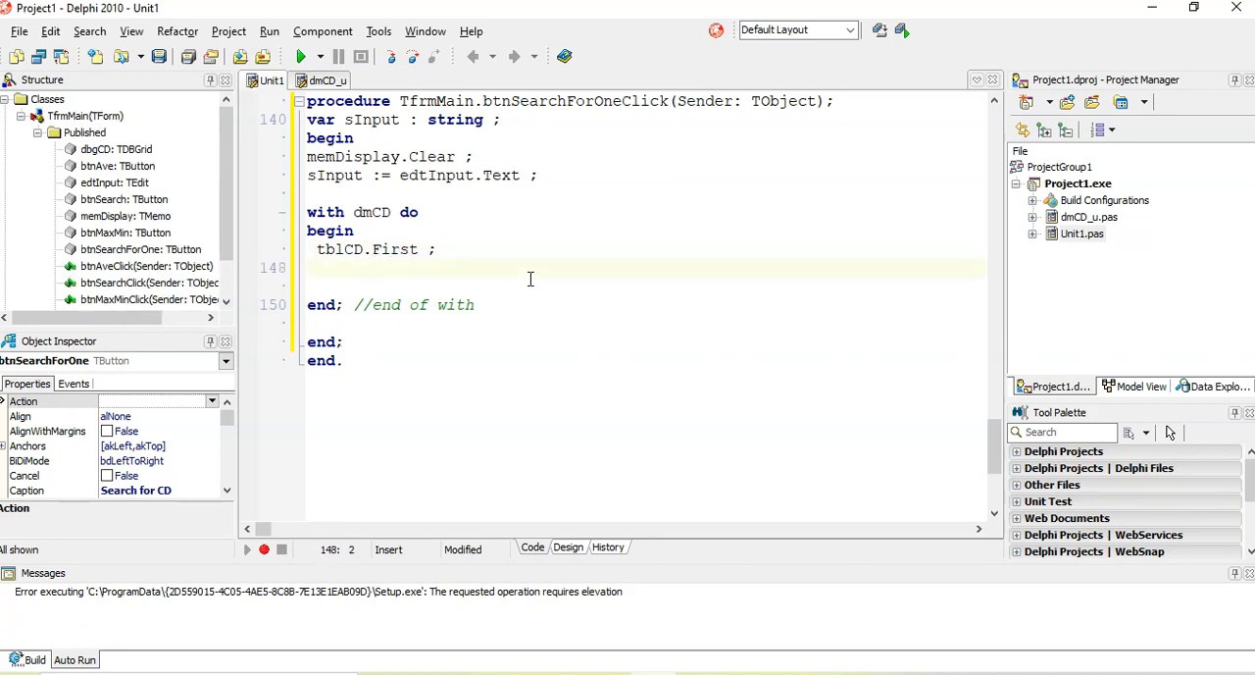
Add a 'while NOT tblCD.EOF' loop ending '//end of while' that calls tblCD.Next.
text(while NO do)
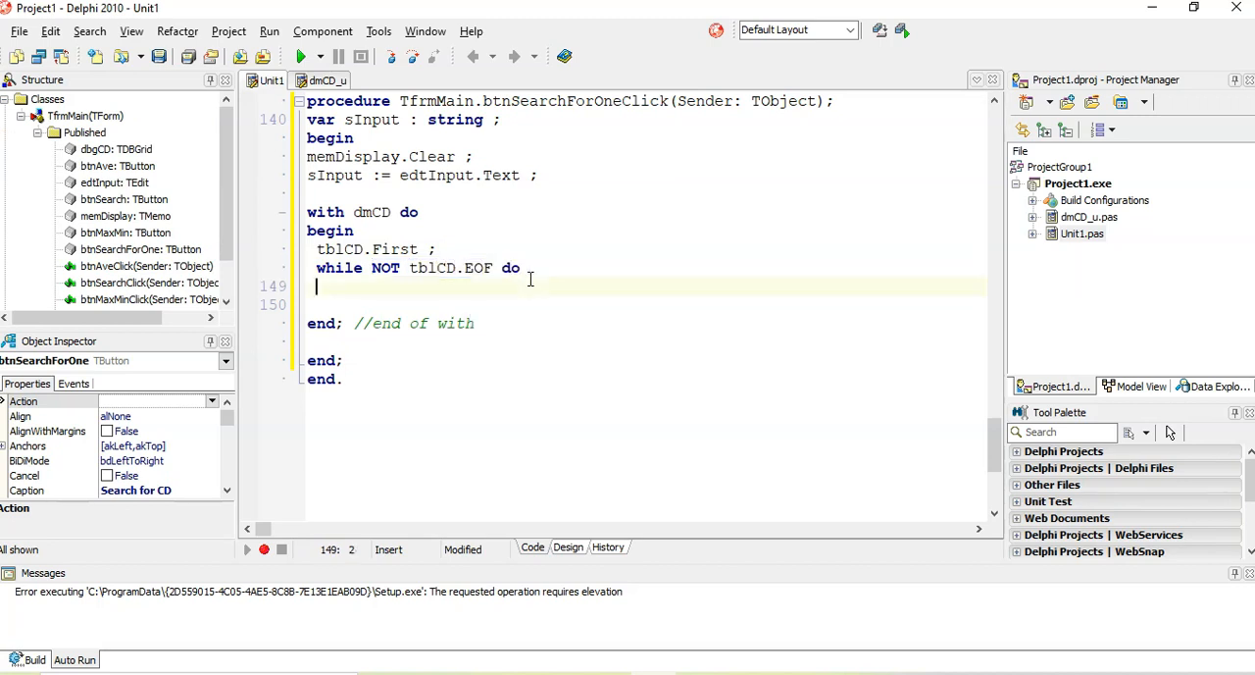
text(begin)
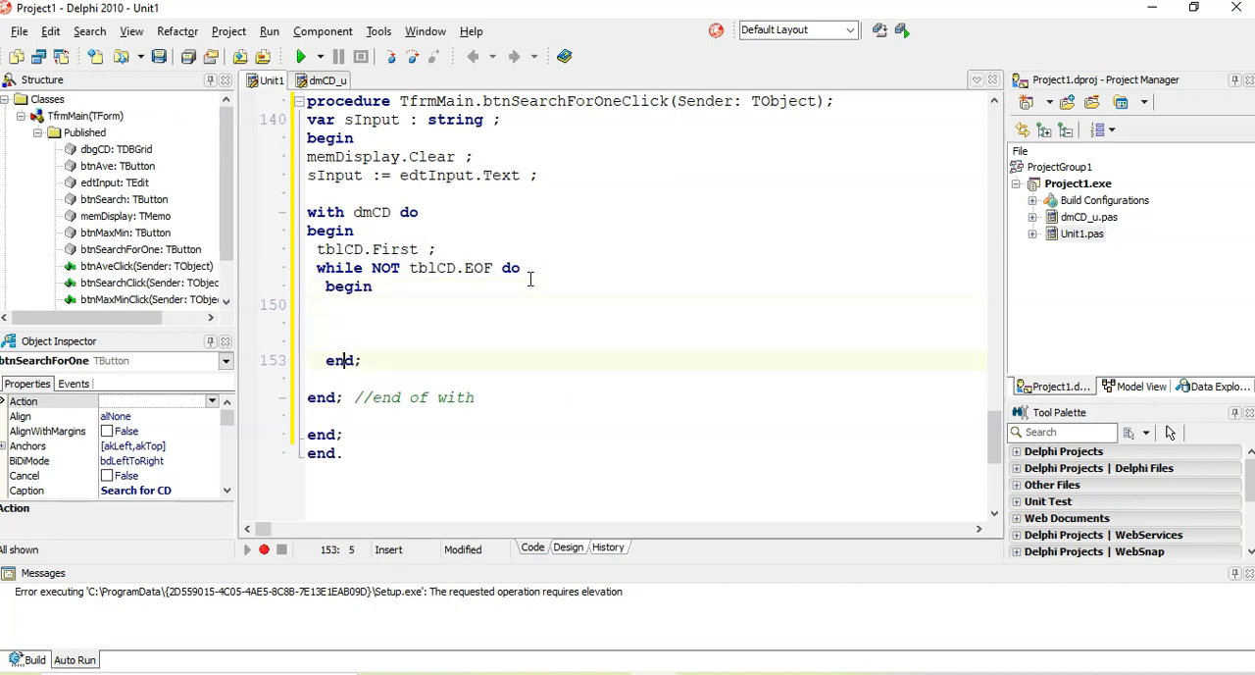
text(//end of while)
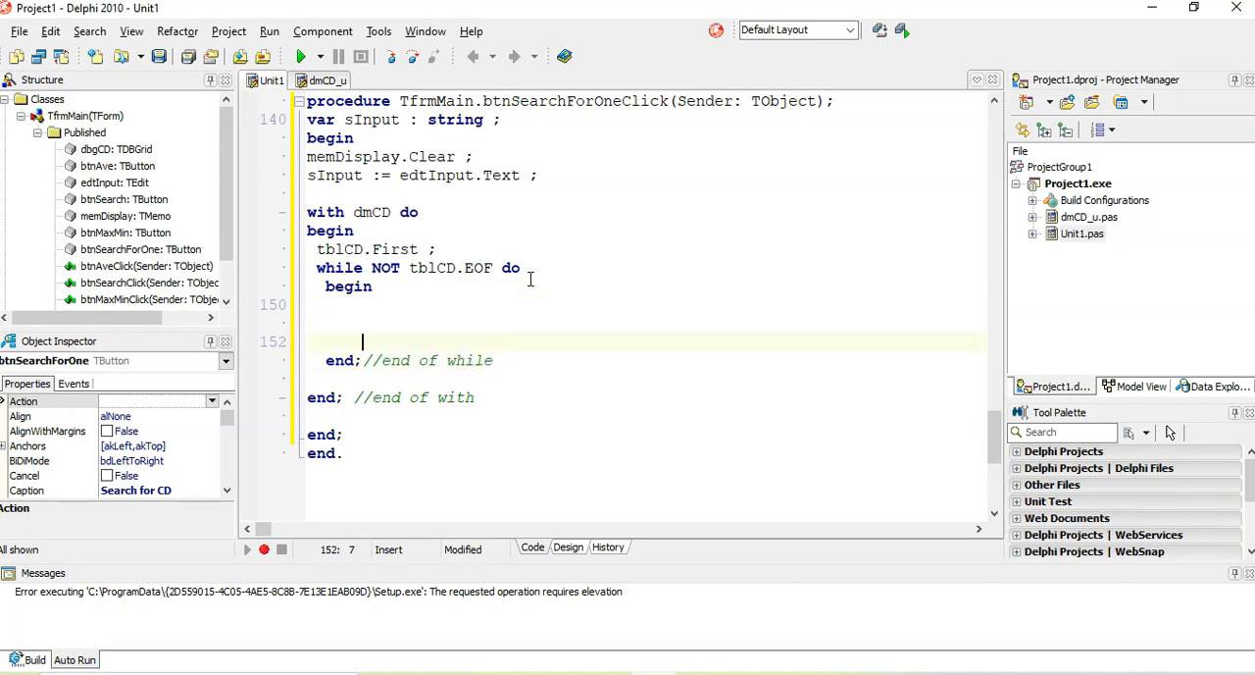
text(t)
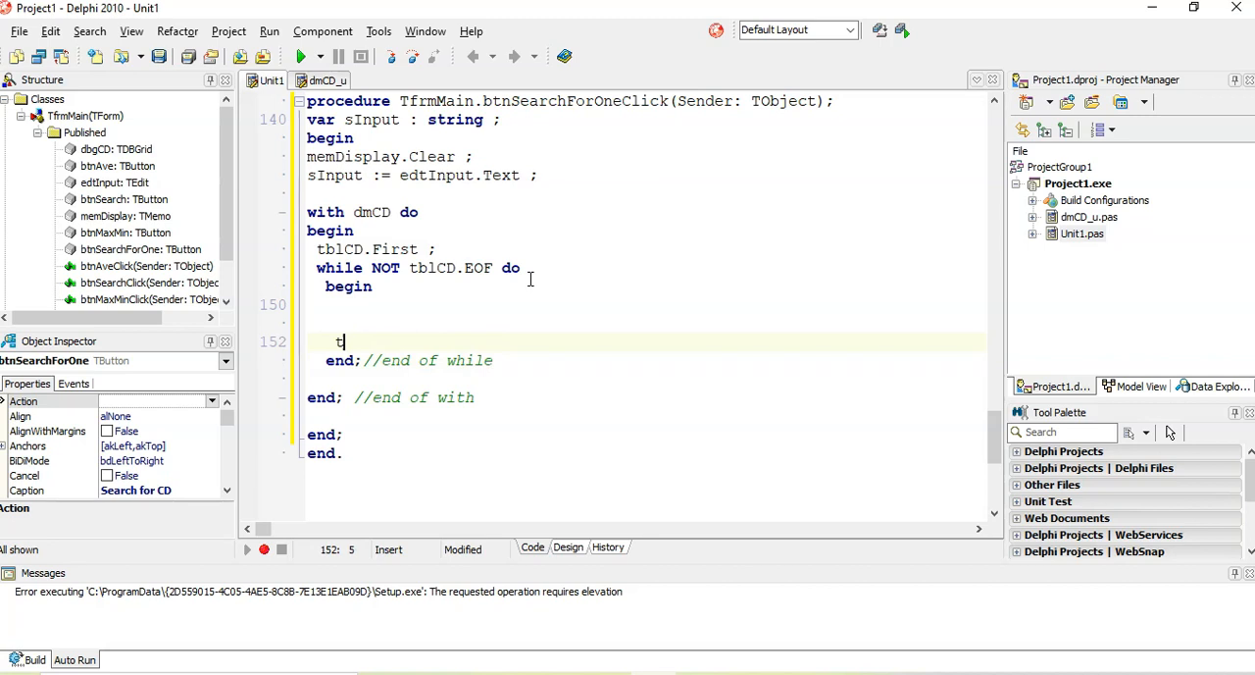
text(blCD.Next ;)
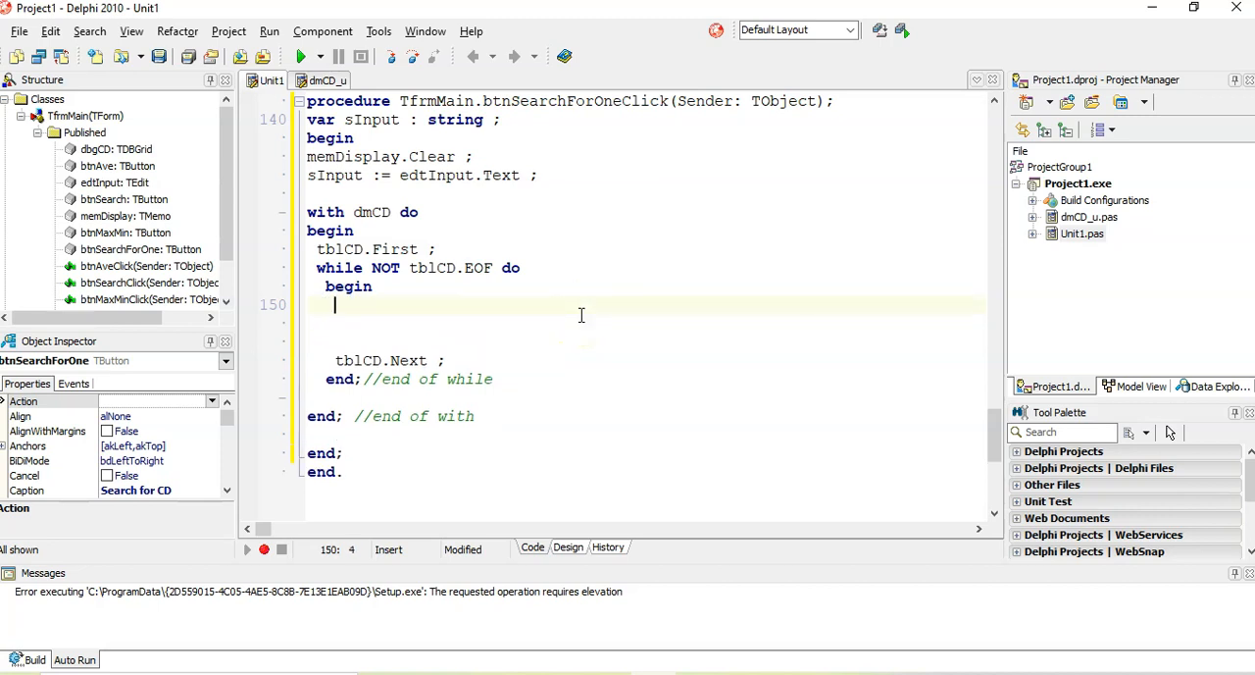
Add 'if tblCD['CD_ID'] = sInput then' with an empty begin…end block.
text(if True then)
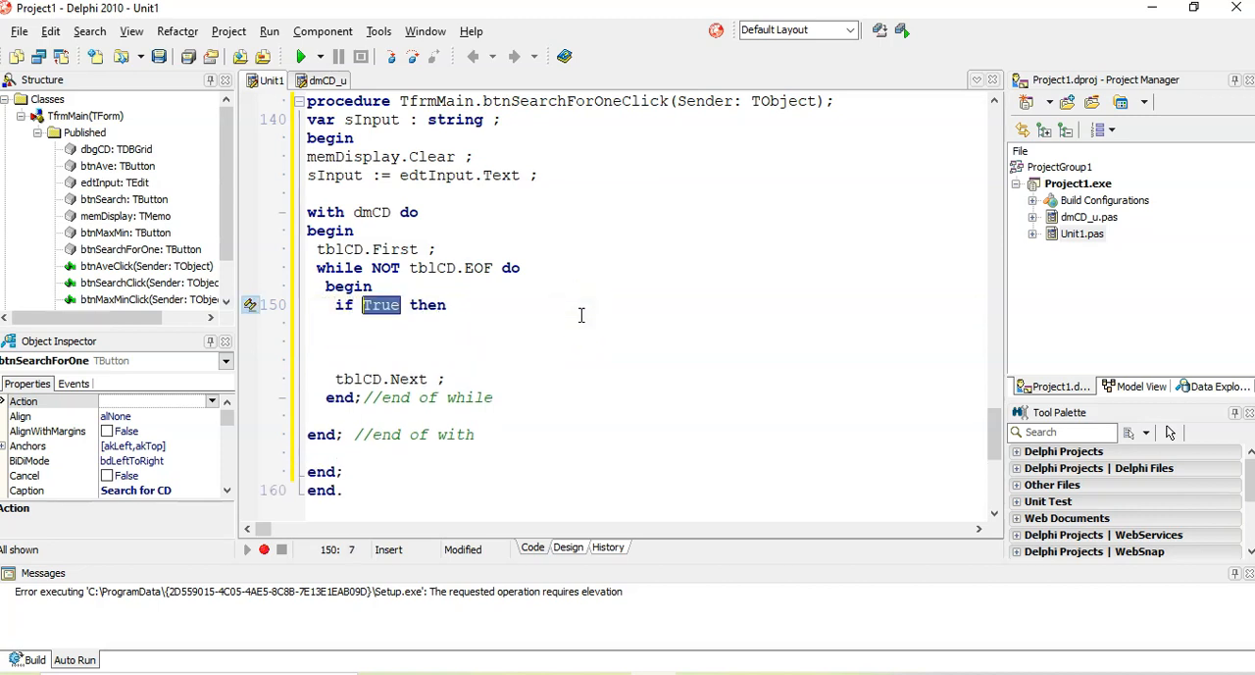
text(tblCD['CD ID)
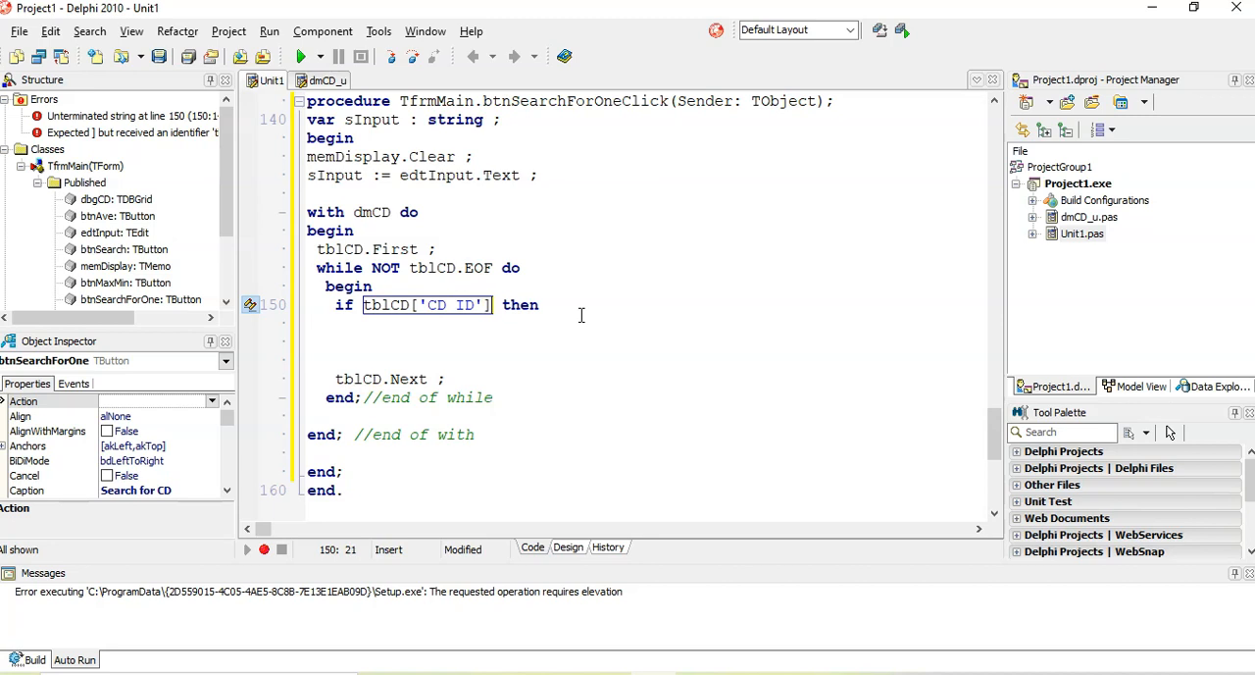
text(= sIn)
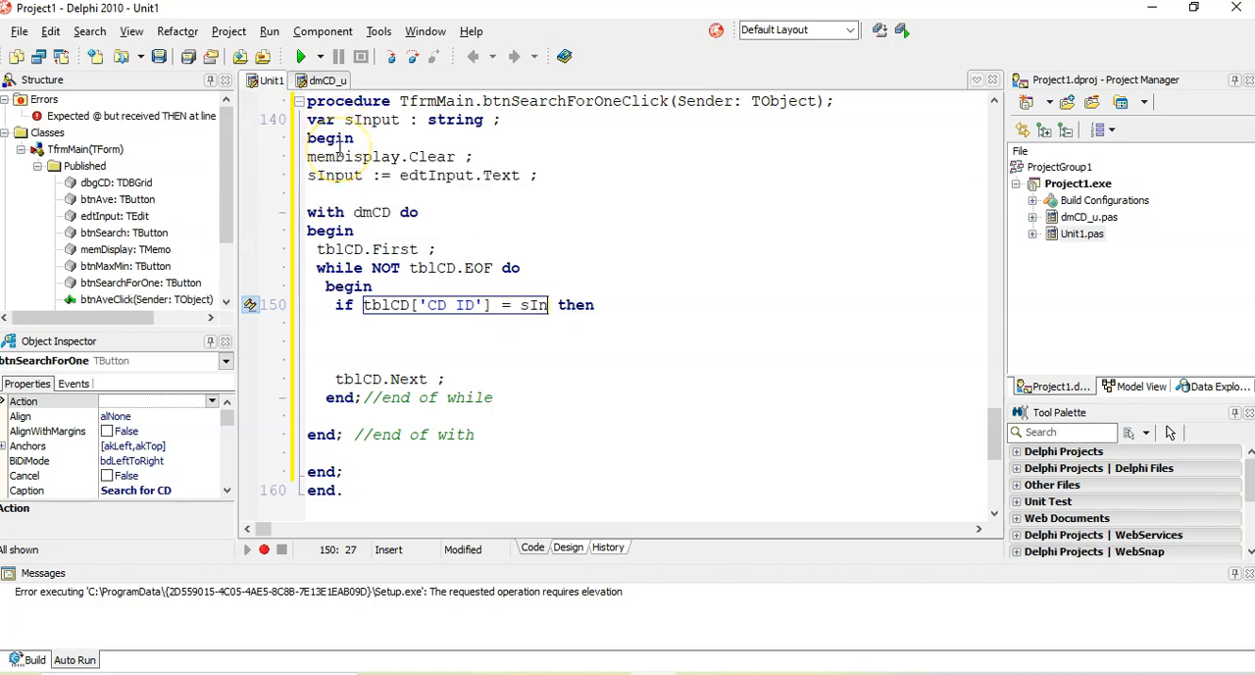
text(put)
click(646, 341)
text(begin)
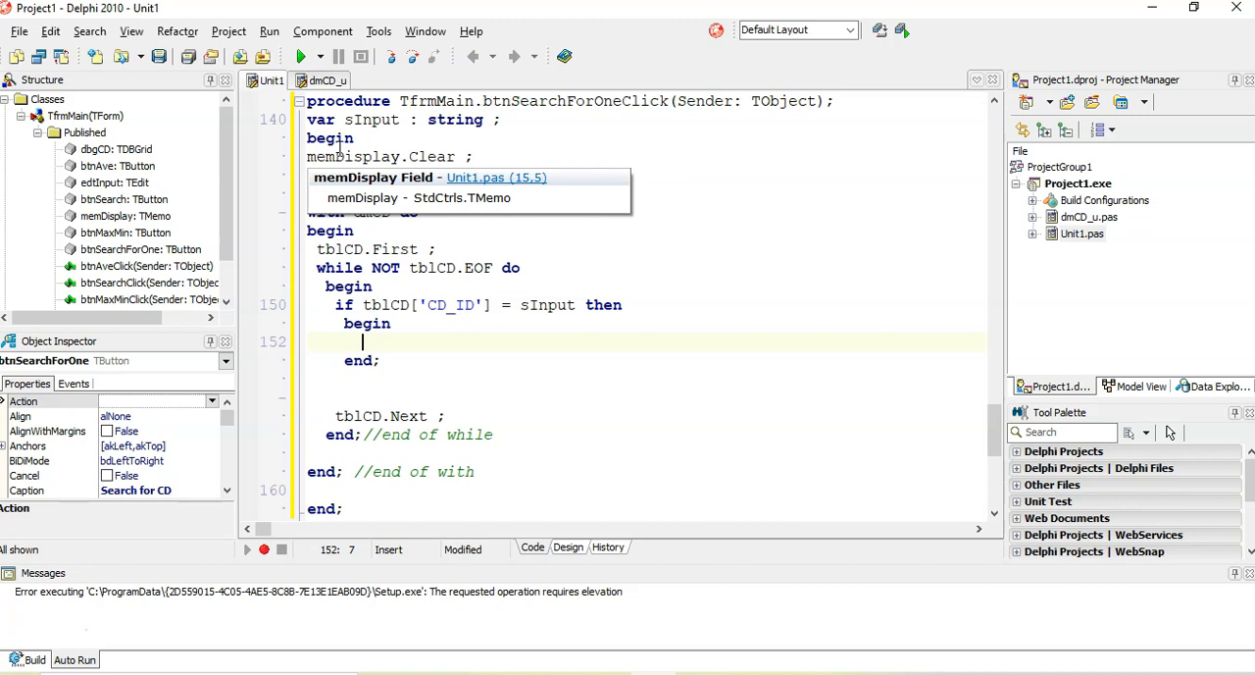
Begin a showmessage call with tblCD['Artist'] and a comma separator.
text(sh)
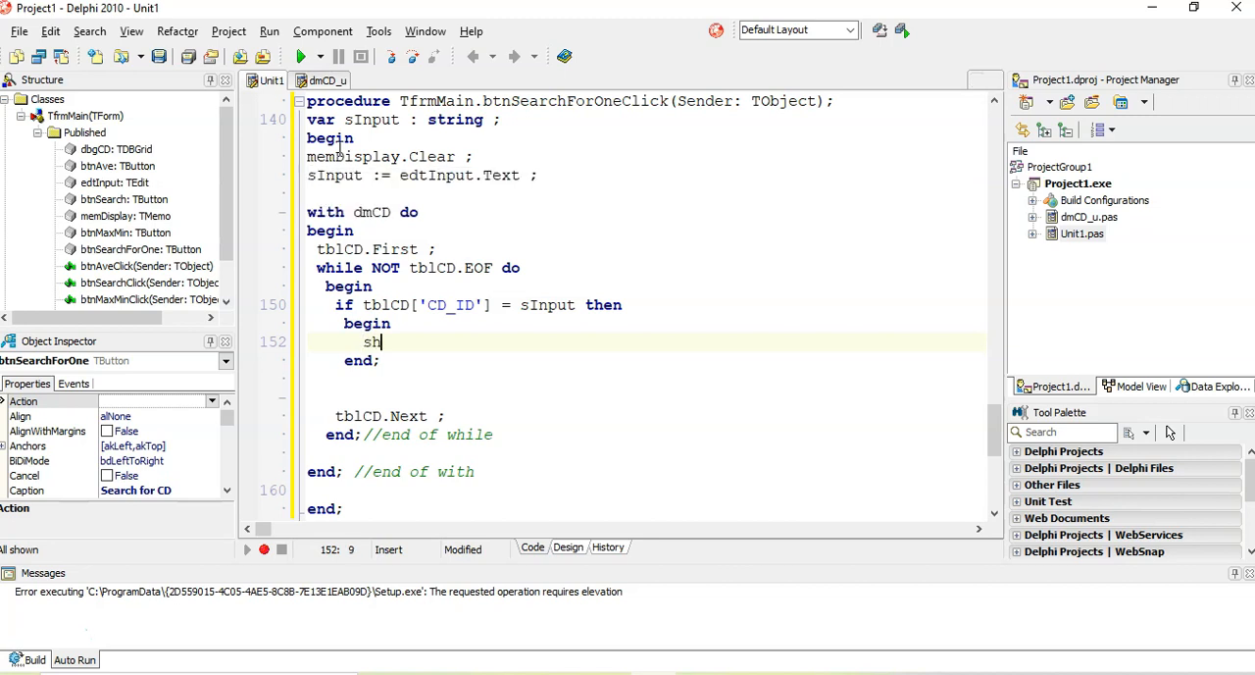
text(owmessa)
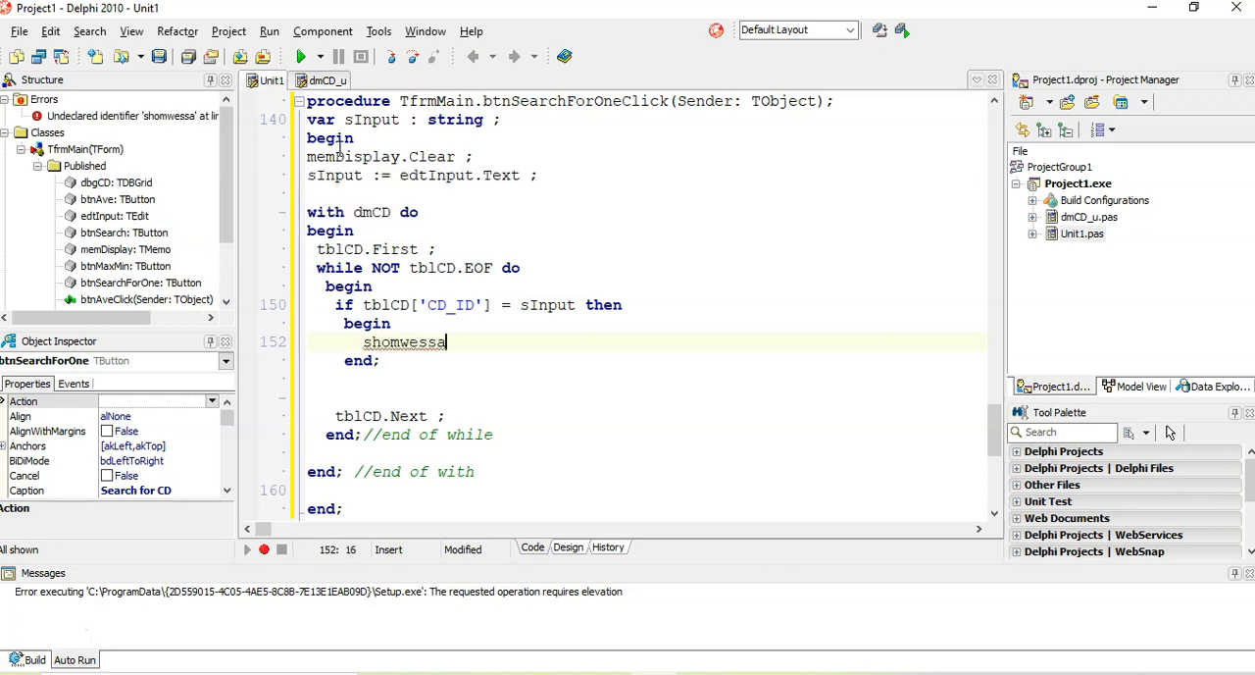
key(BackSpace)
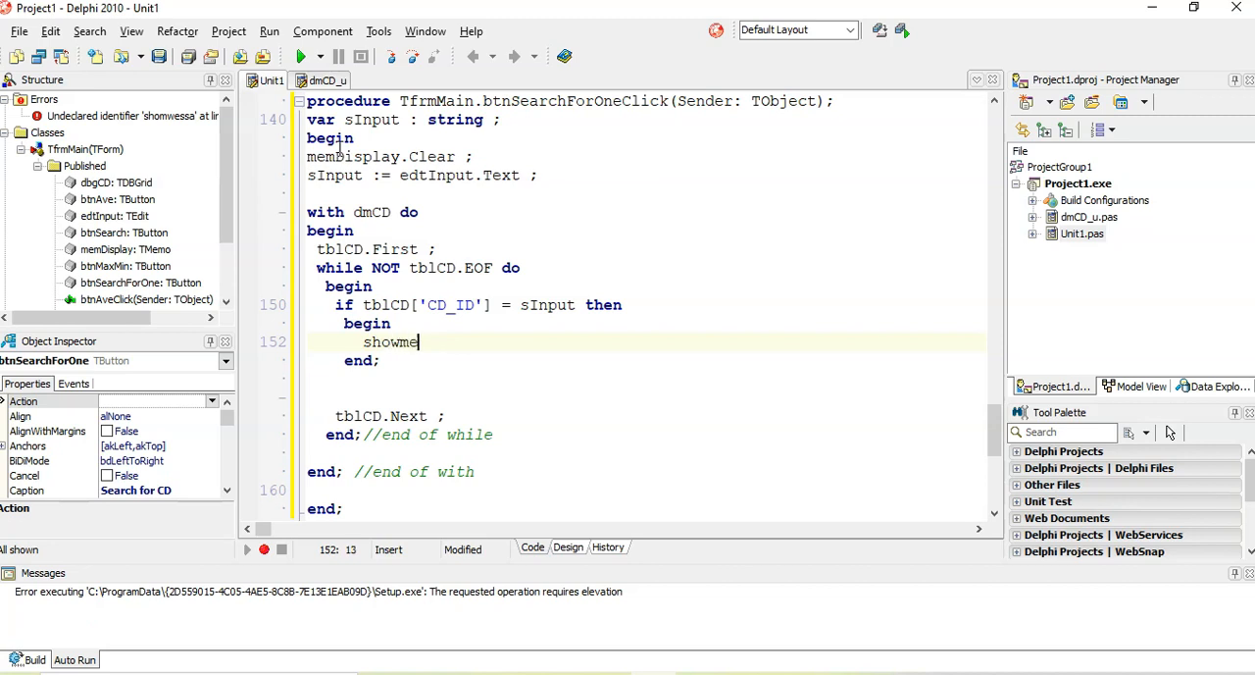
text(ssage()
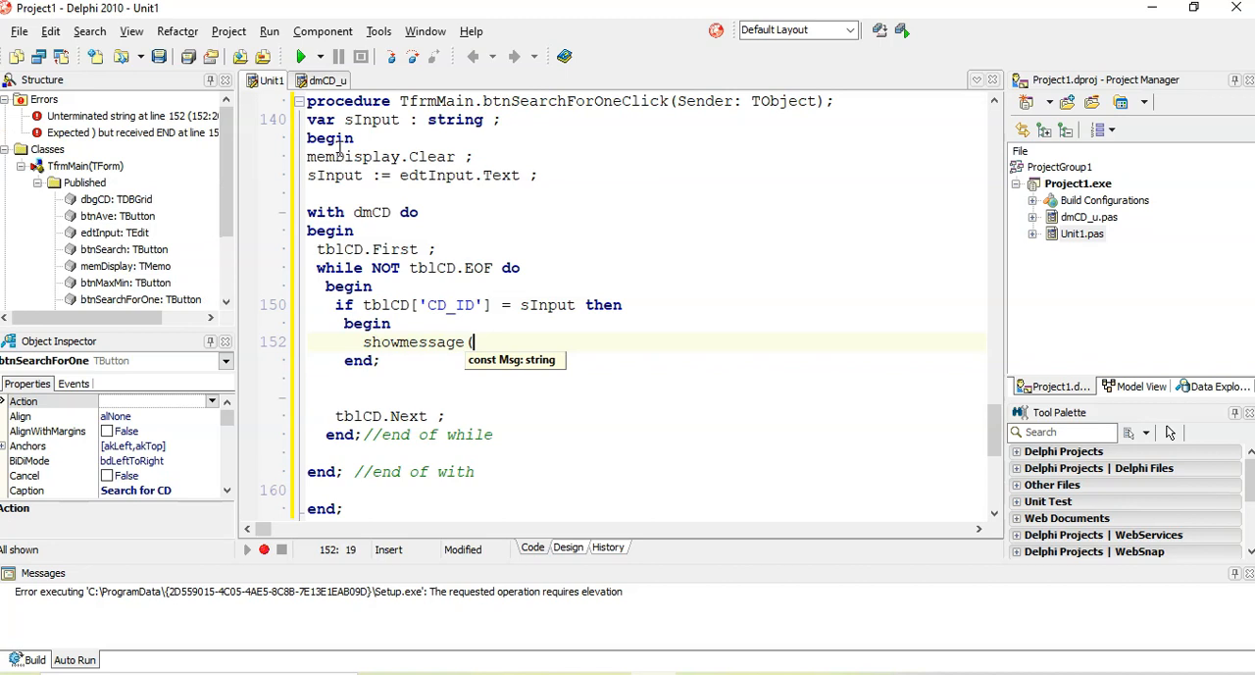
text(tblCd[')
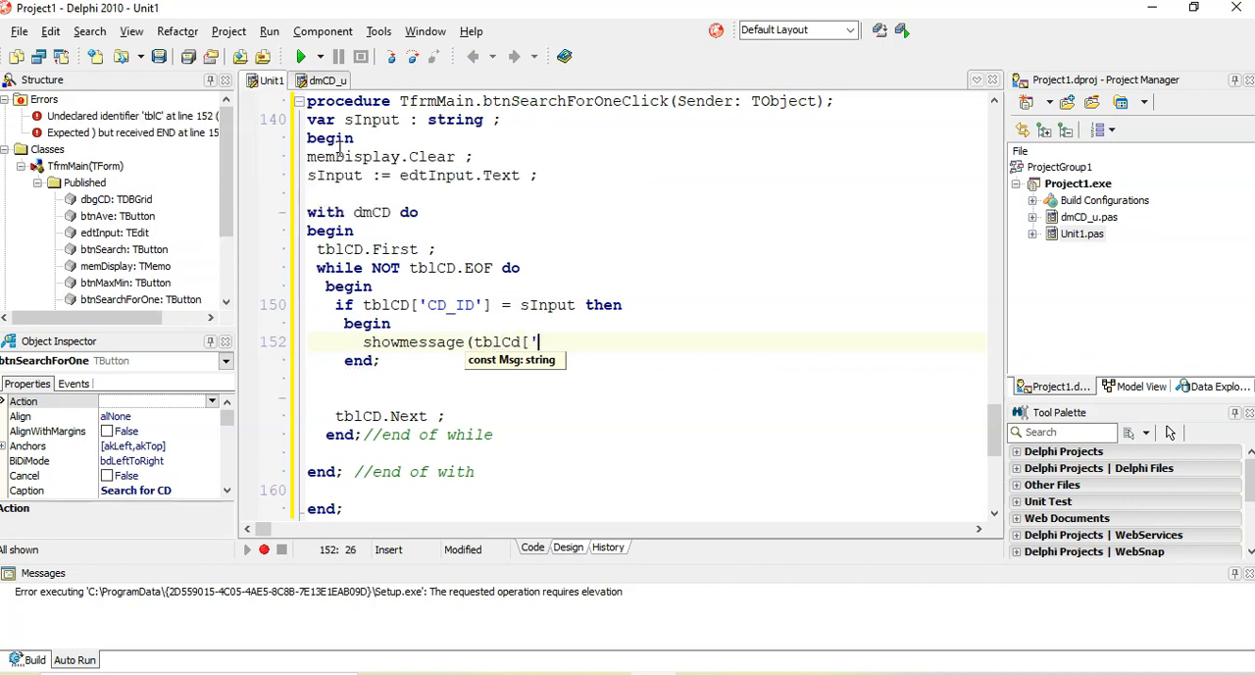
text(Artist'] + ', ' +)
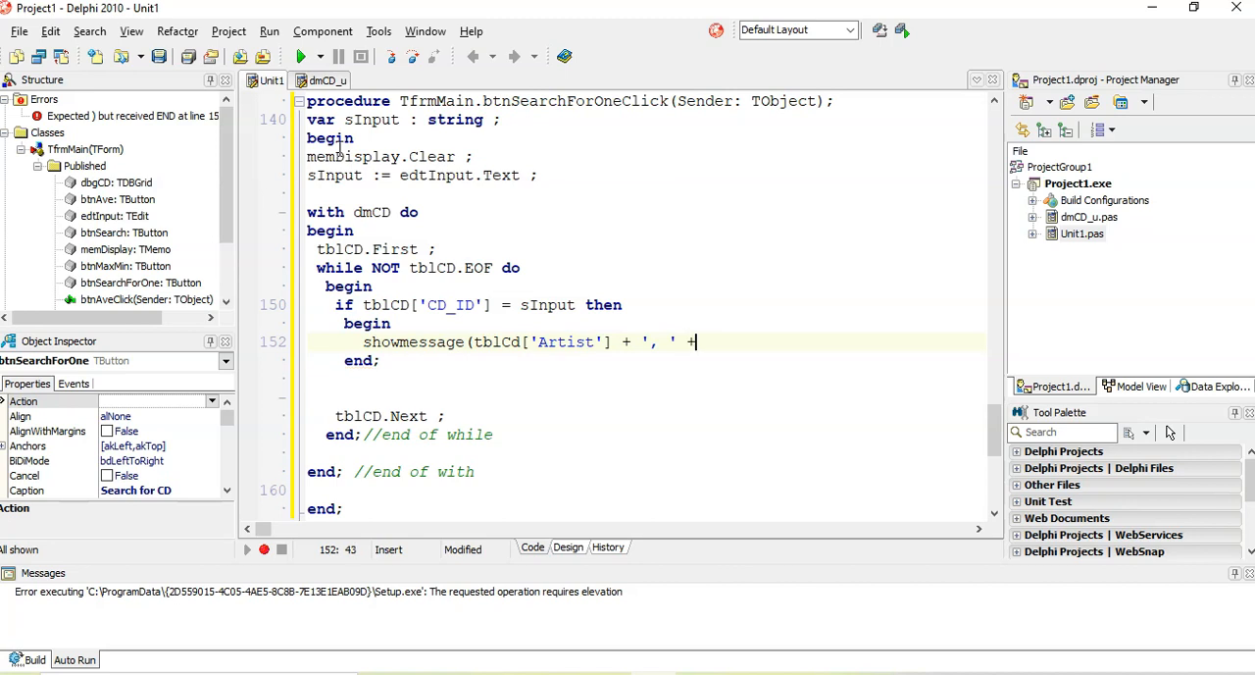
Finish the message with tblCD['CD_Name'] and close the statement.
text(tblCD)
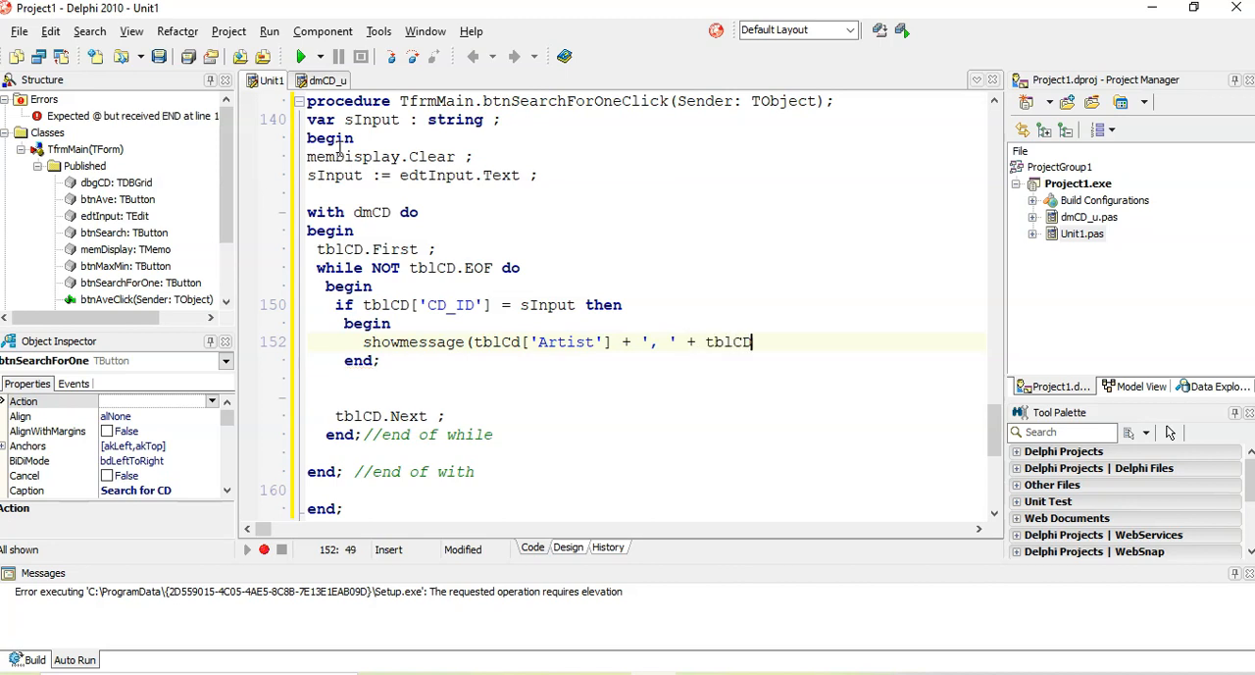
click(568, 547)
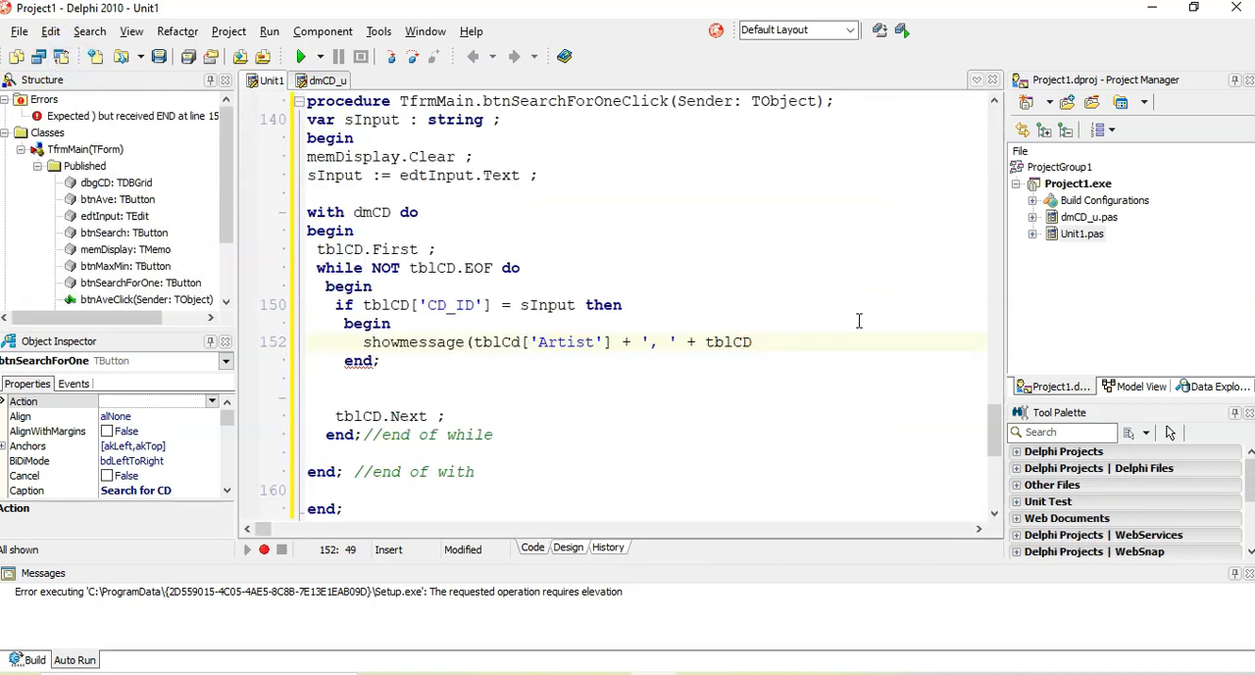
text(['C)
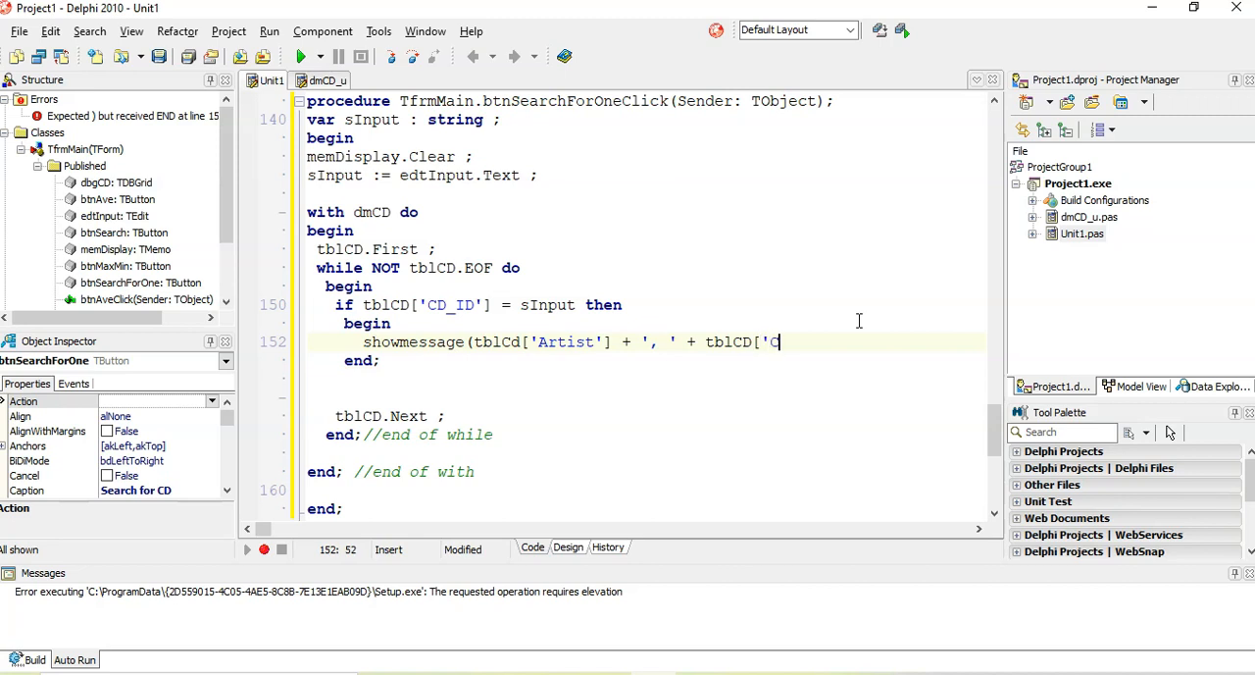
text(D_Name)
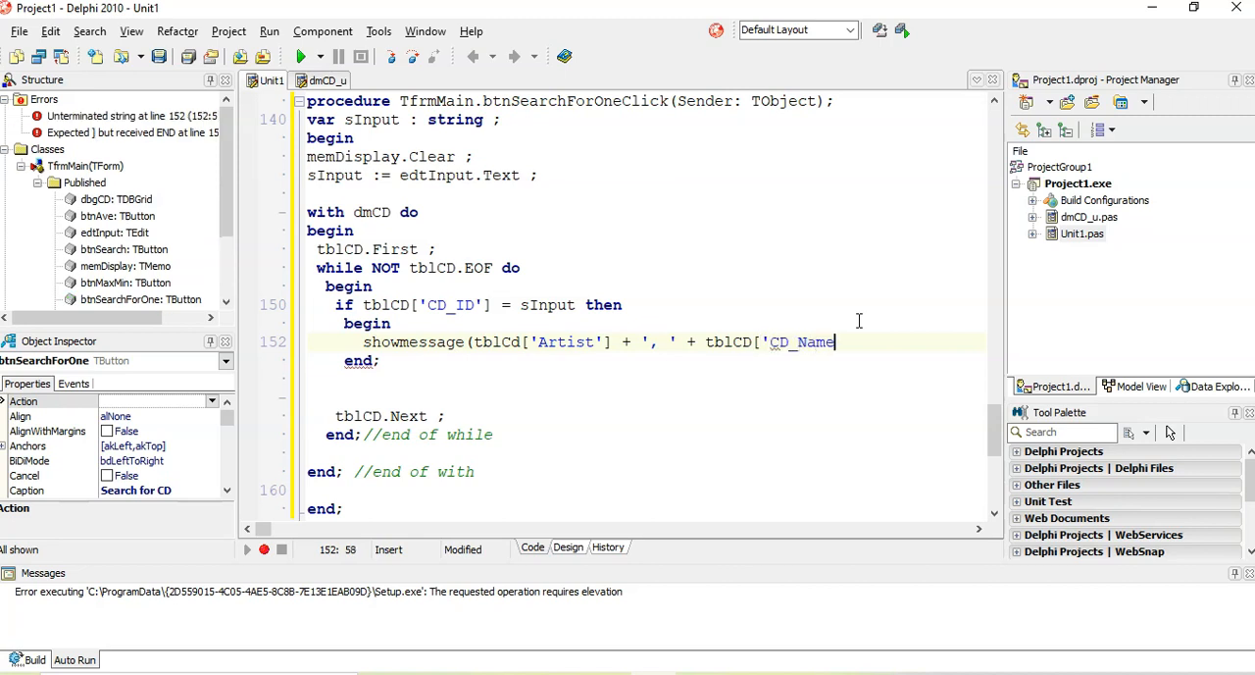
text('])
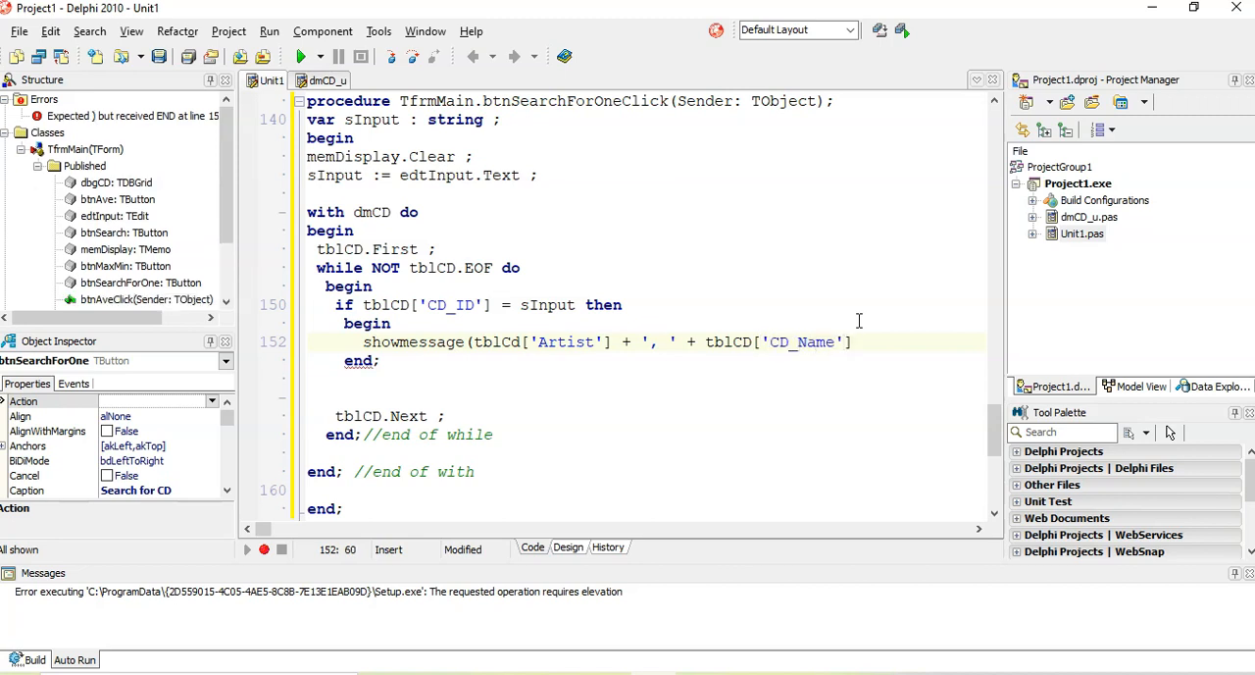
text() ;)
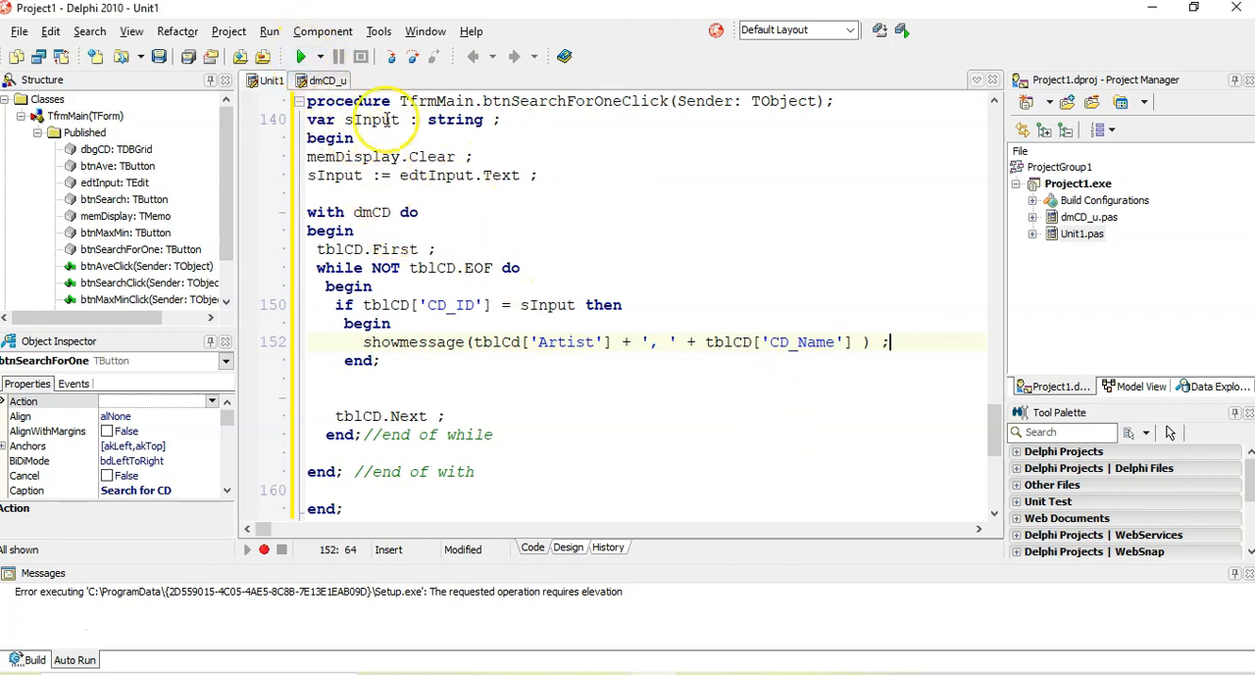
Compile the CD project and launch it in debug mode.
click(303, 55)
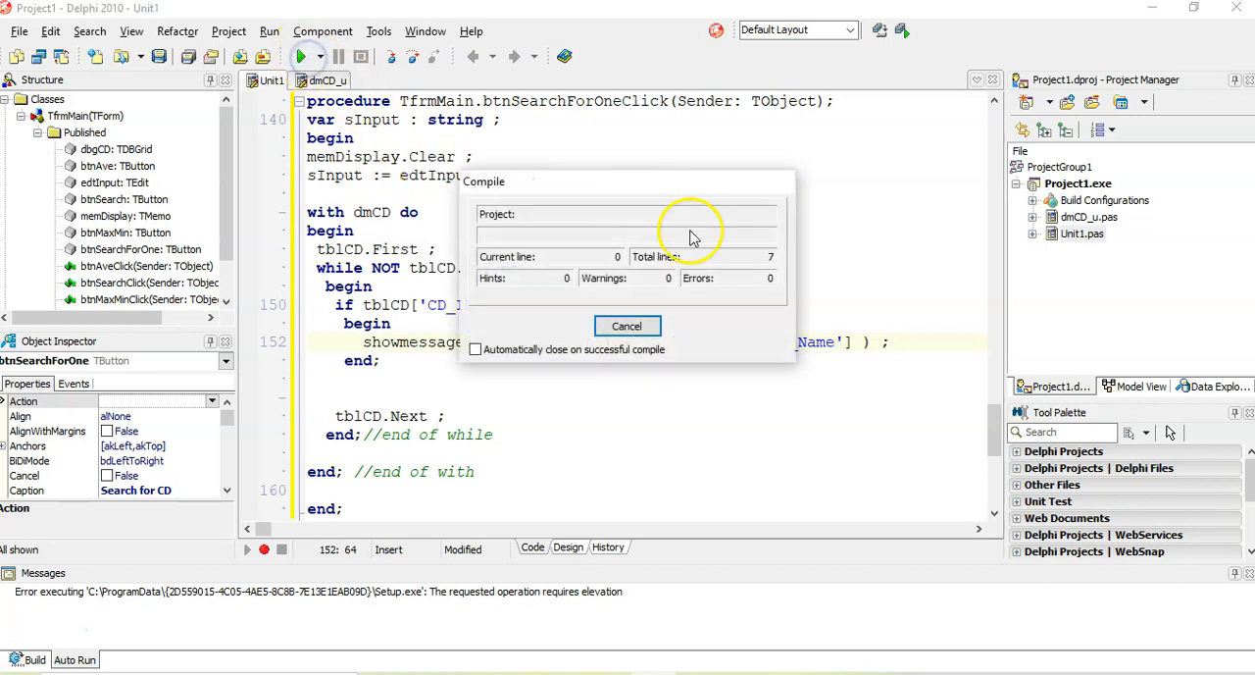
mouse_move(697, 235)
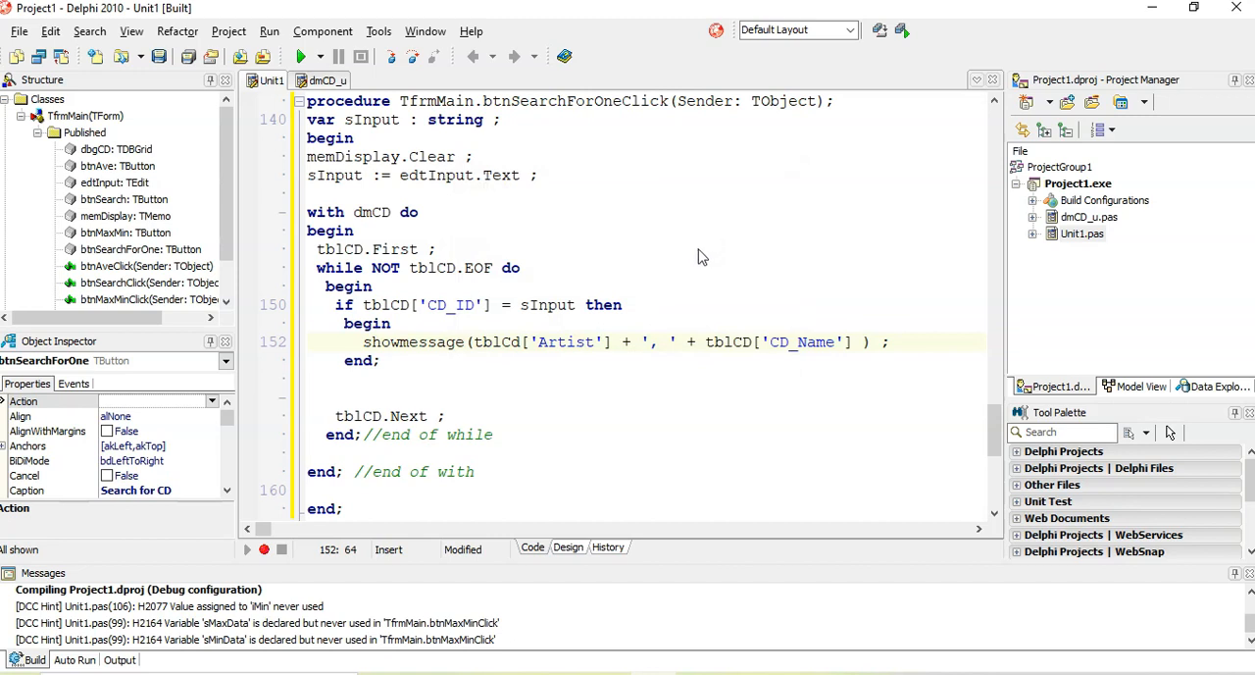
mouse_move(699, 259)
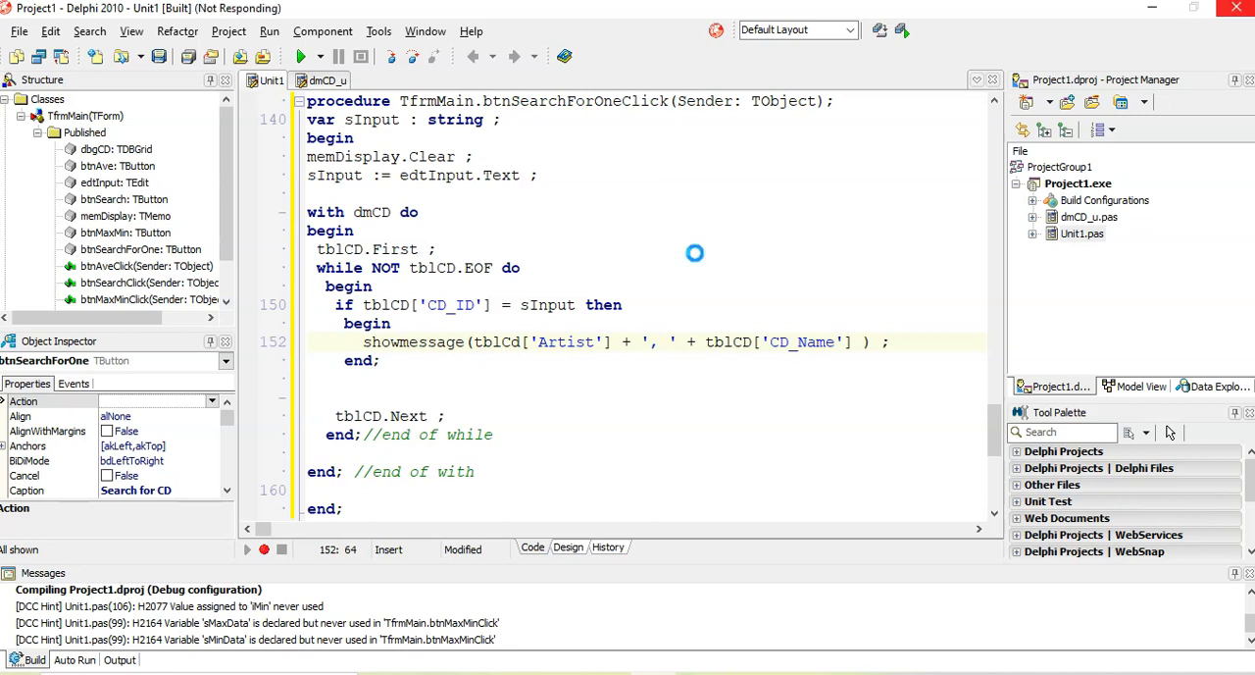
click(305, 56)
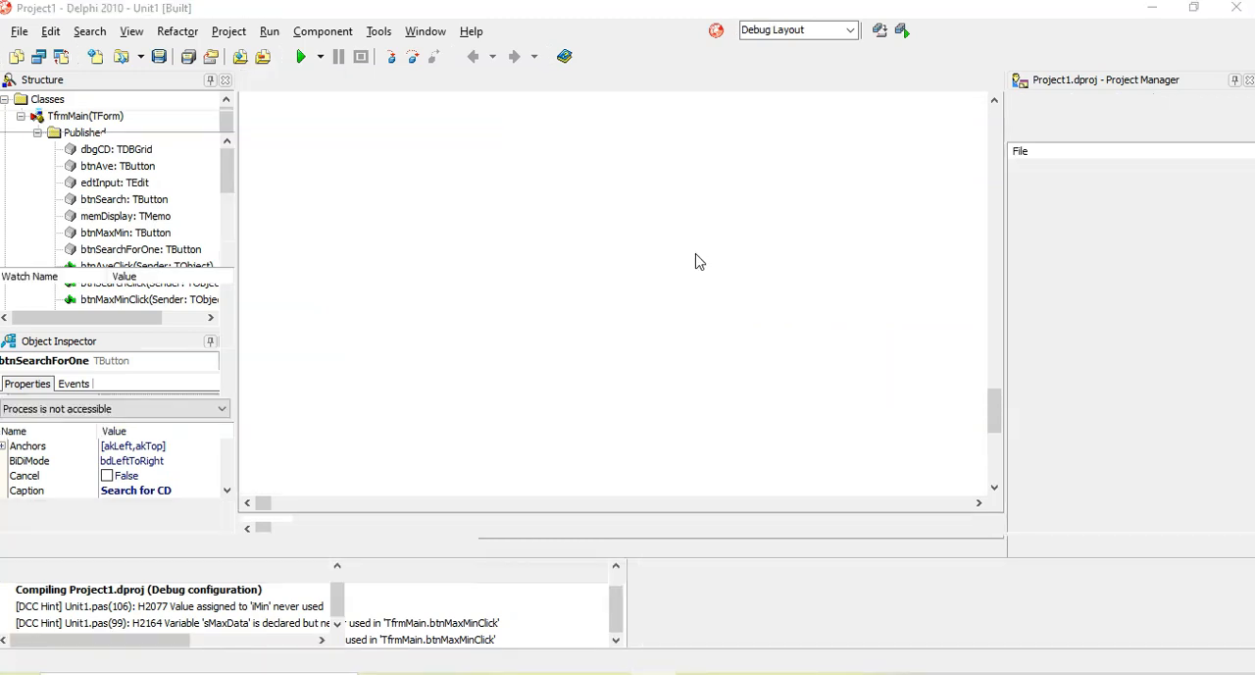
Search for CD 25 and dismiss the 'Staind, Break the cycle' message.
click(305, 56)
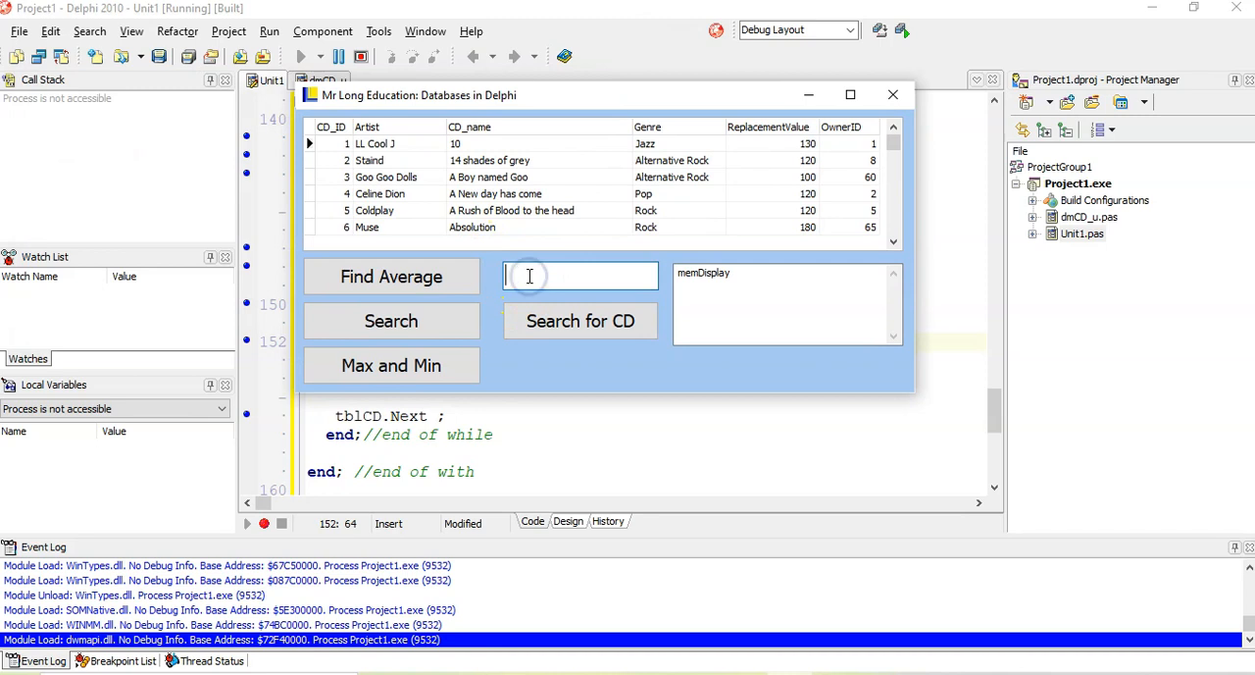
click(580, 321)
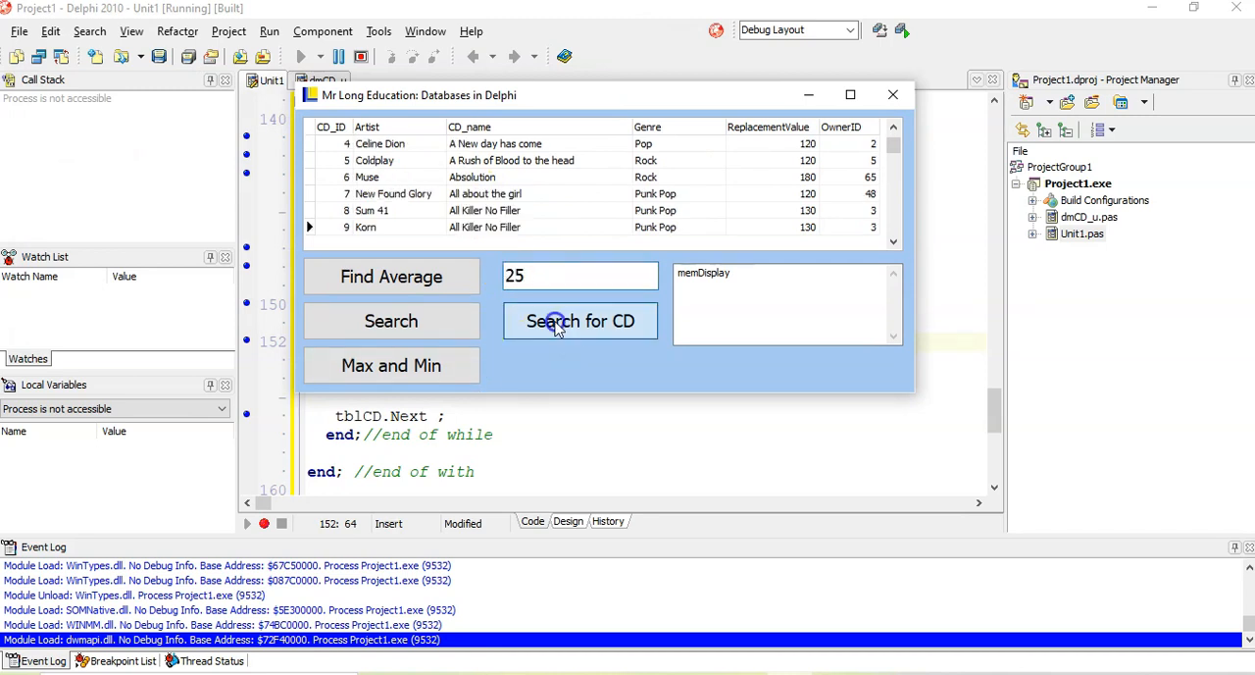
click(580, 320)
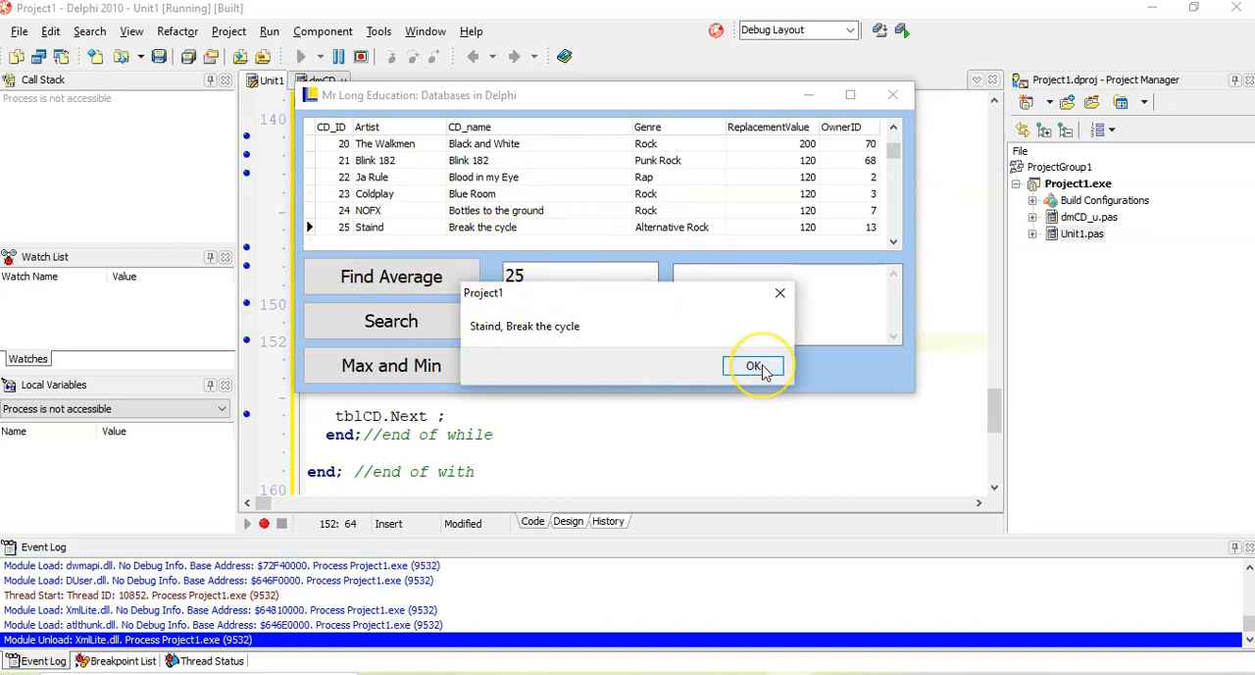
click(755, 364)
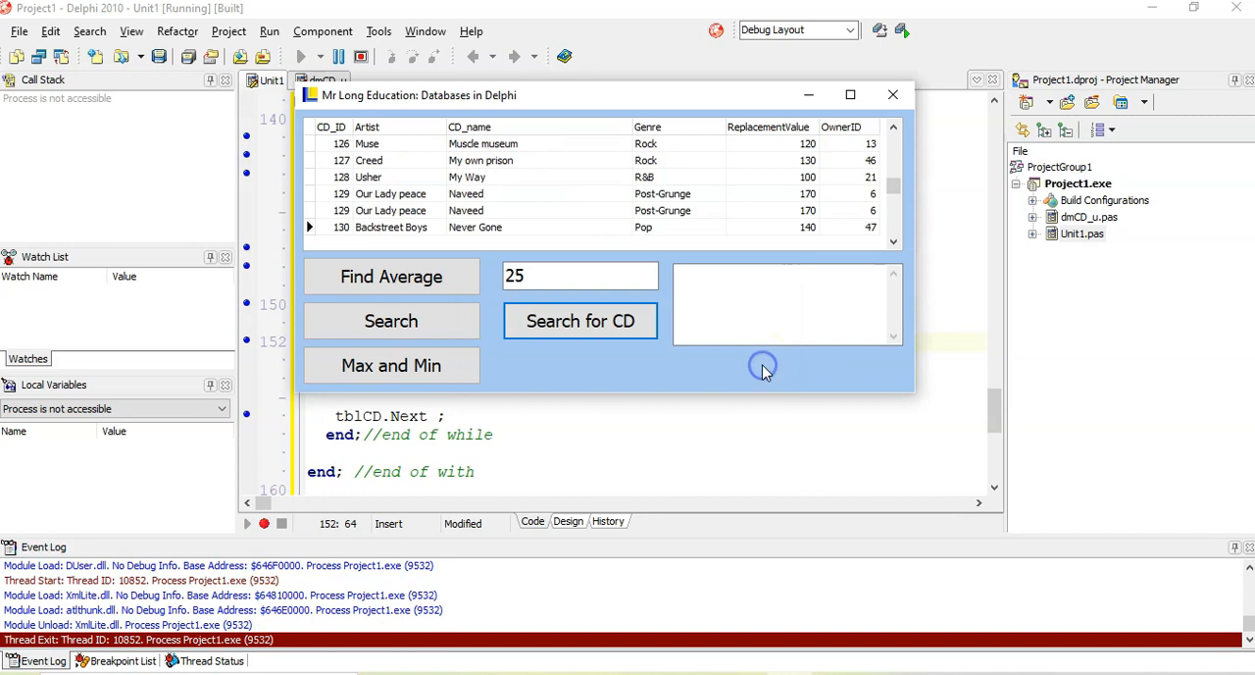
Replace the search value with 260 and search again.
scroll(down, 3)
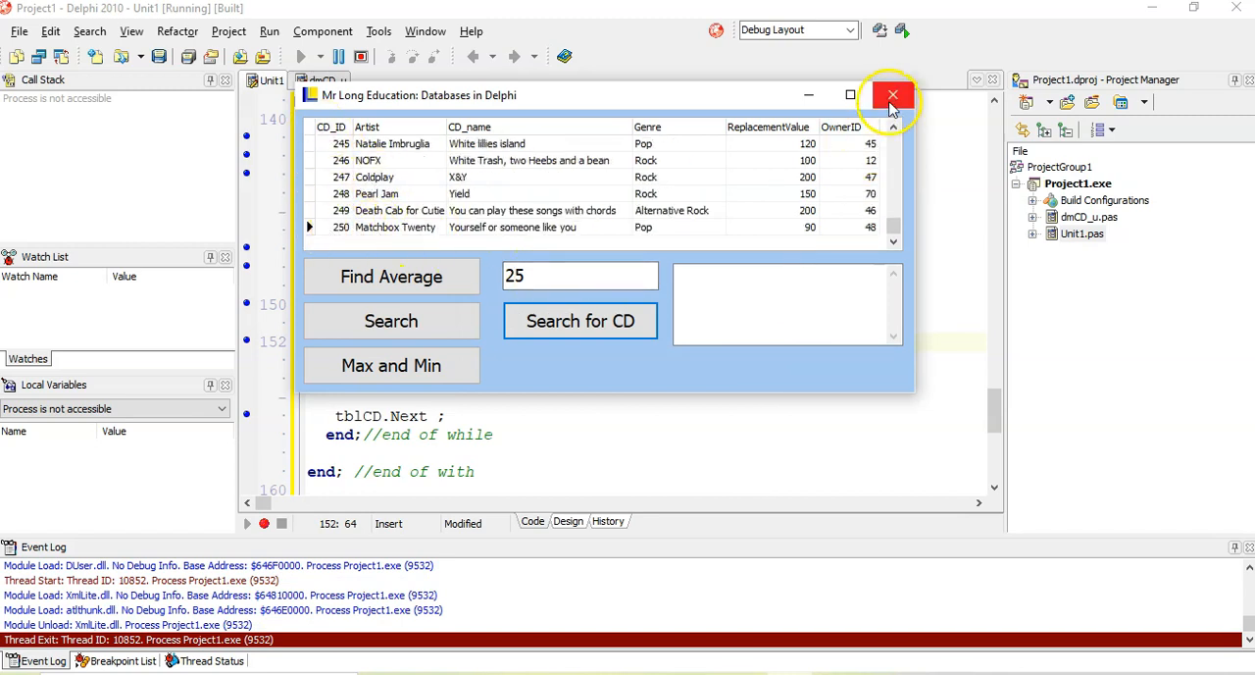
triple_click(580, 275)
text(260)
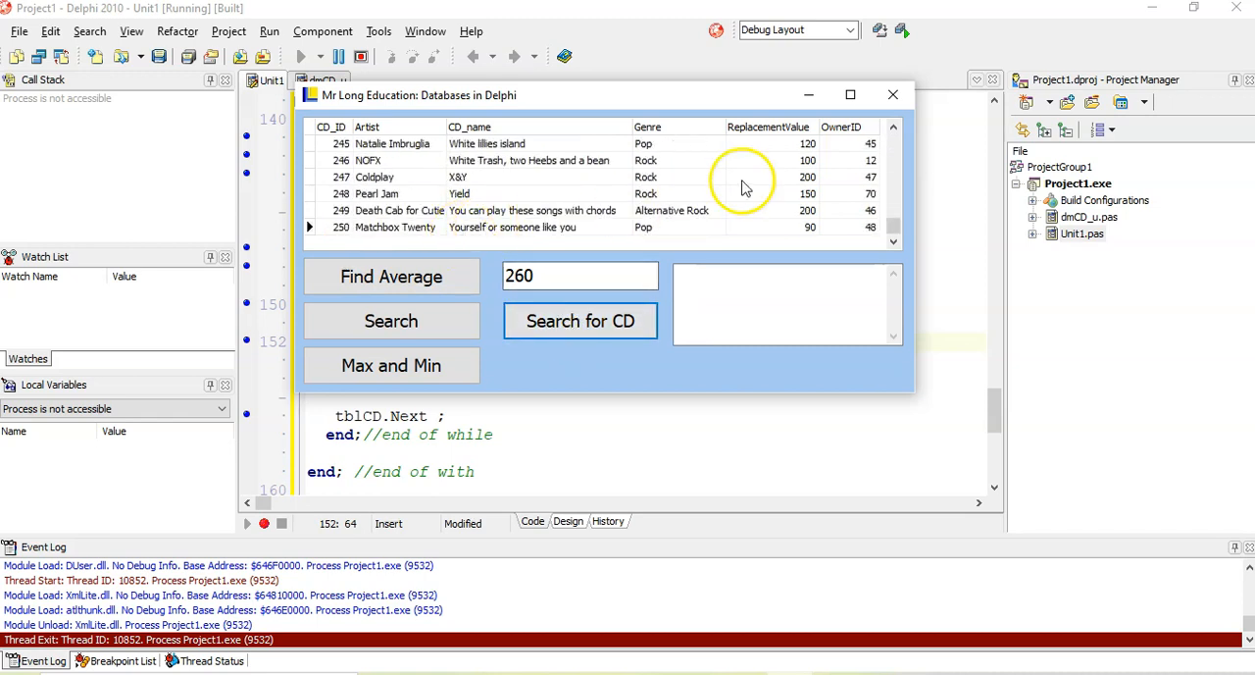
click(893, 94)
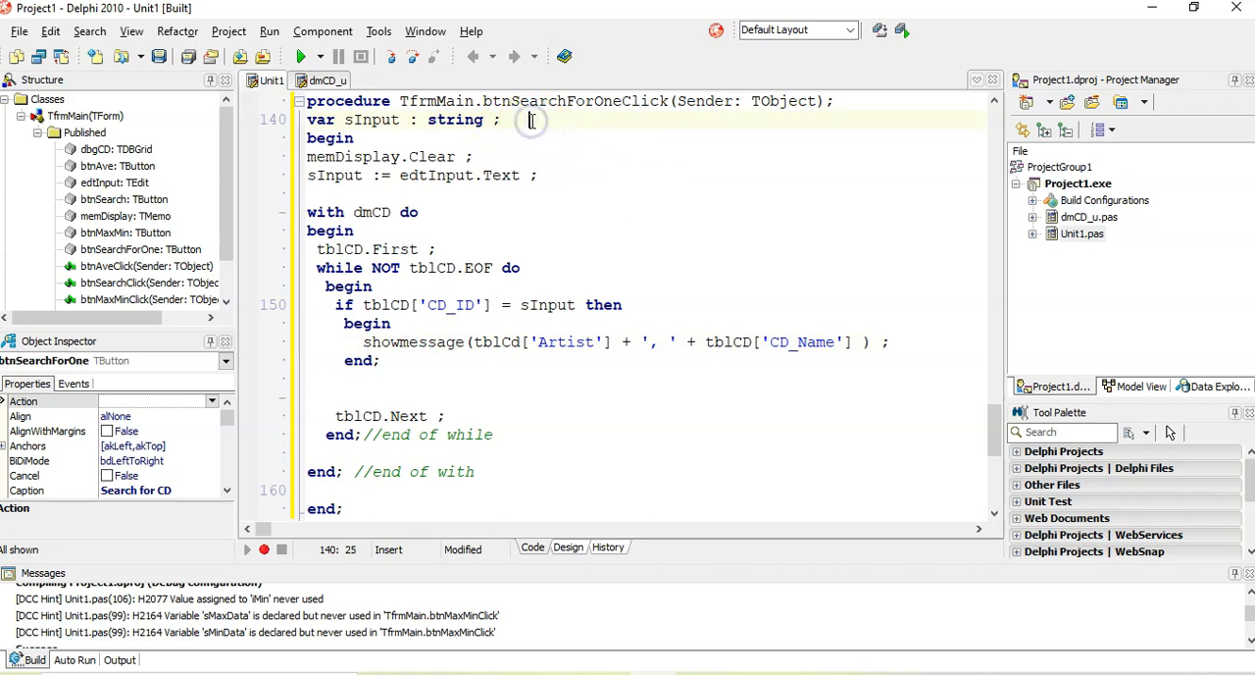
Add the 'bFound := false' initialisation and a 'bFound := true' assignment on a match.
text(b)
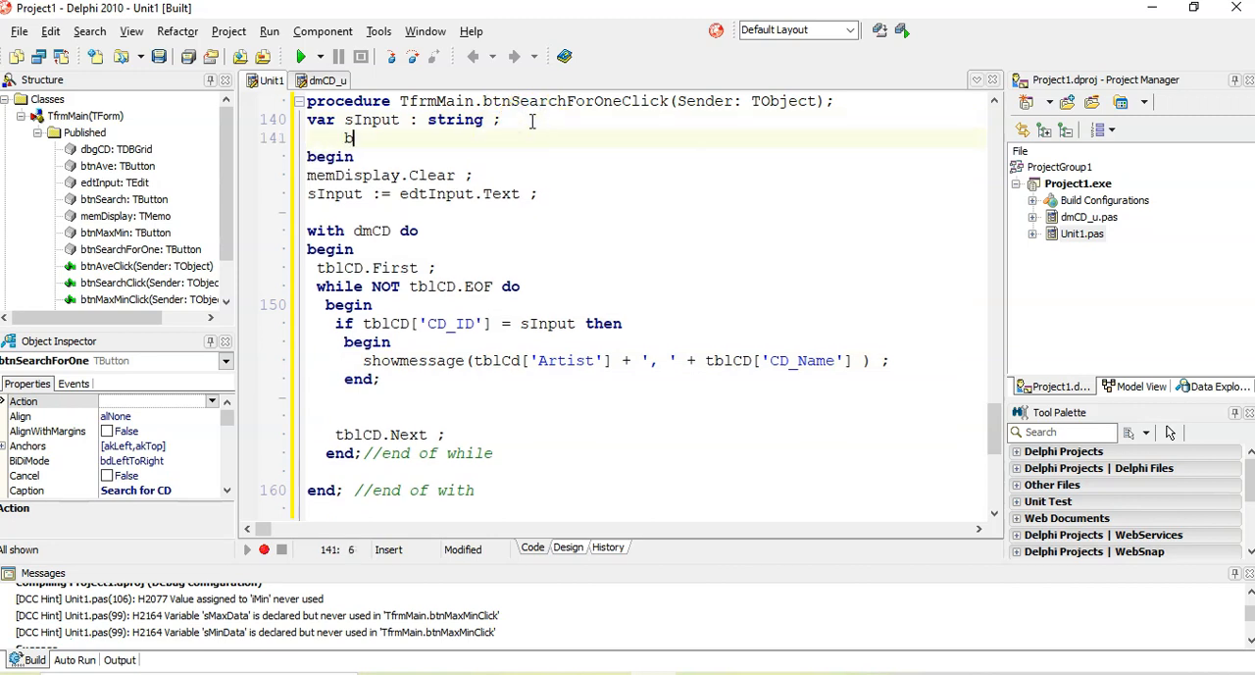
text(Found : boolean ;)
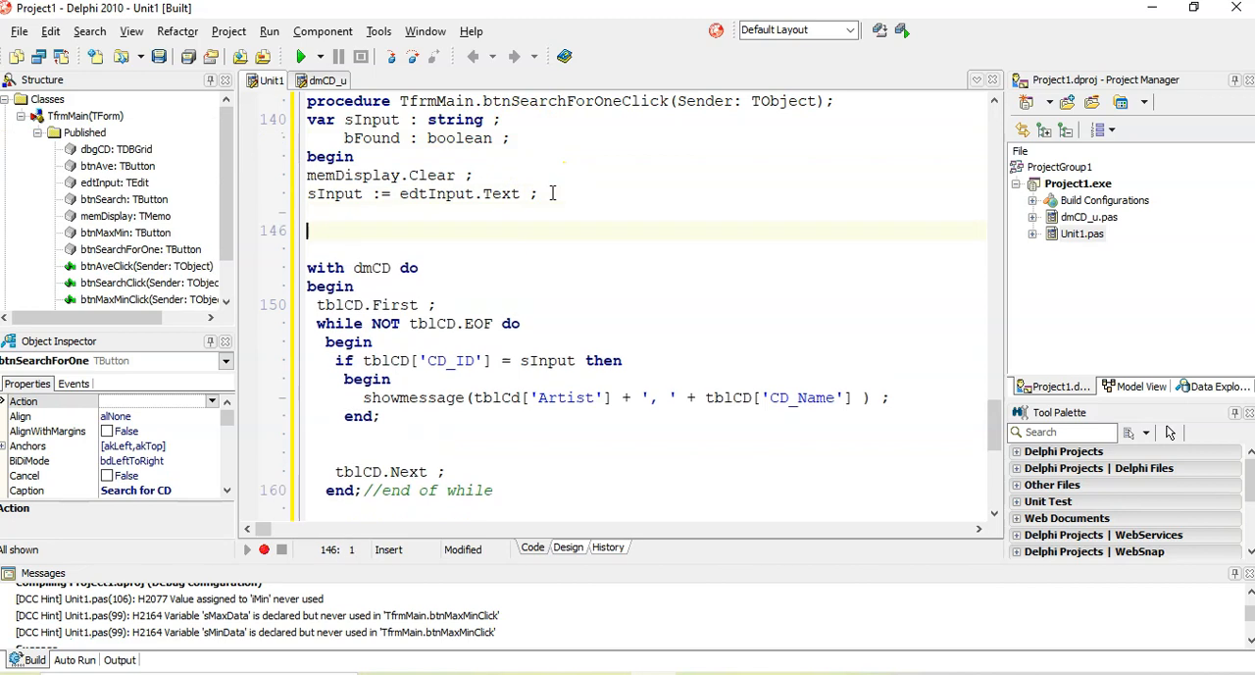
text(bFound := false ;)
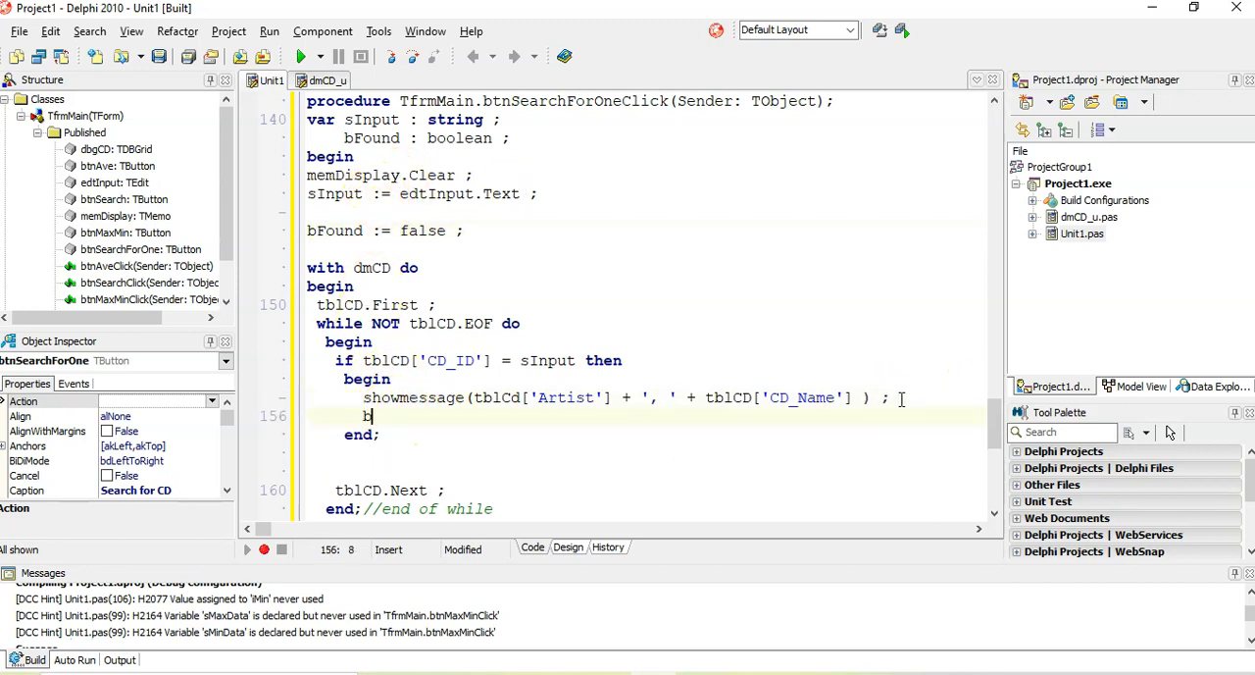
text(Found := true ;)
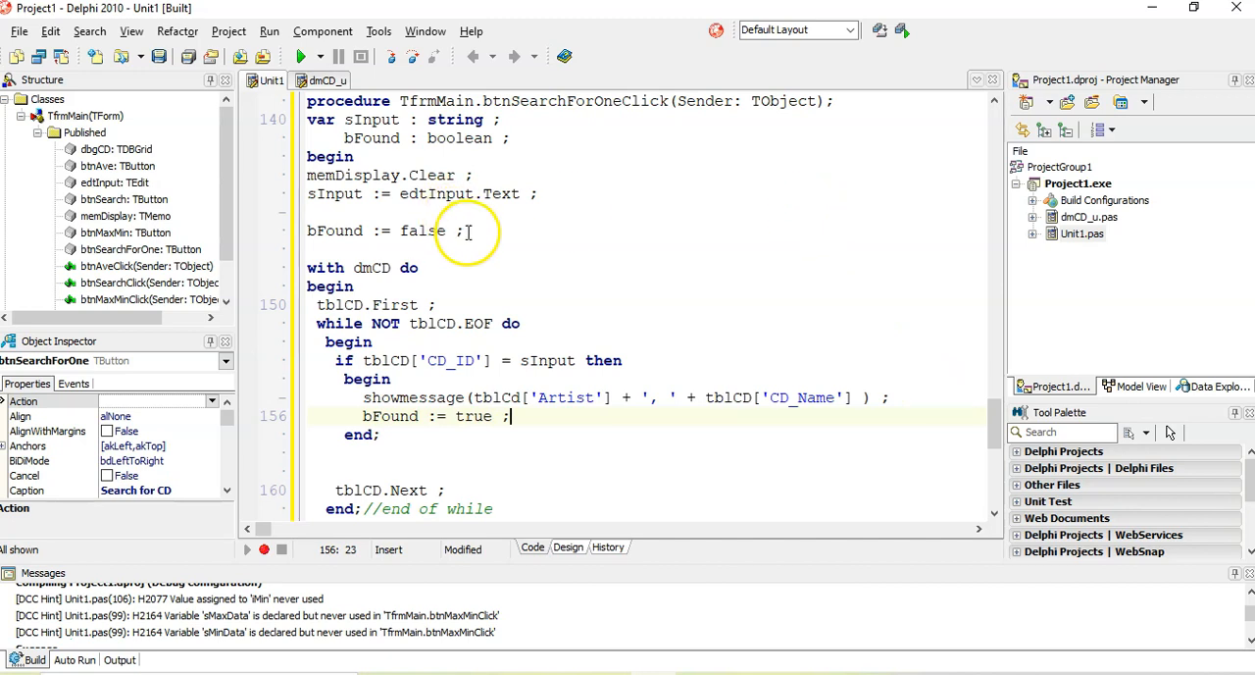
Comment them '//initialise found boolean' and '//when found we set it to true'.
text(//initial)
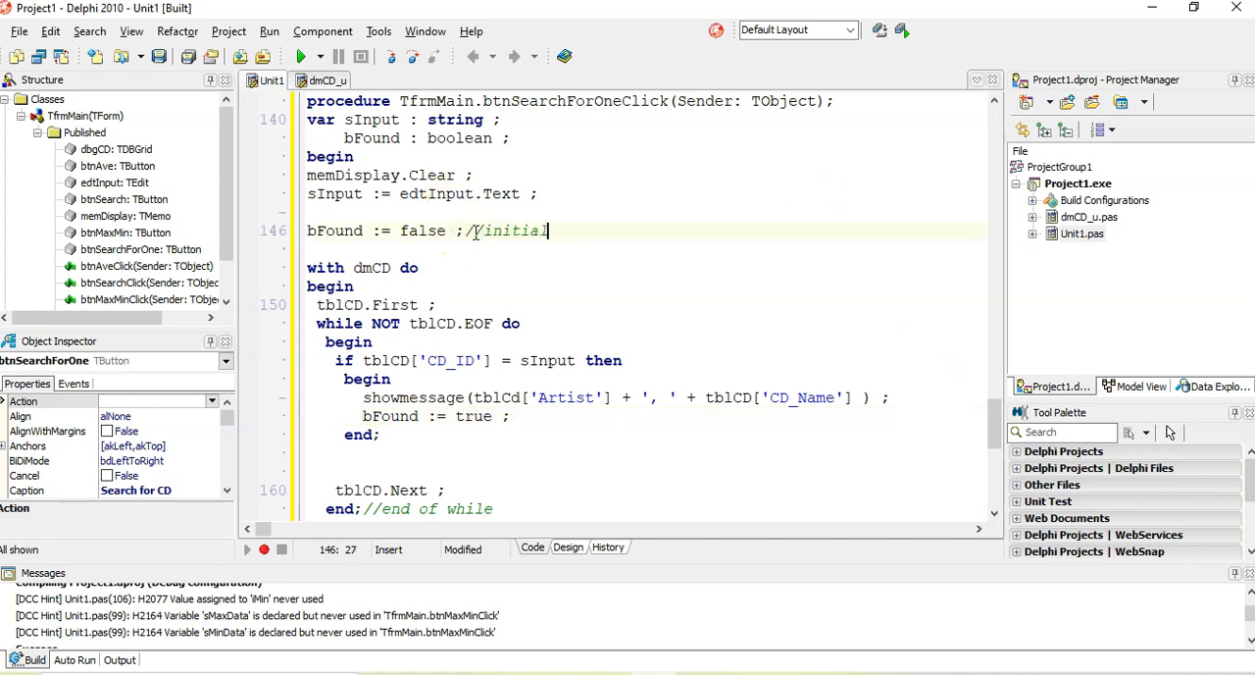
text(ise)
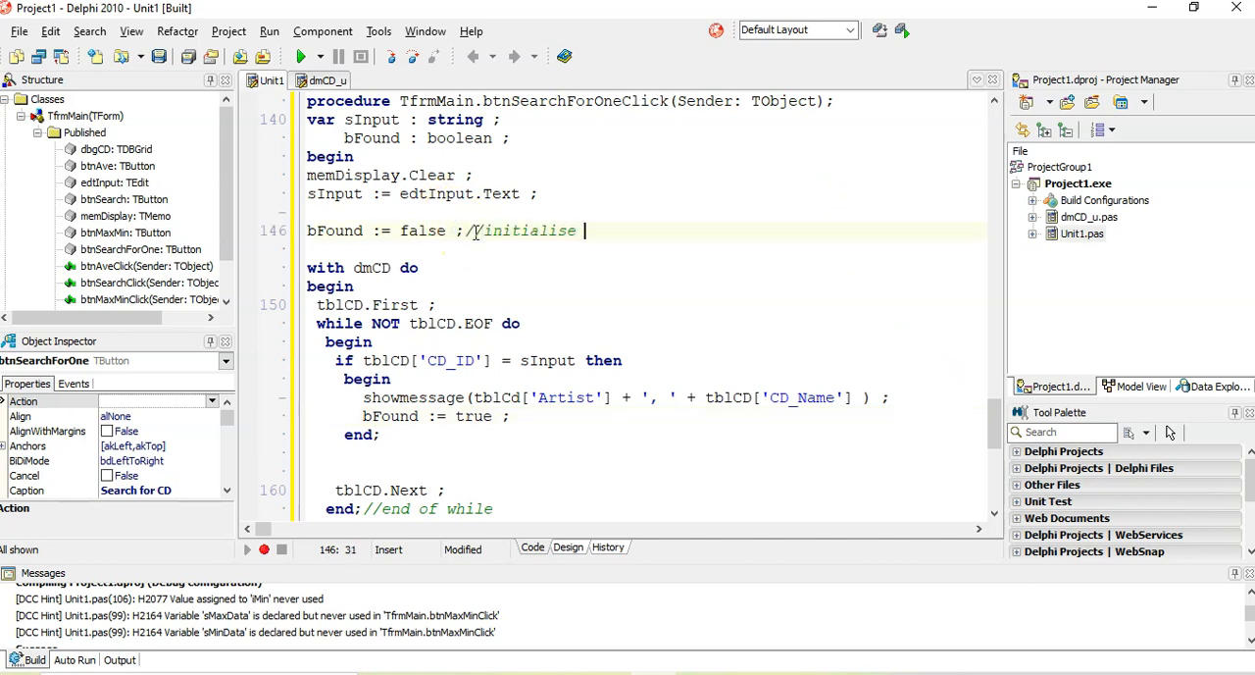
text(found boolean)
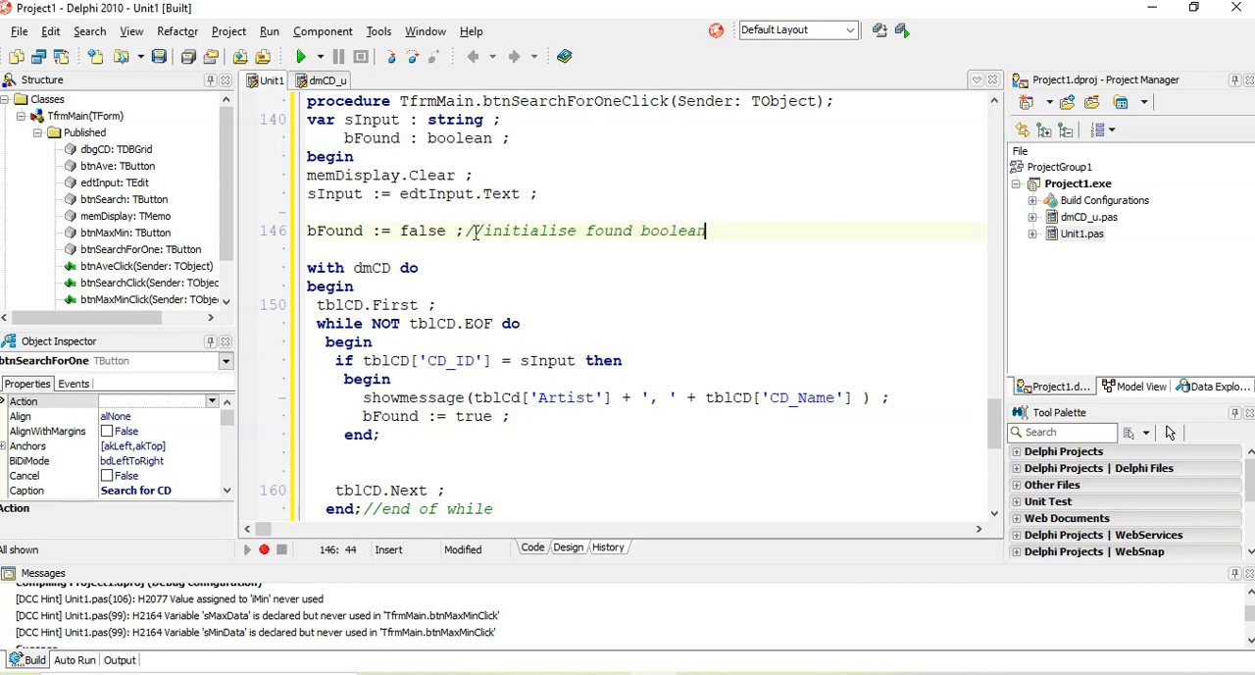
click(556, 416)
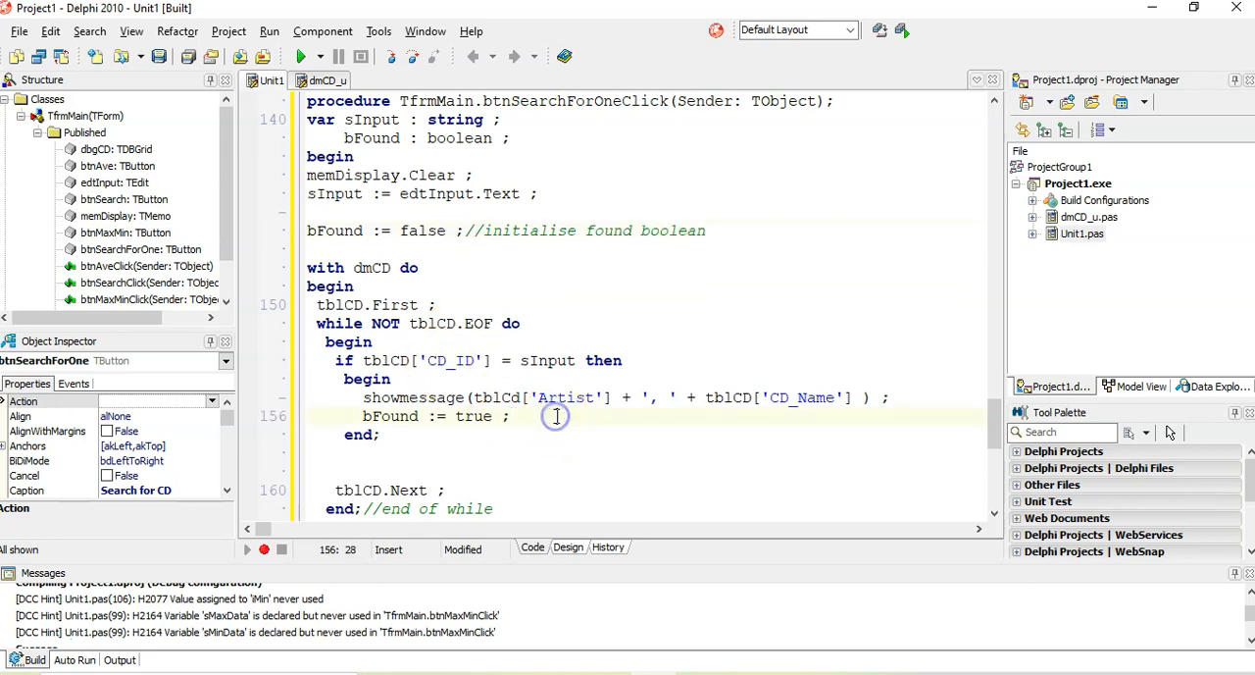
text(//when found we set i)
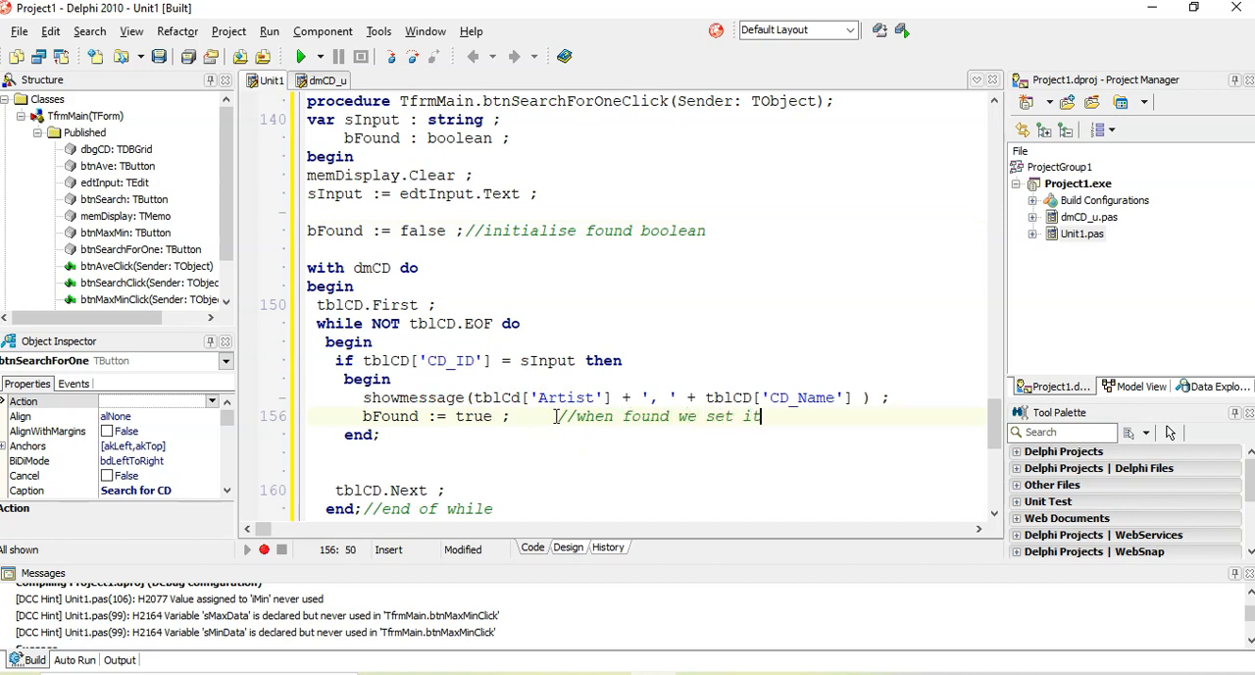
text(to true)
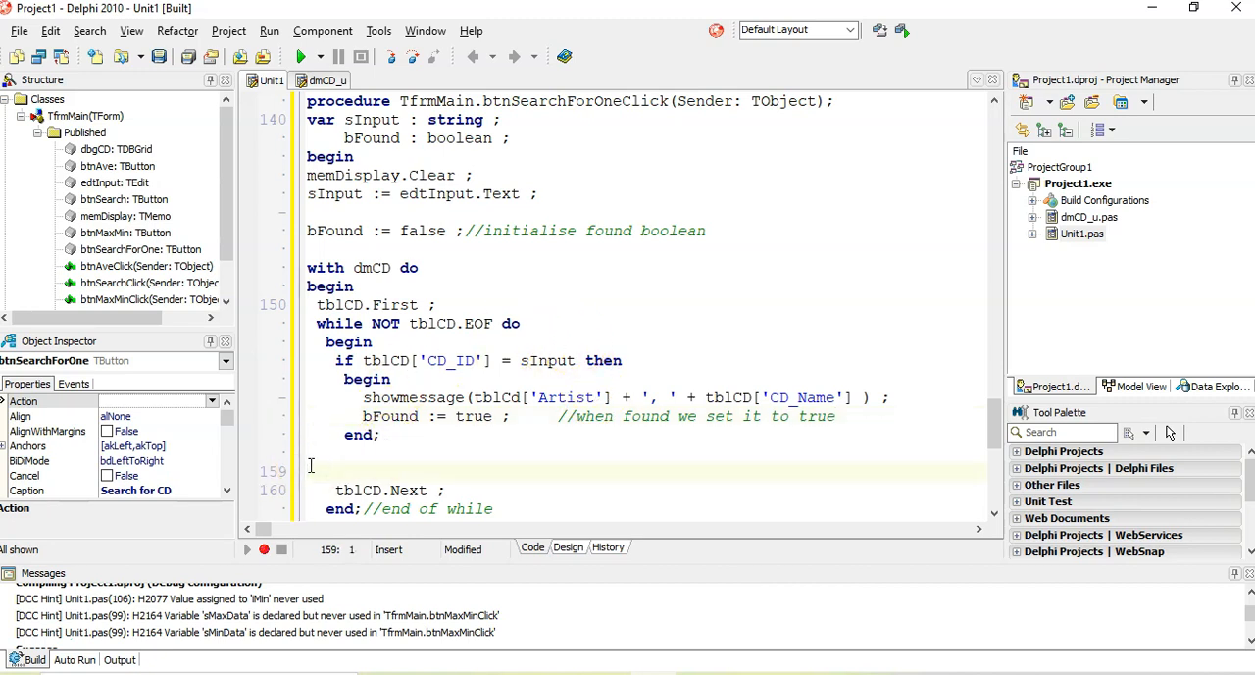
After the loop, add 'if bFound = False then showmessage('Not found!');' commented '//if never found'.
scroll(down, 3)
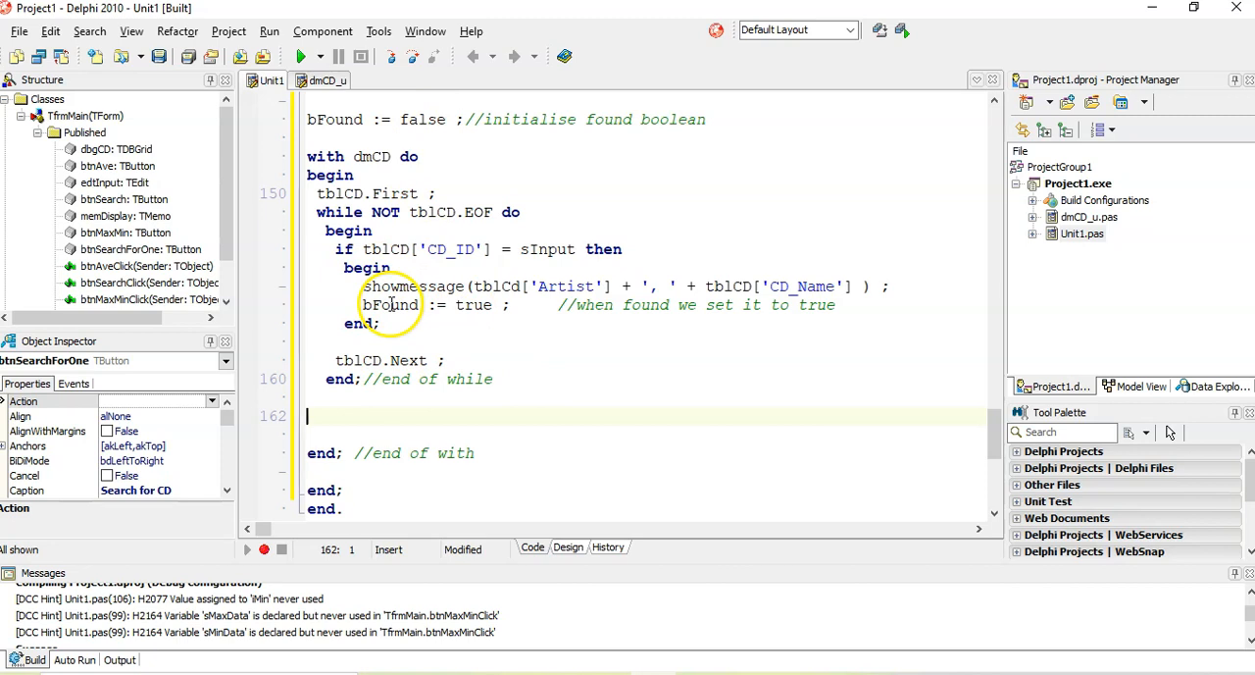
text(if True then)
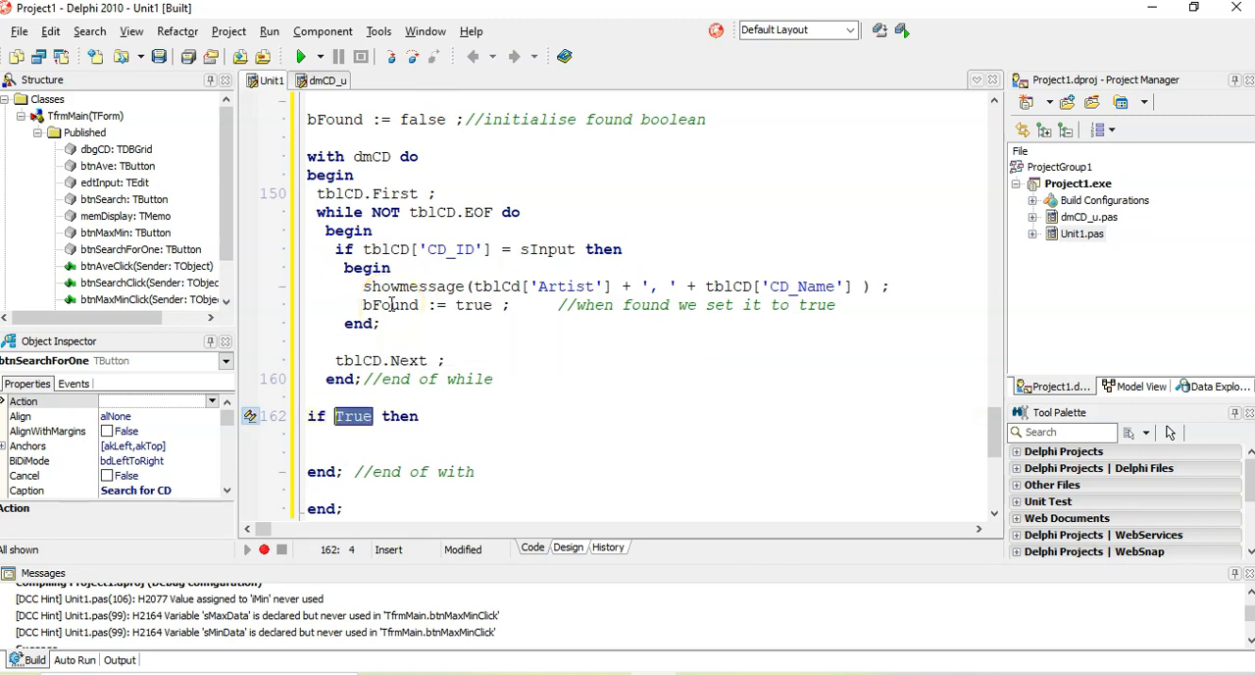
text(bFound =)
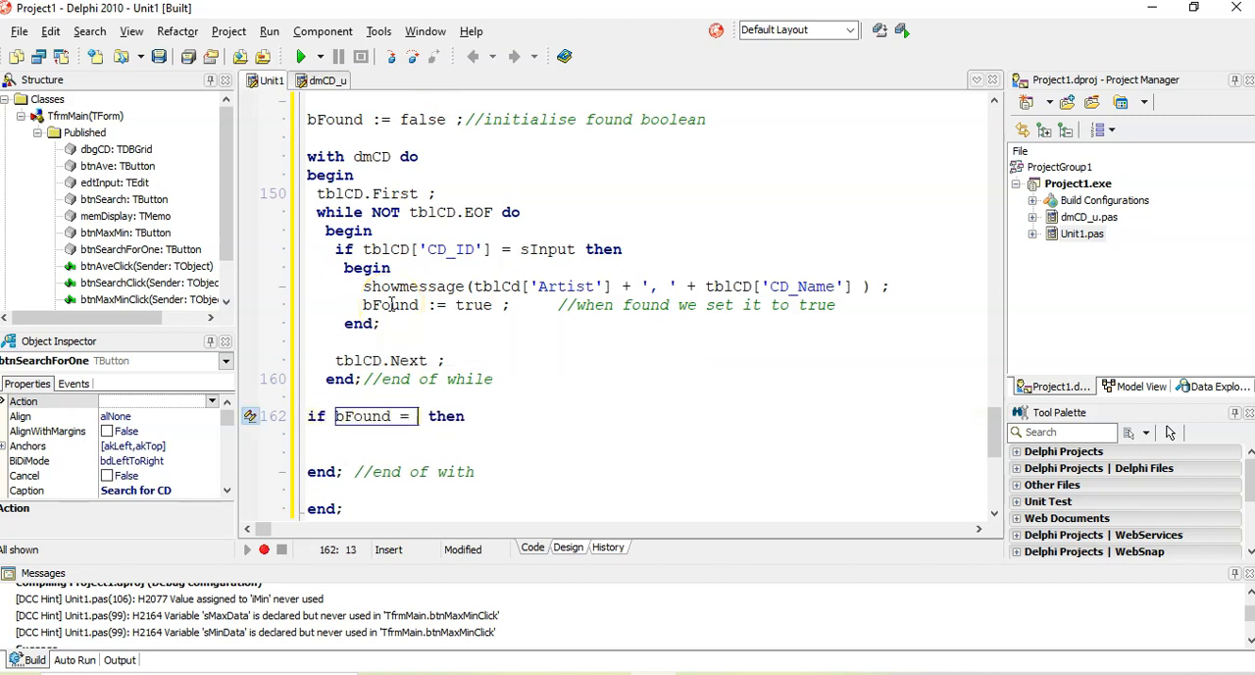
text(False)
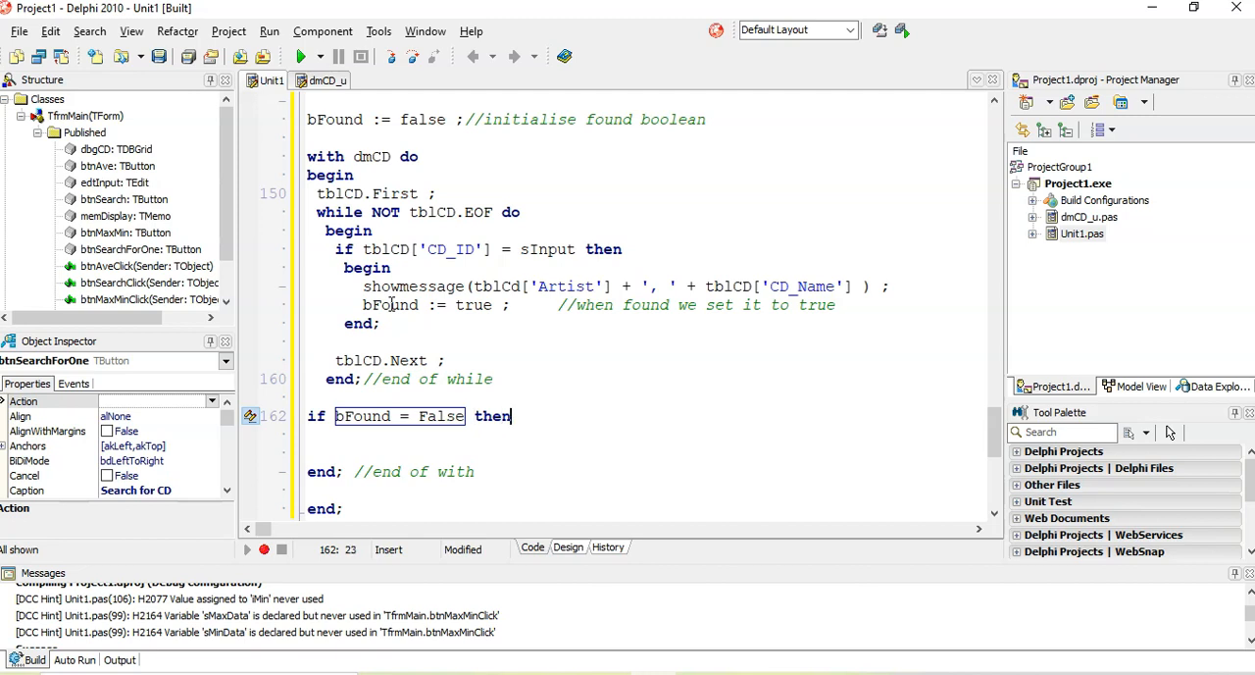
text(showmessage()
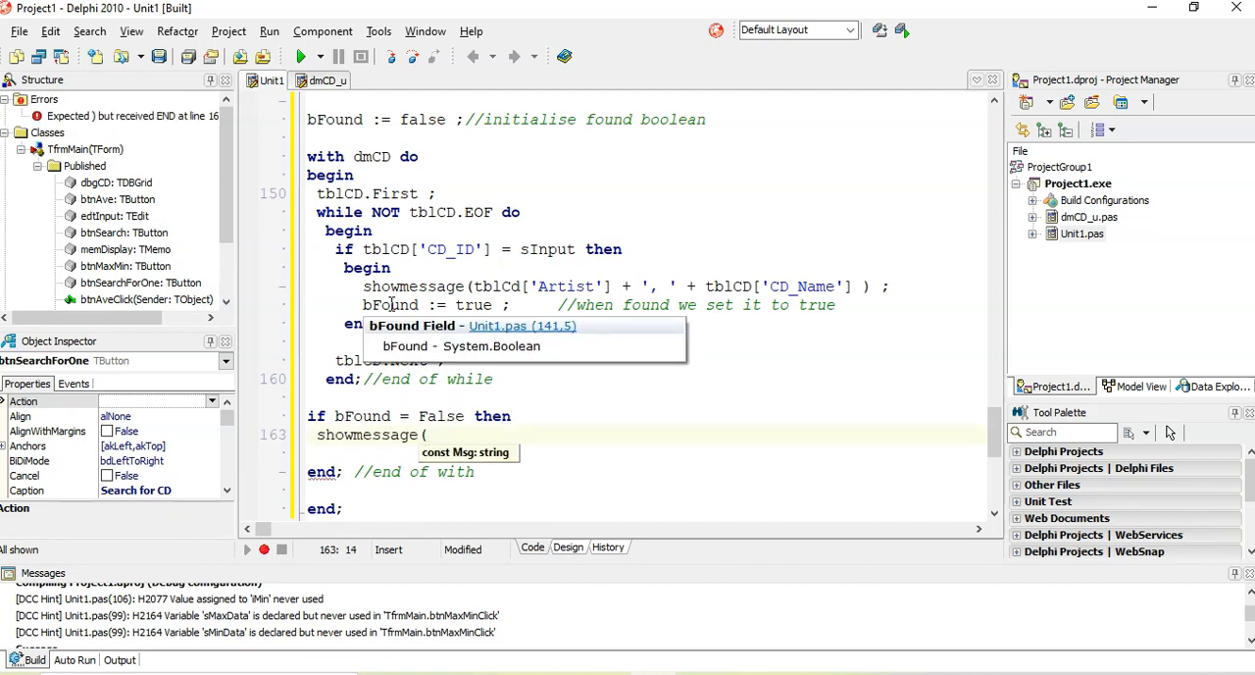
text(Not found!)
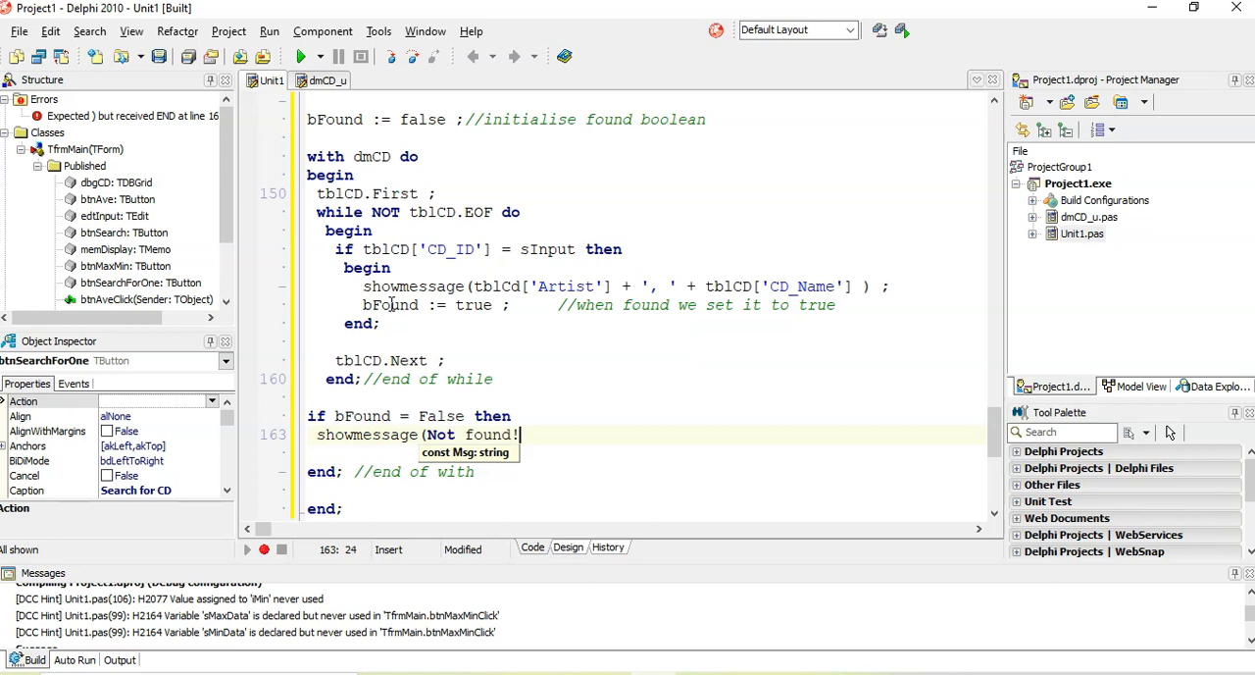
text(') ;)
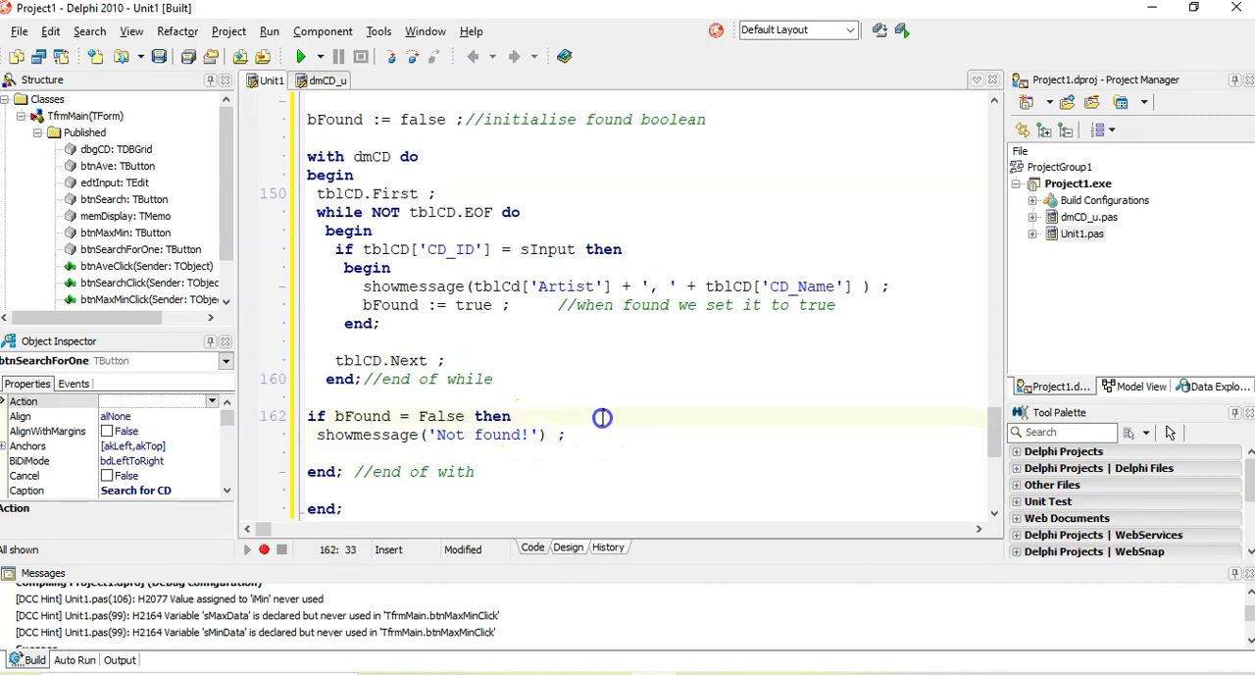
text(//if n)
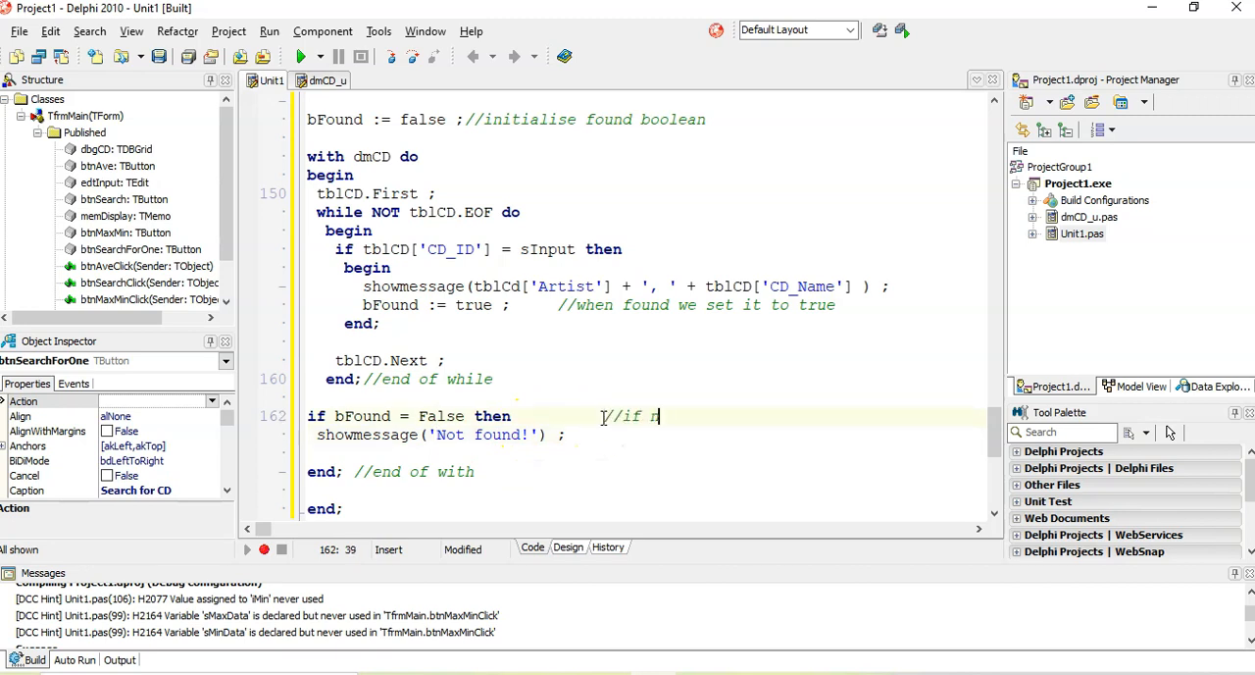
text(ever found)
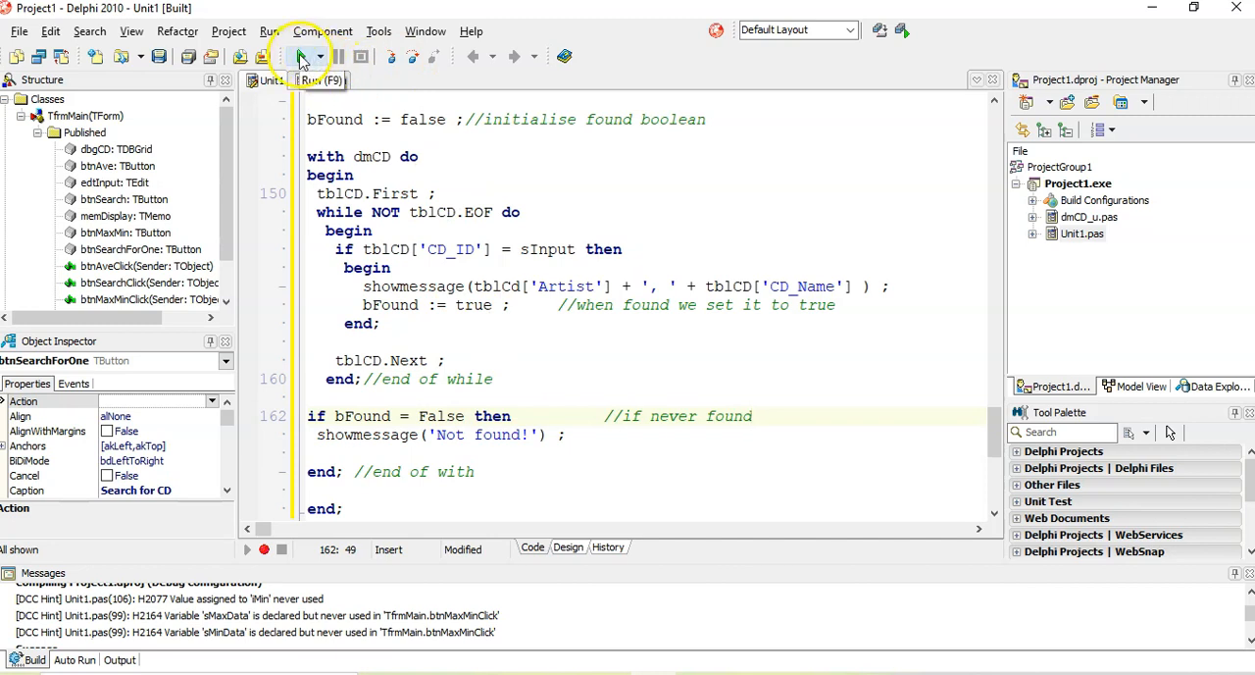
Run the CD program, search for CD 260, and dismiss the 'Not found!' message.
click(303, 56)
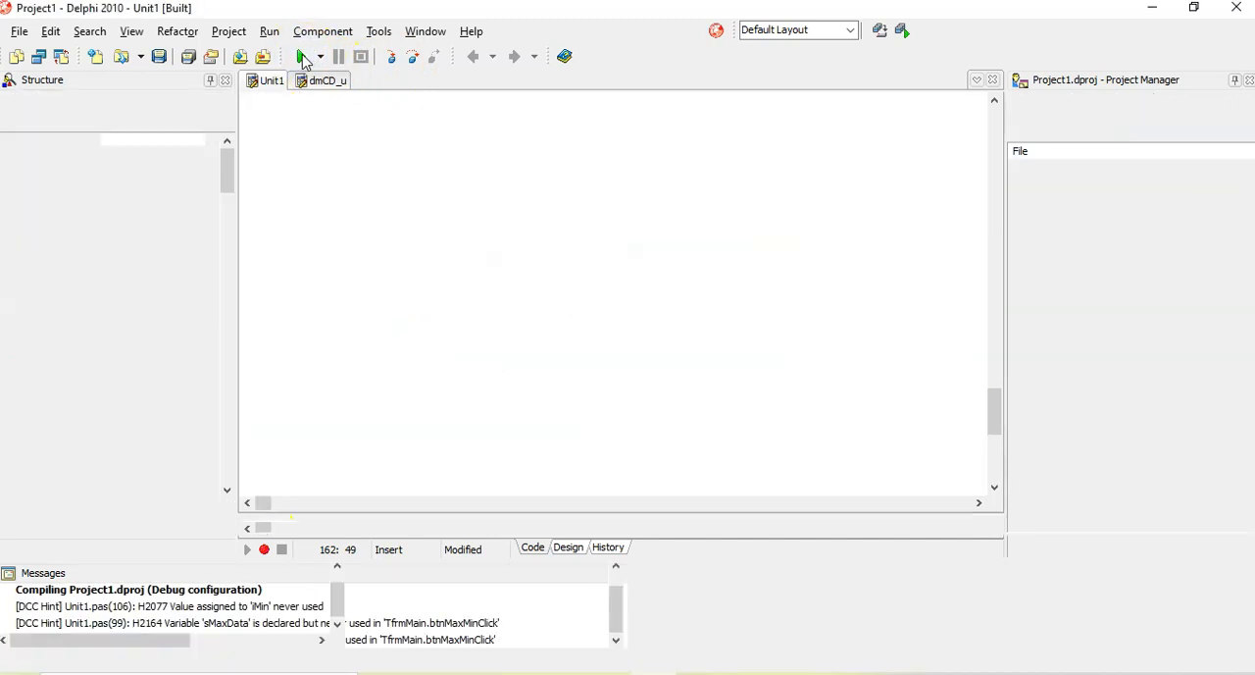
click(303, 56)
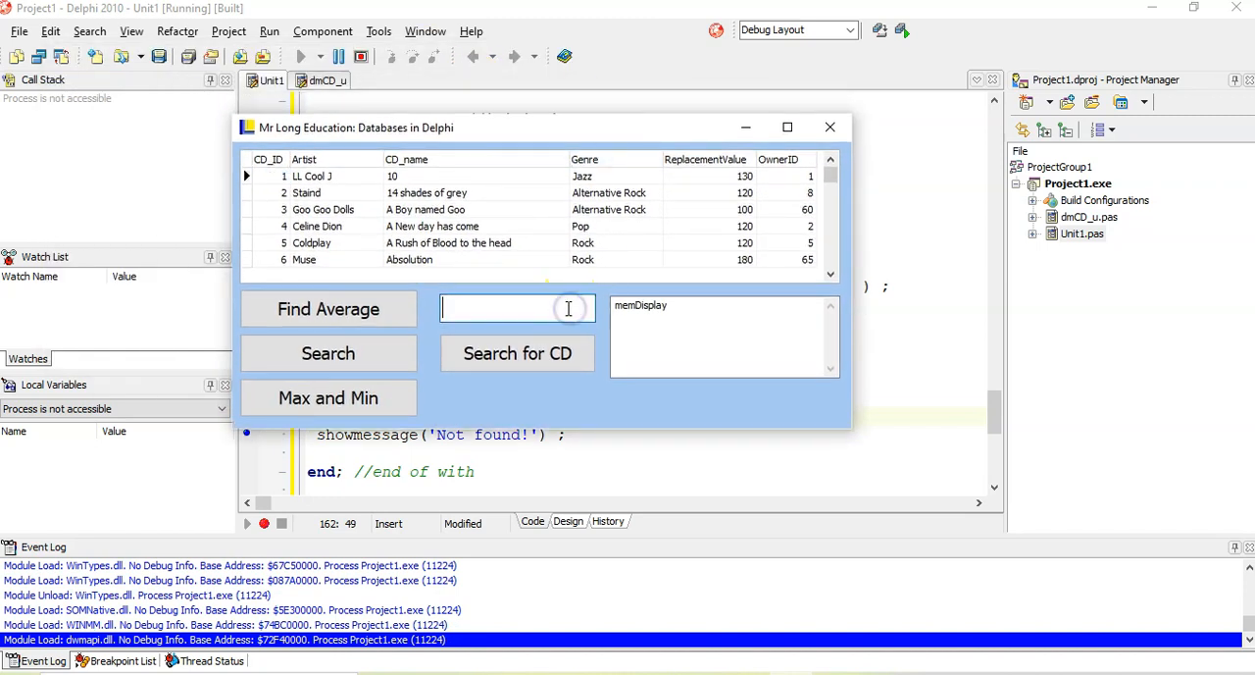
click(517, 353)
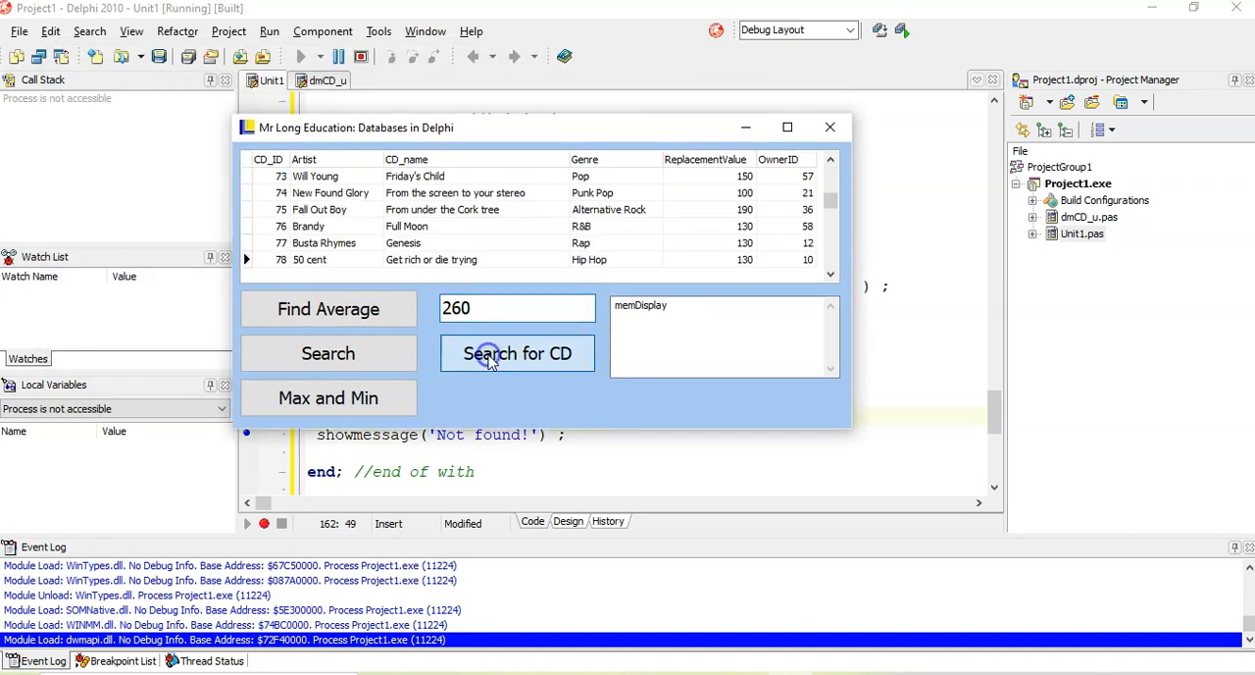
click(517, 353)
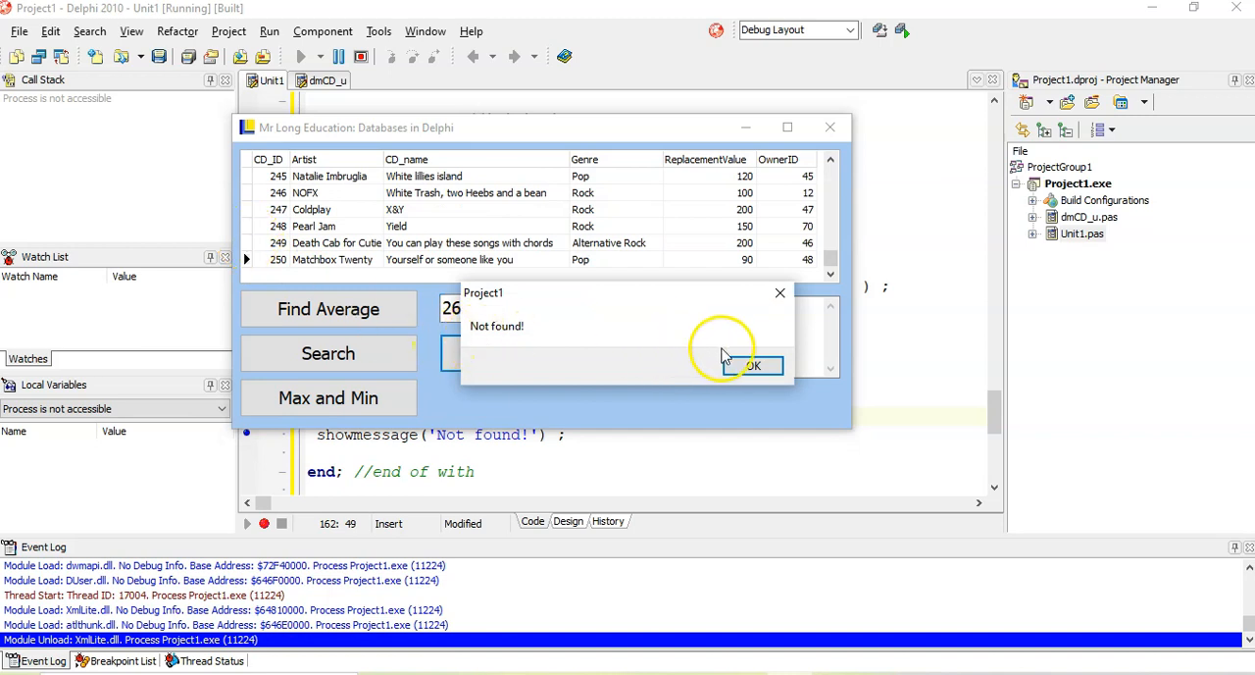
click(751, 365)
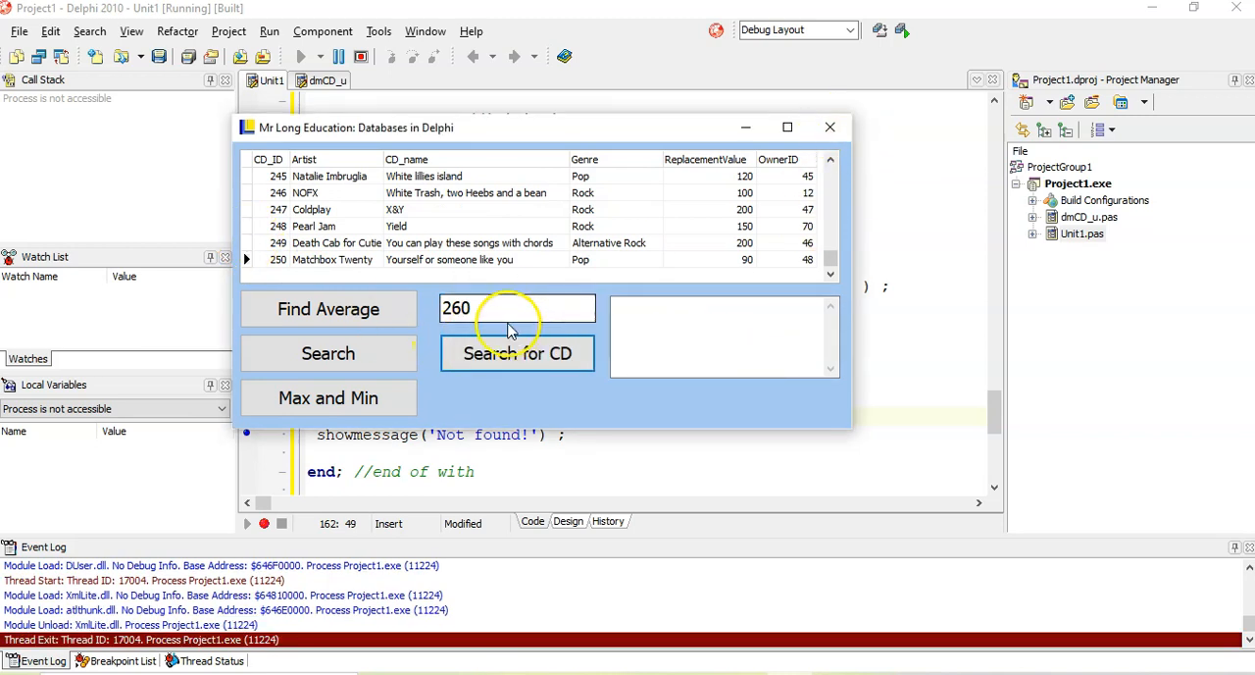
Close the app and change the loop header to while (NOT tblCD.EOF) AND (bFound = False) do.
click(830, 128)
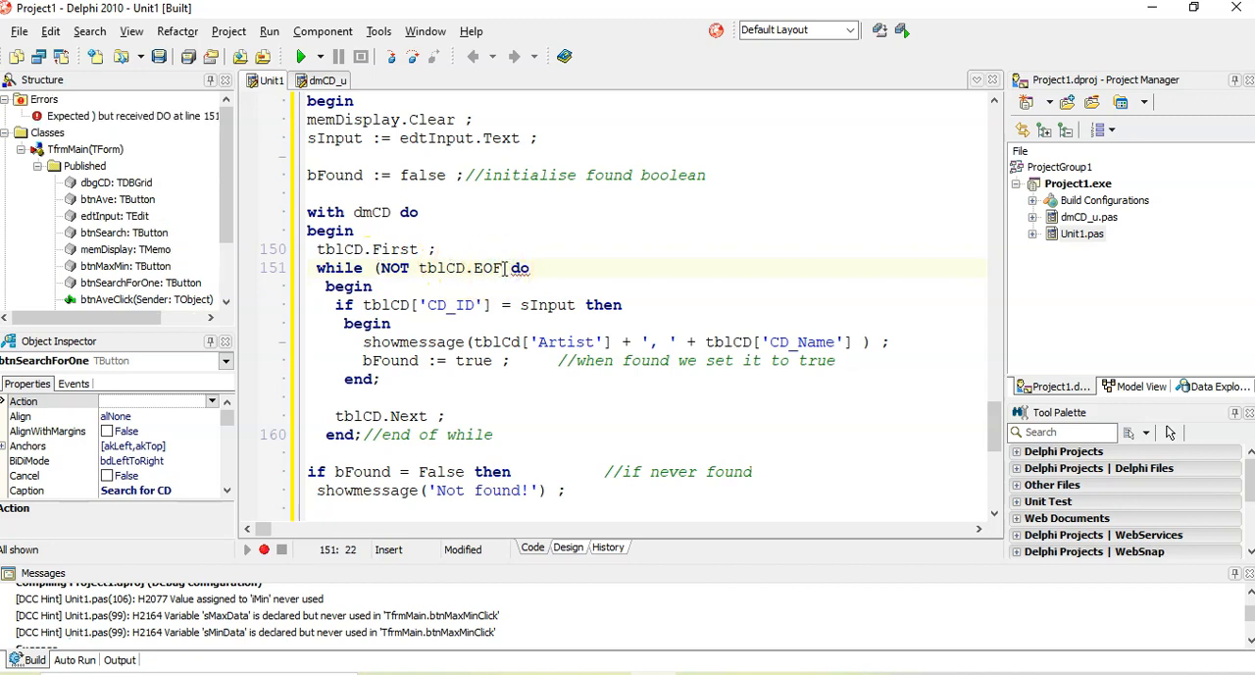
text(AND (bFound)
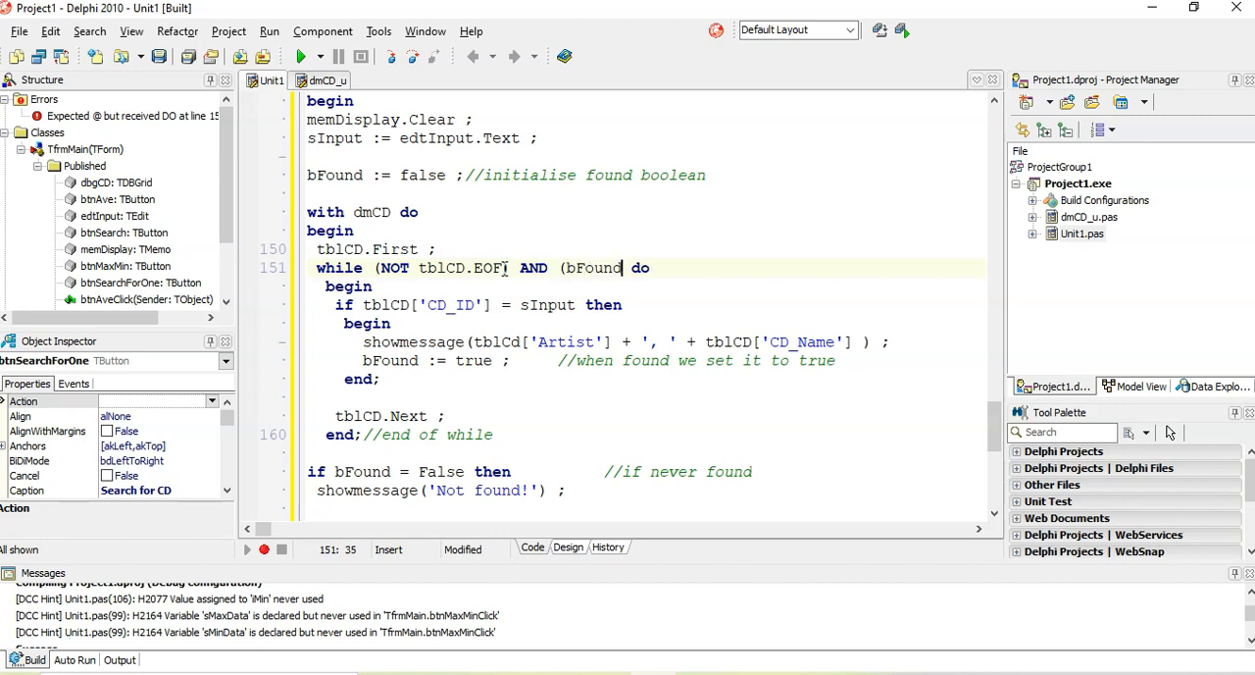
text(= False))
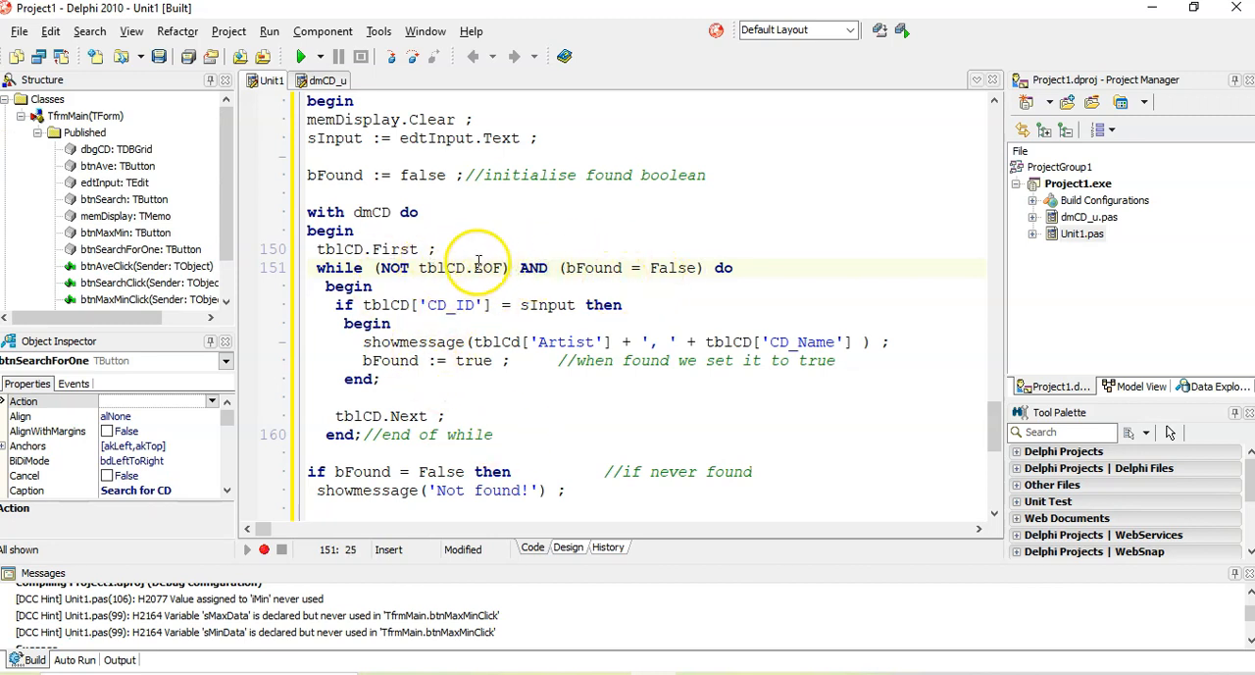
mouse_move(638, 274)
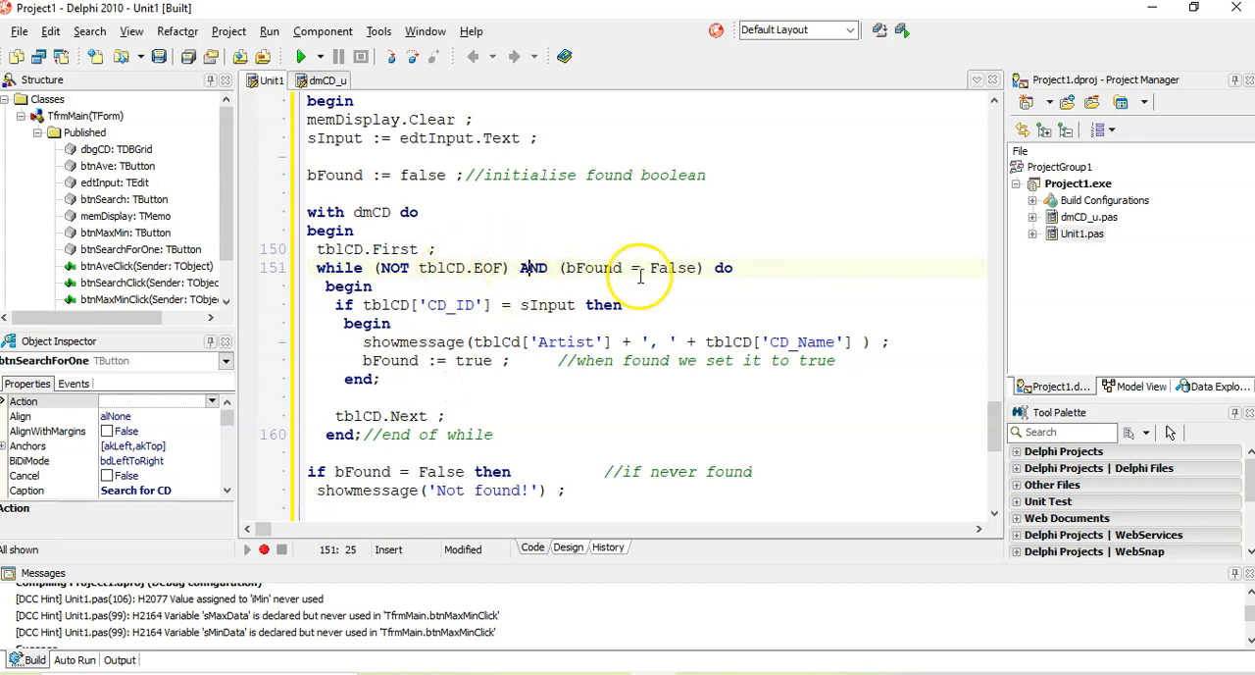
mouse_move(439, 268)
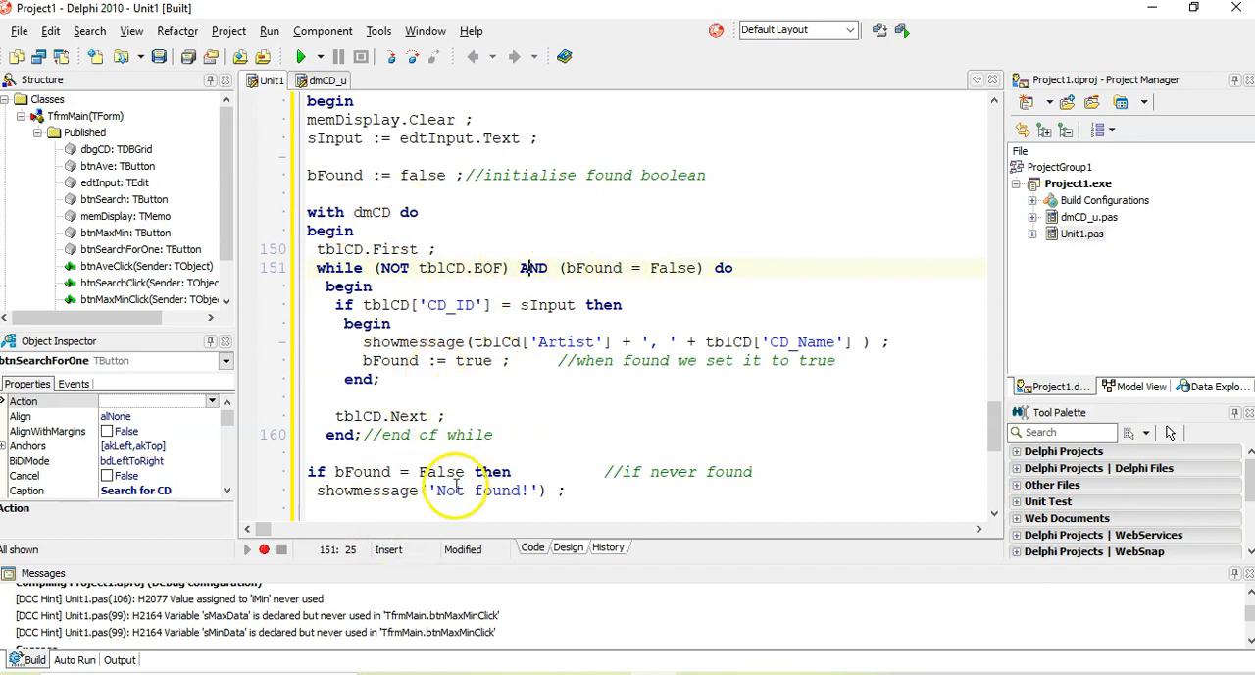
mouse_move(687, 462)
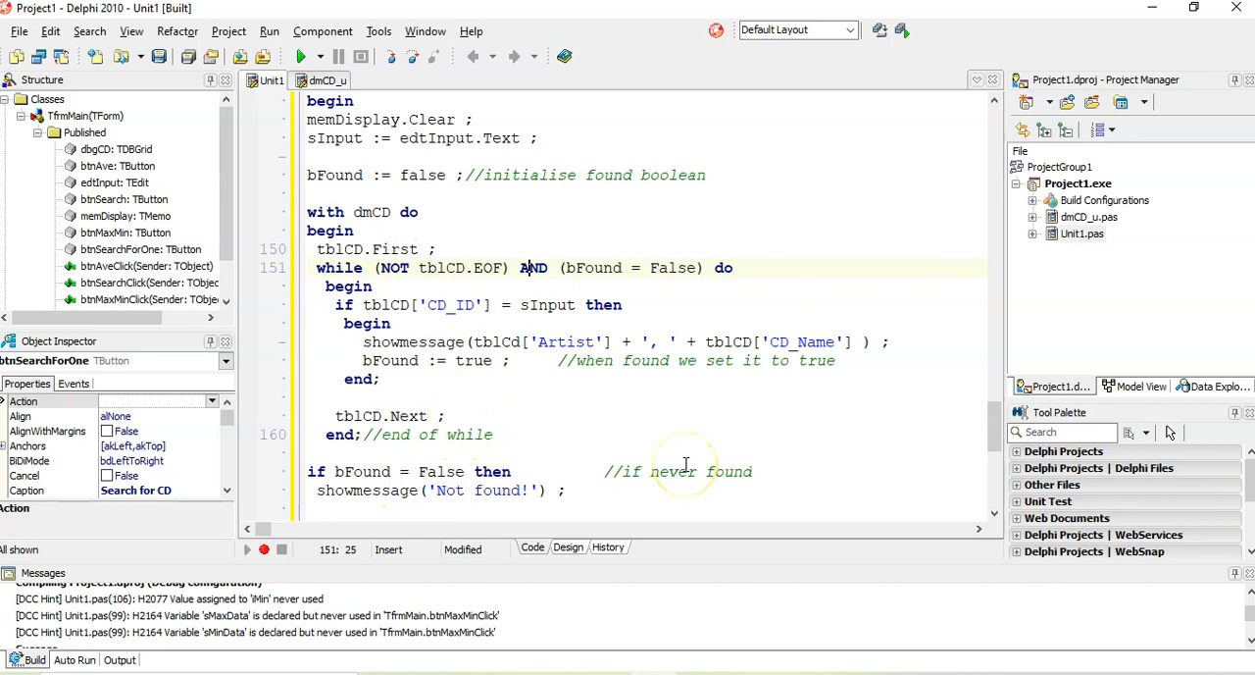
mouse_move(533, 252)
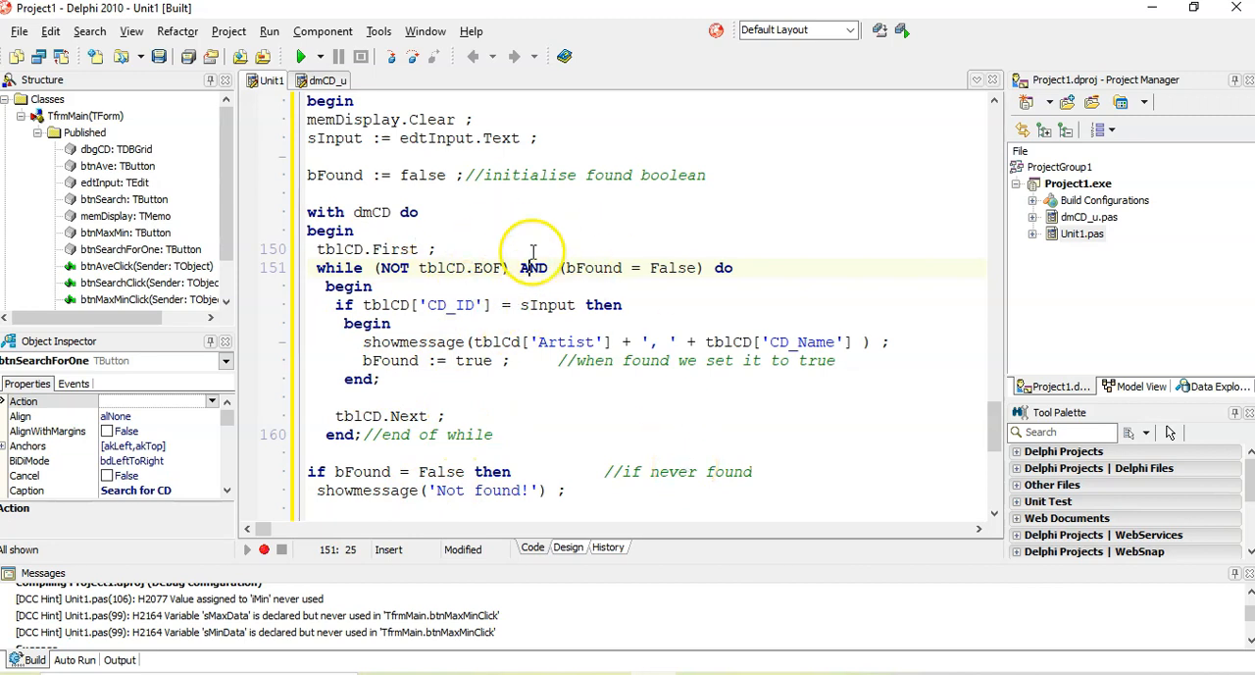
Run the updated program, search for CD 25, and dismiss the 'Staind, Break the cycle' message.
click(304, 56)
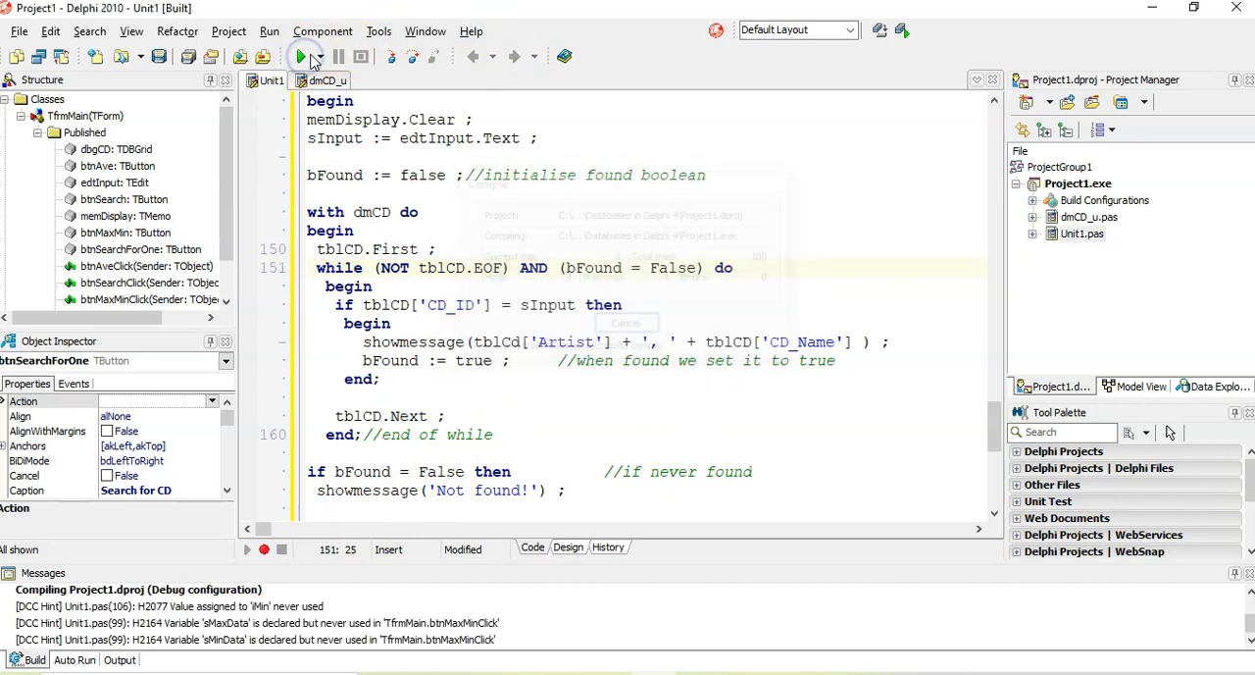
click(304, 56)
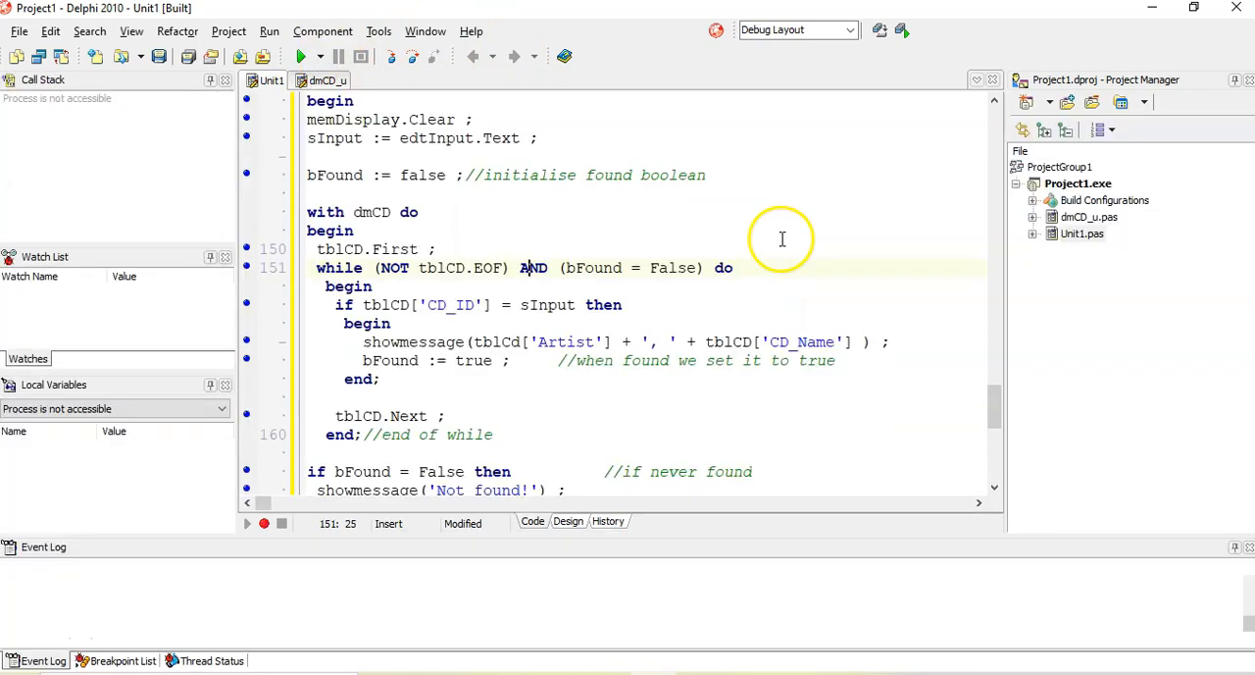
click(303, 56)
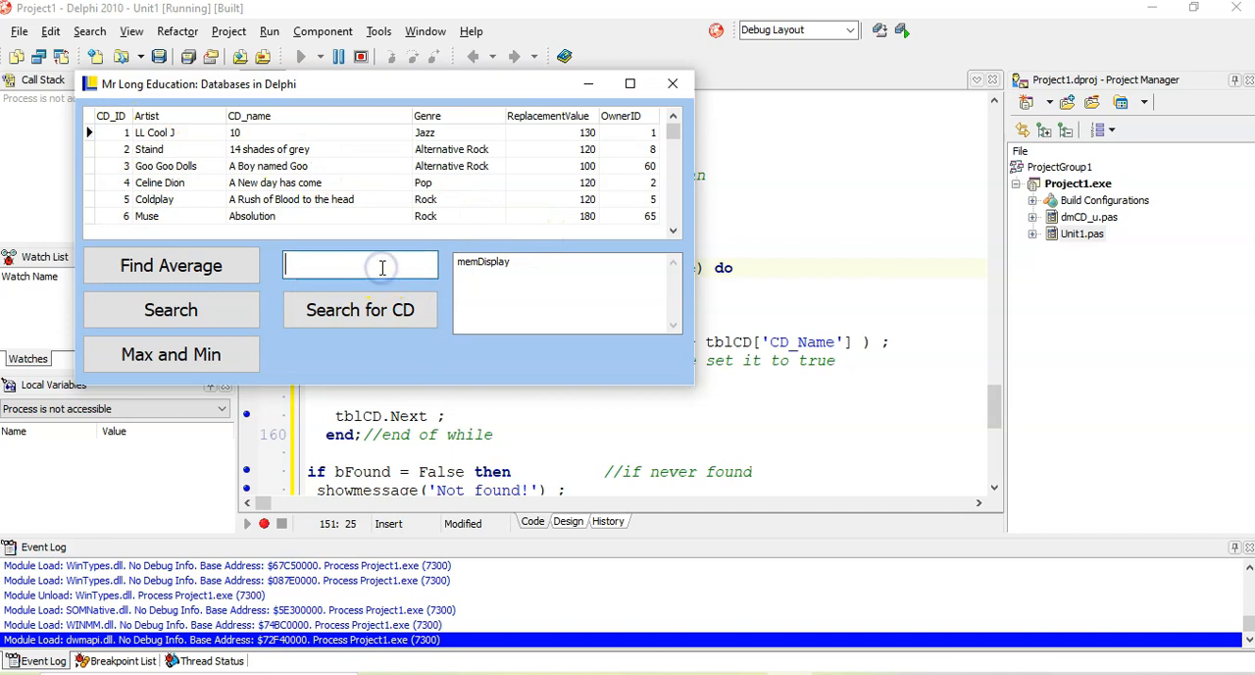
text(25)
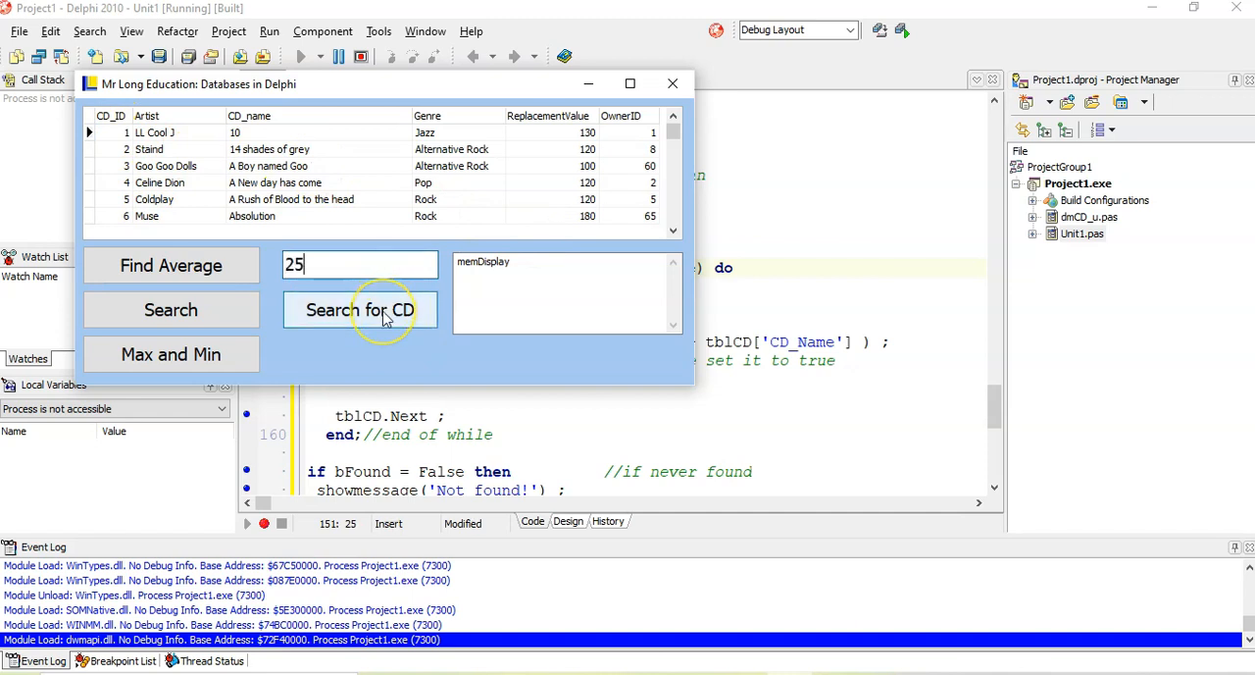
click(360, 308)
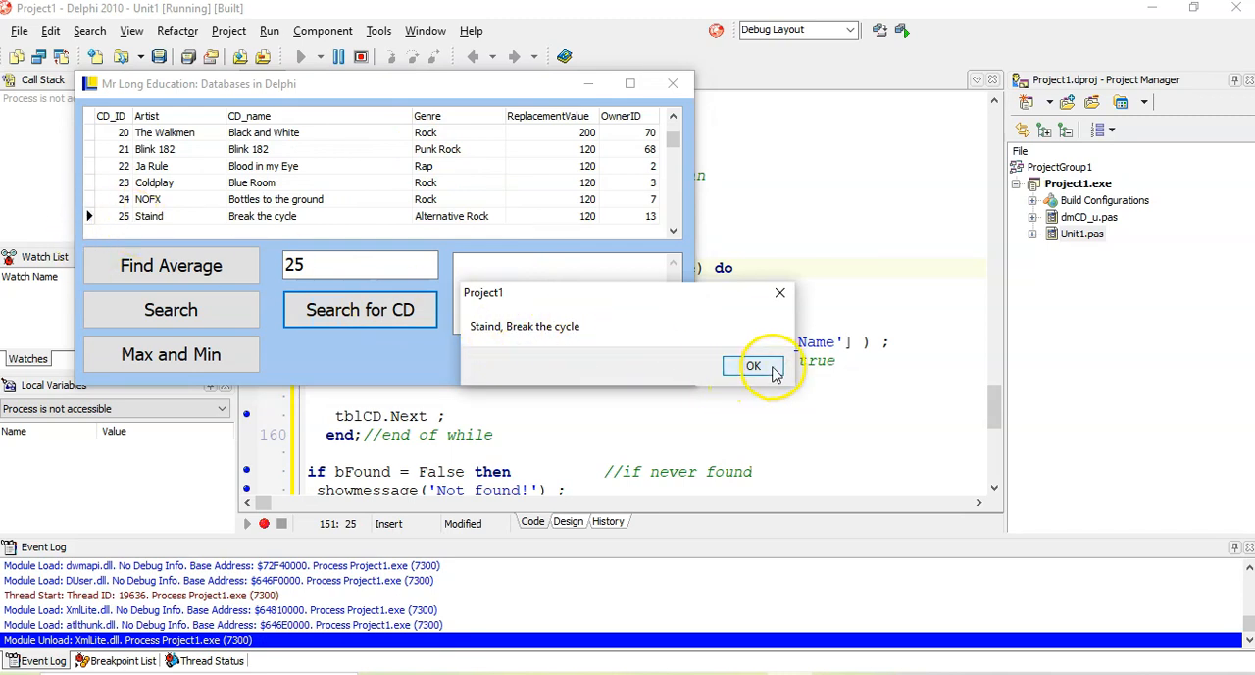
click(753, 364)
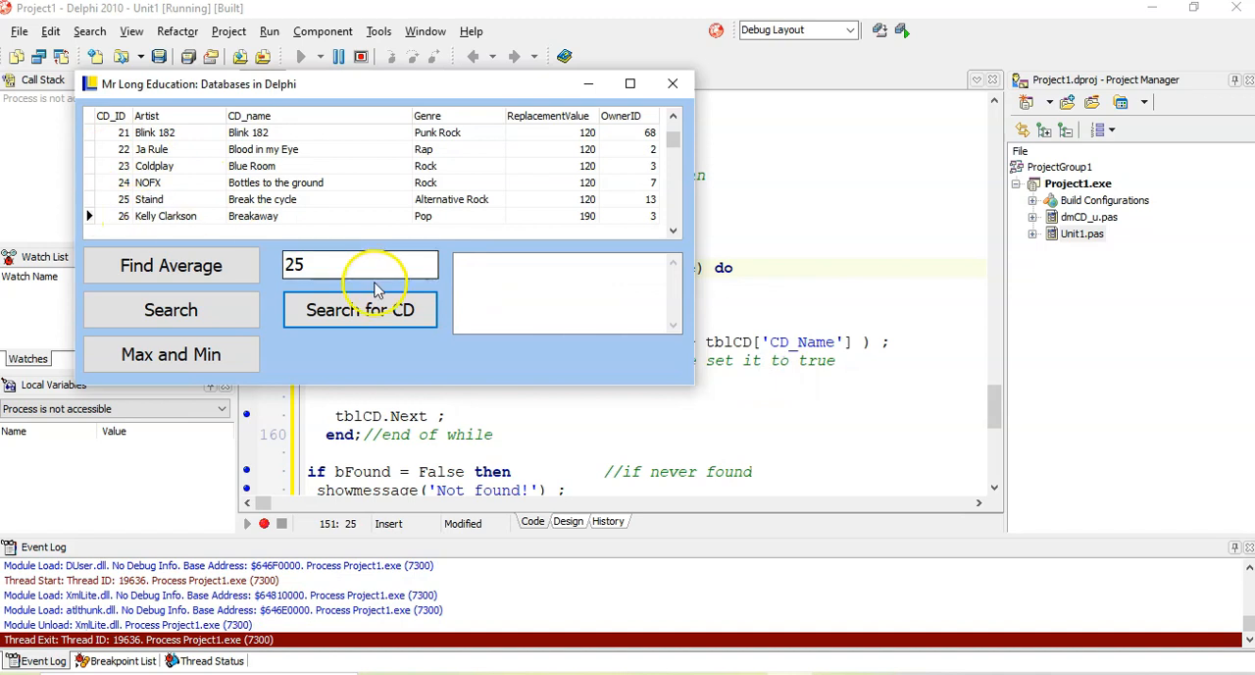
mouse_move(422, 339)
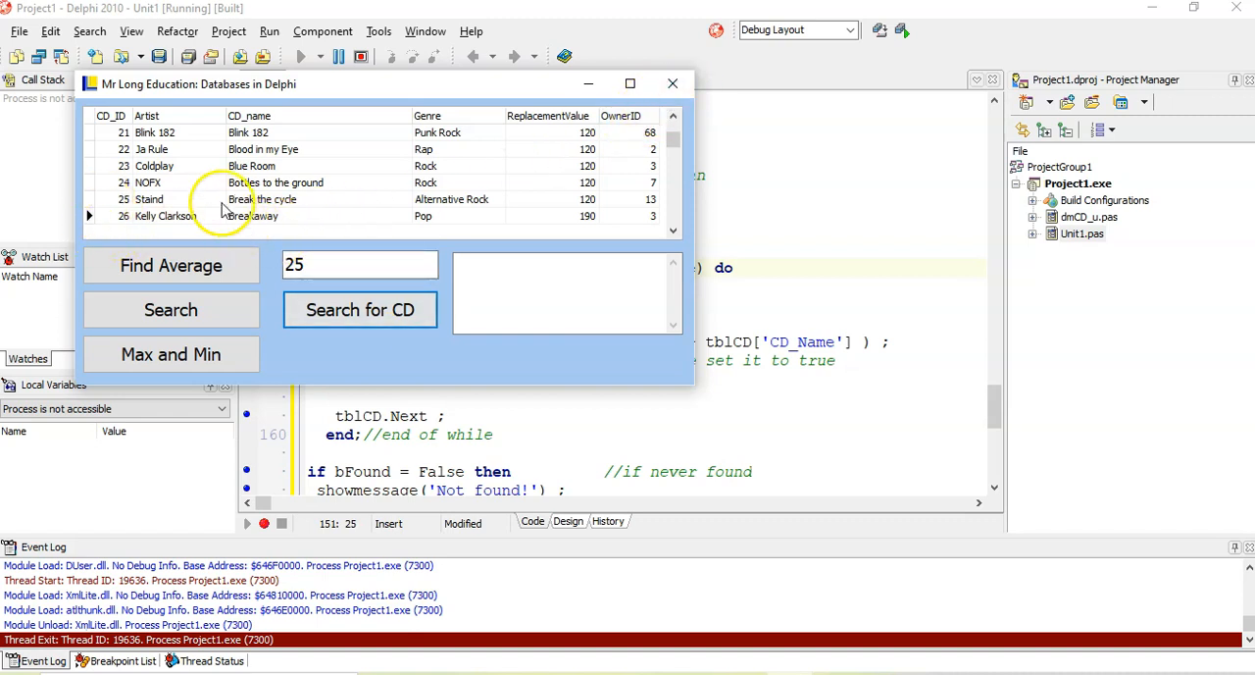
mouse_move(672, 84)
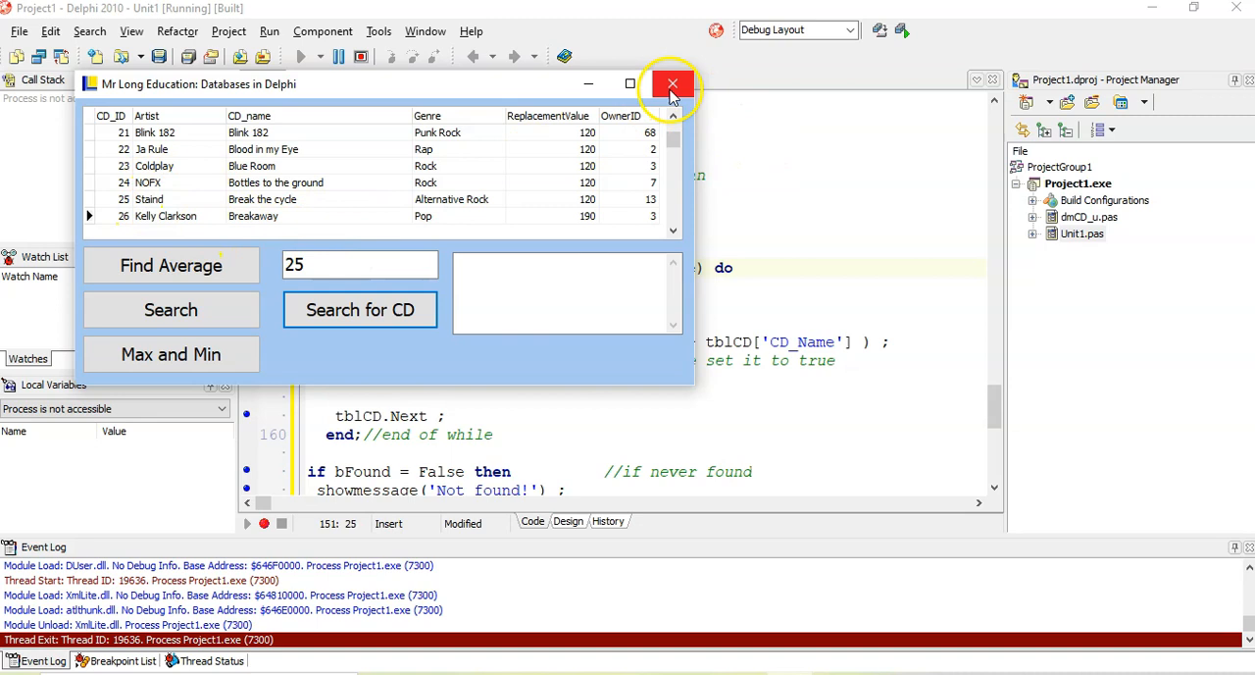
Close the form, add a '//work with the found' comment, and put tblCD.Next in an else branch.
click(672, 83)
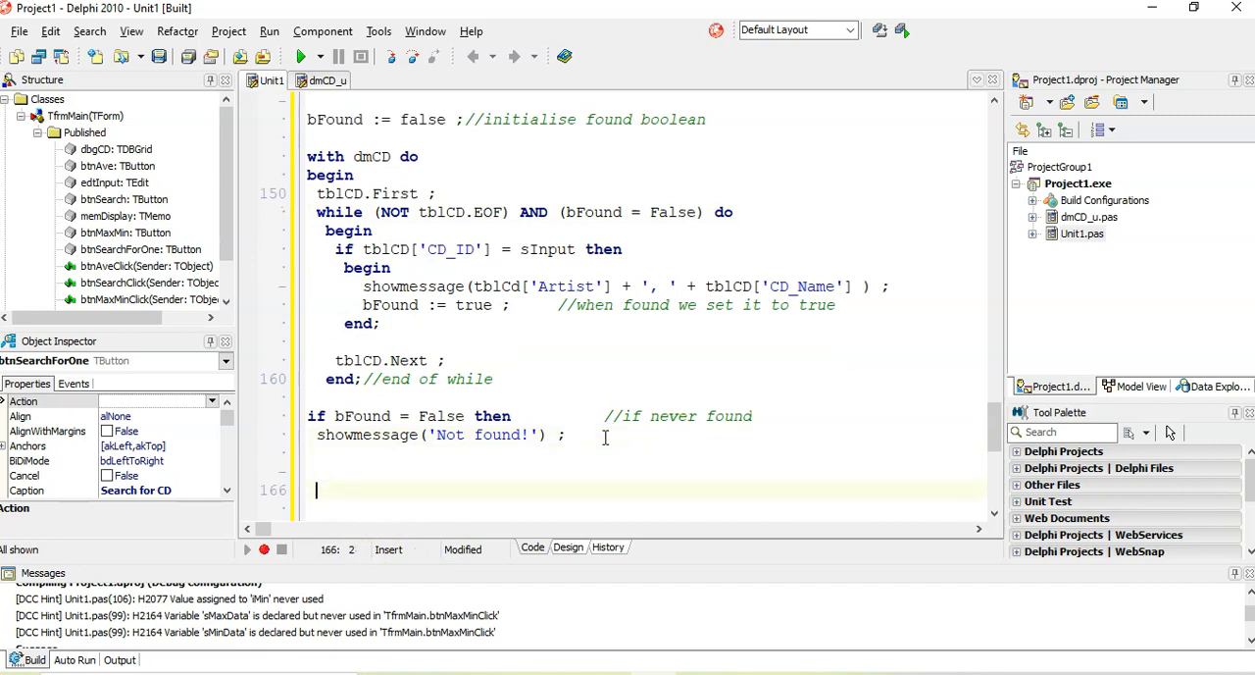
text(//work)
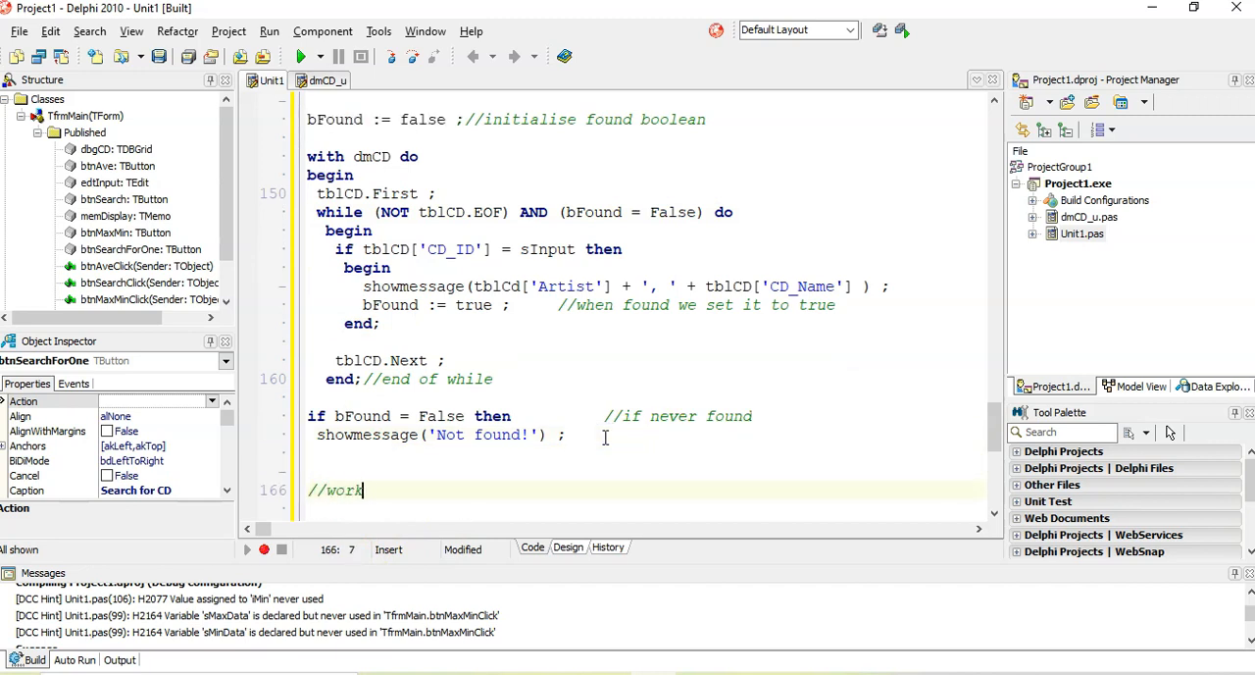
text(with the found)
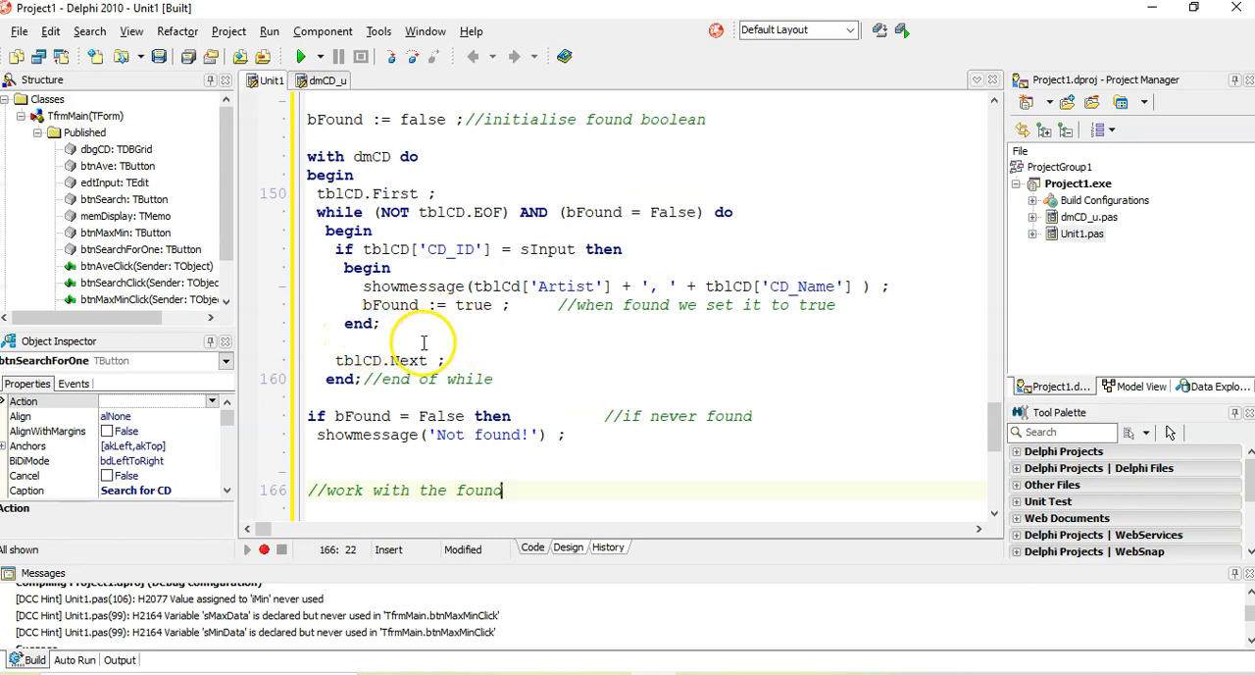
mouse_move(341, 343)
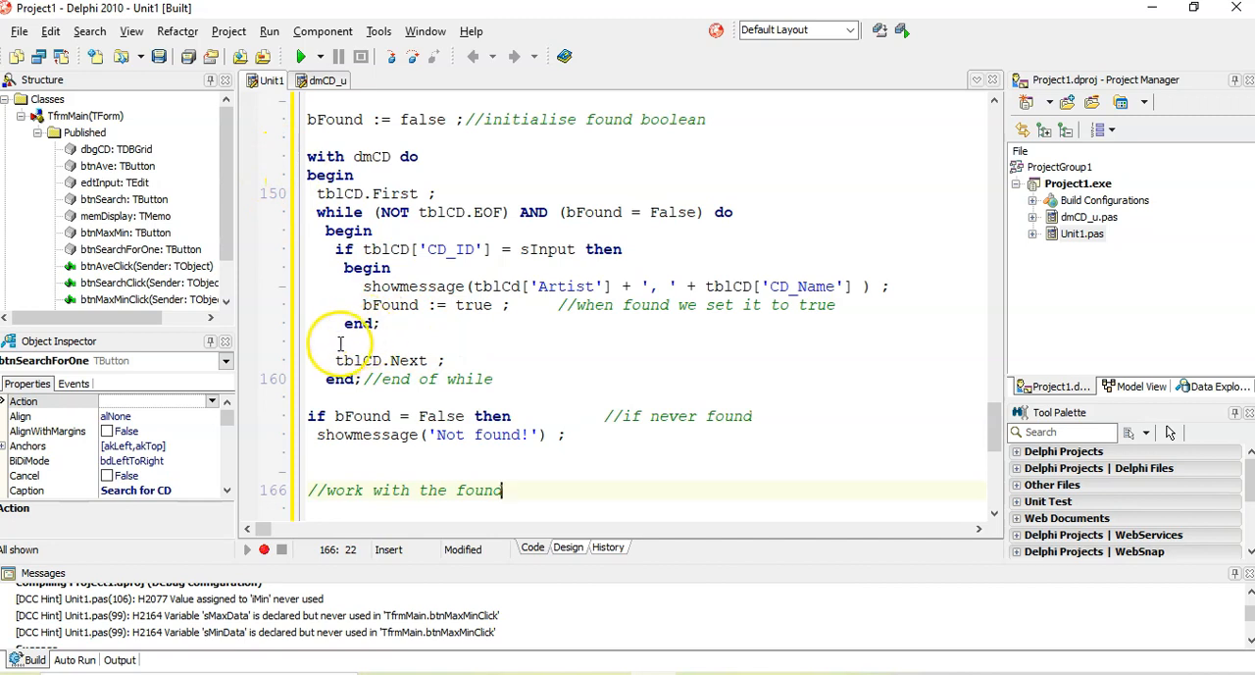
text(else)
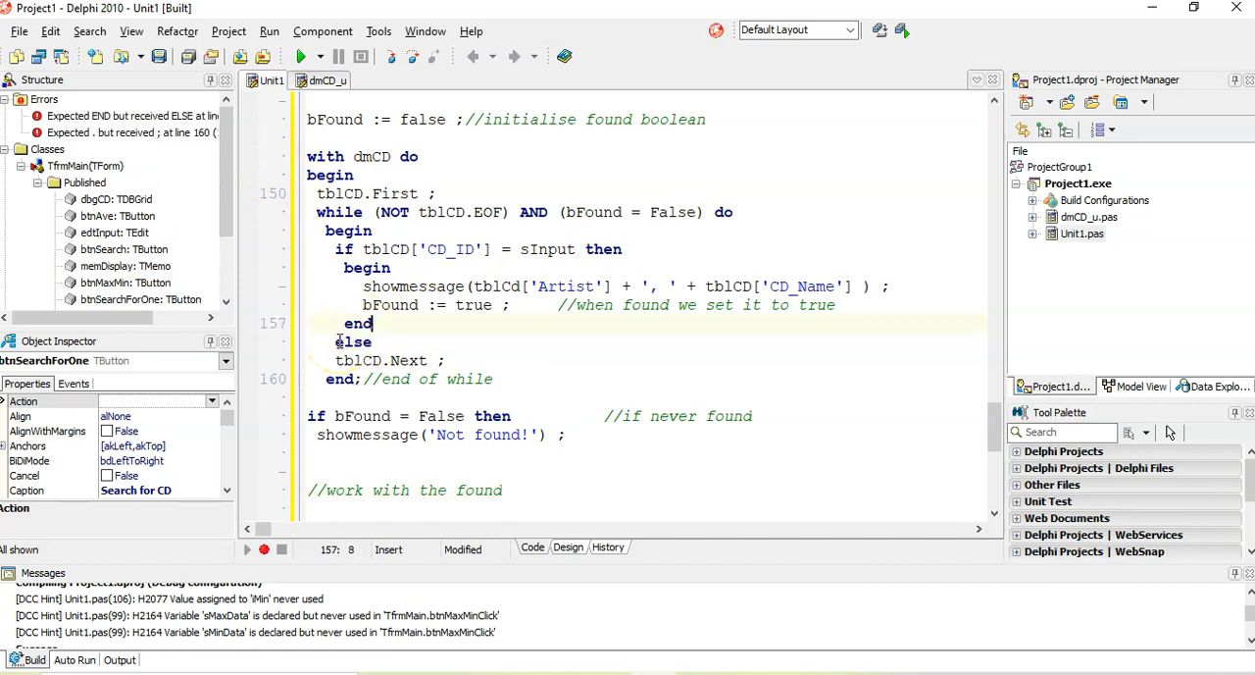
mouse_move(412, 360)
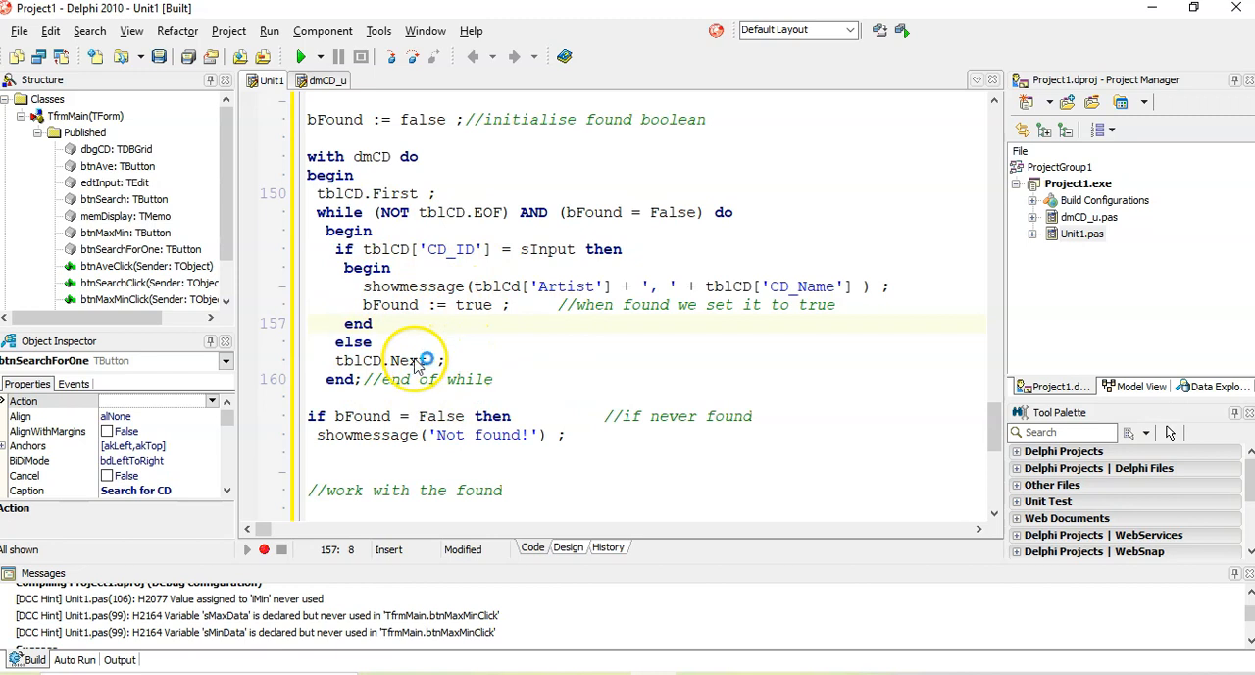
mouse_move(598, 173)
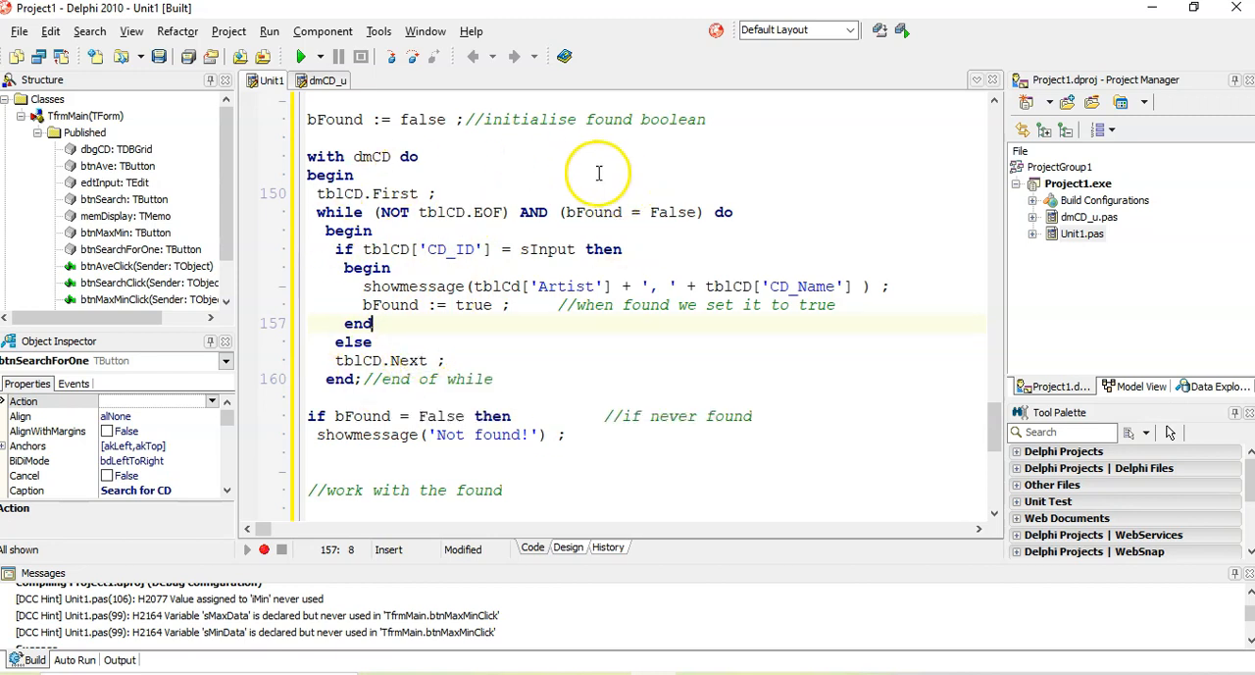
double_click(592, 212)
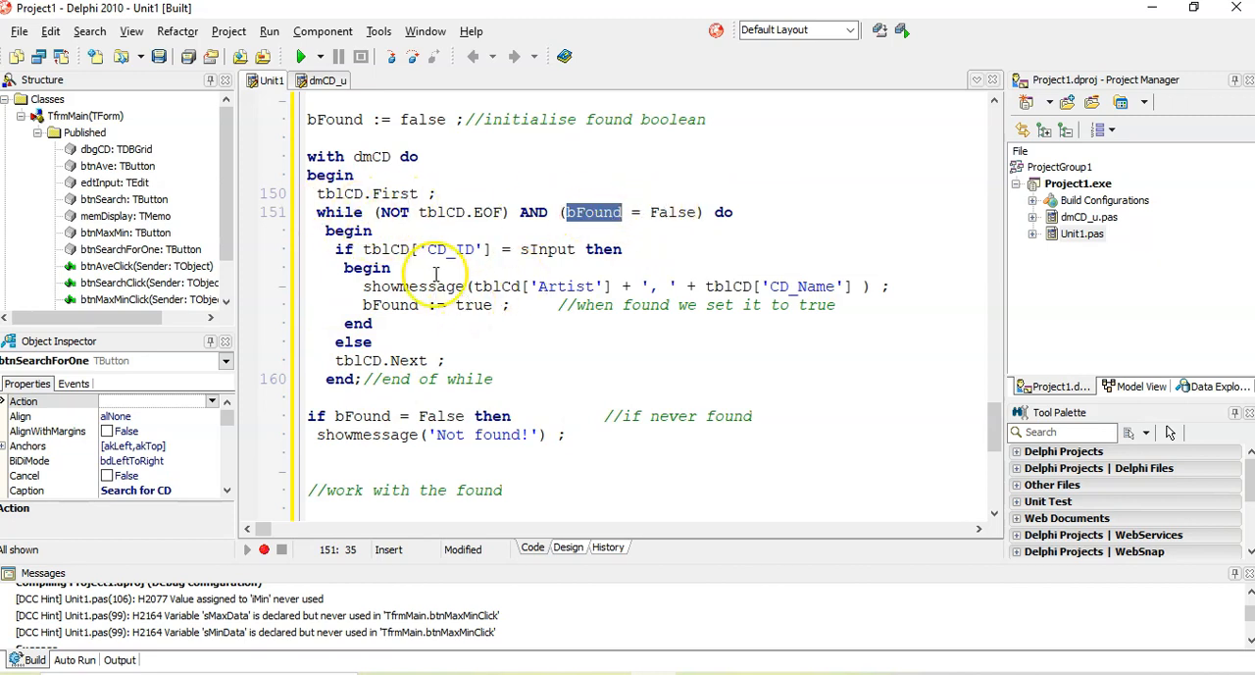
mouse_move(393, 233)
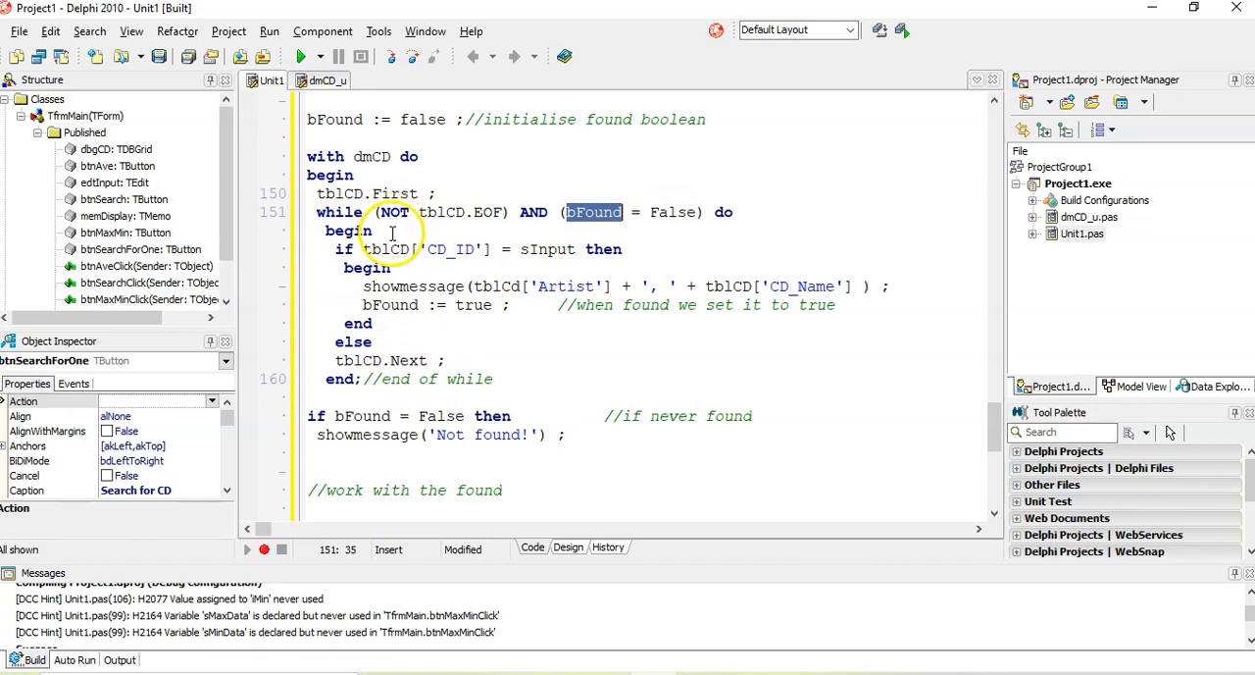
mouse_move(480, 344)
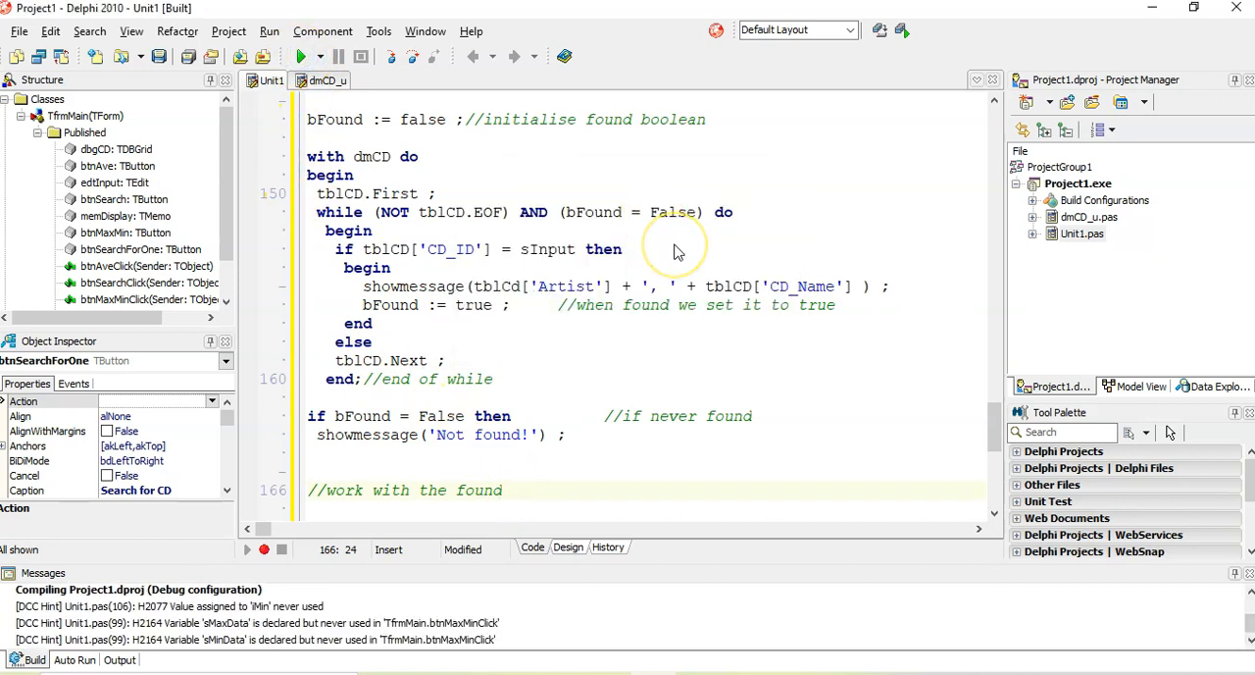
click(304, 56)
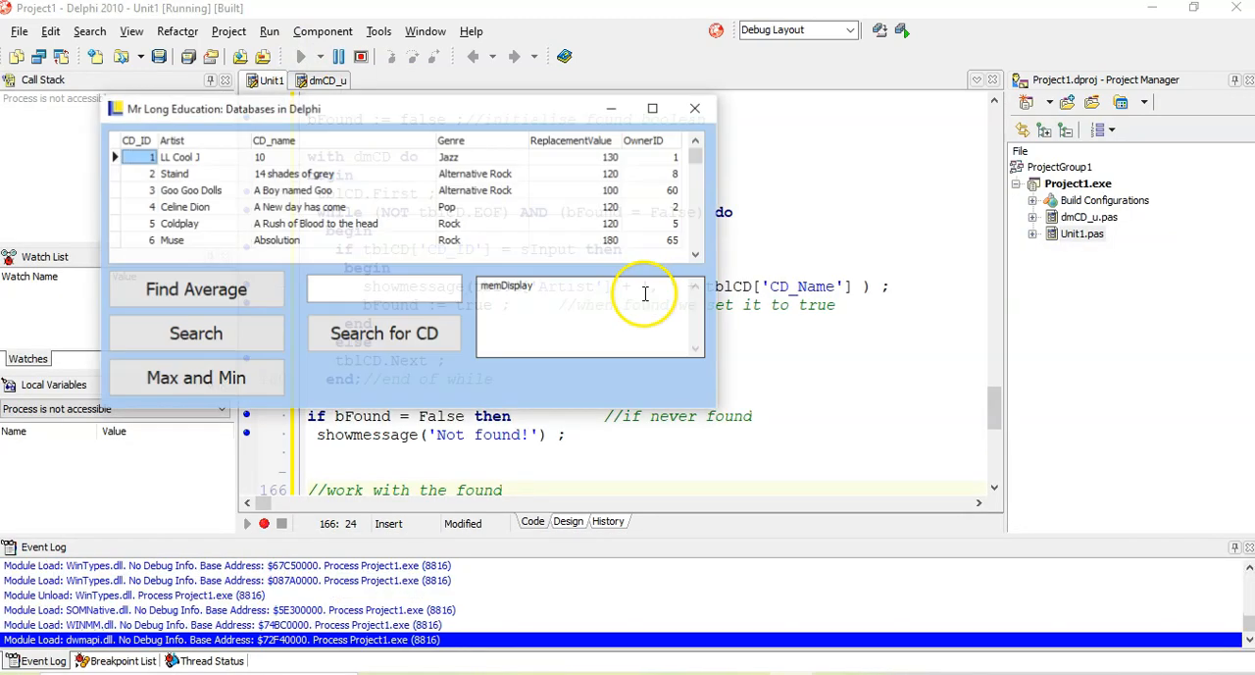
text(25)
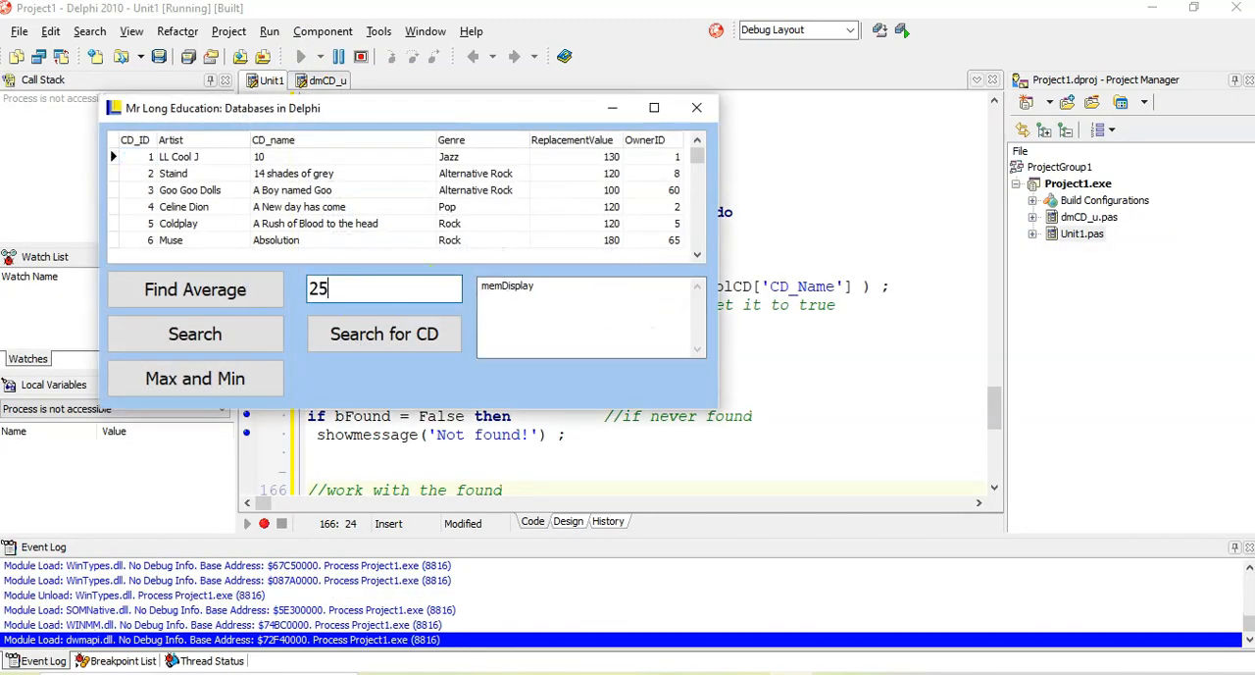
click(383, 334)
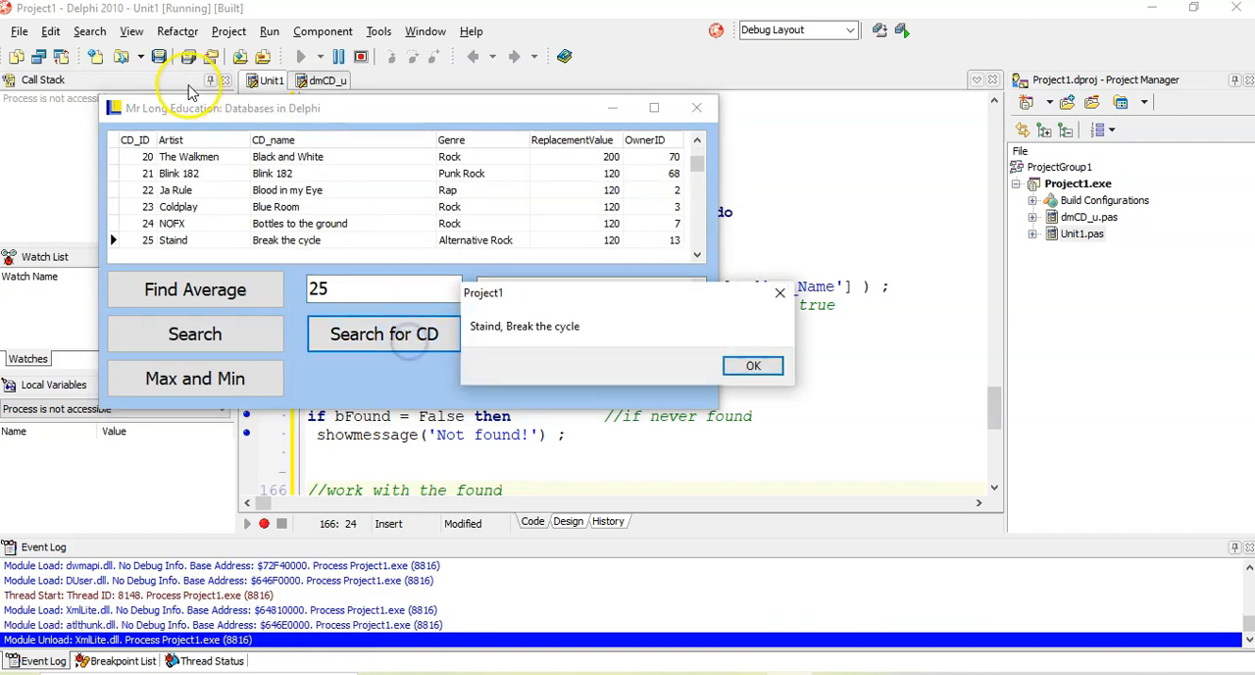
click(753, 365)
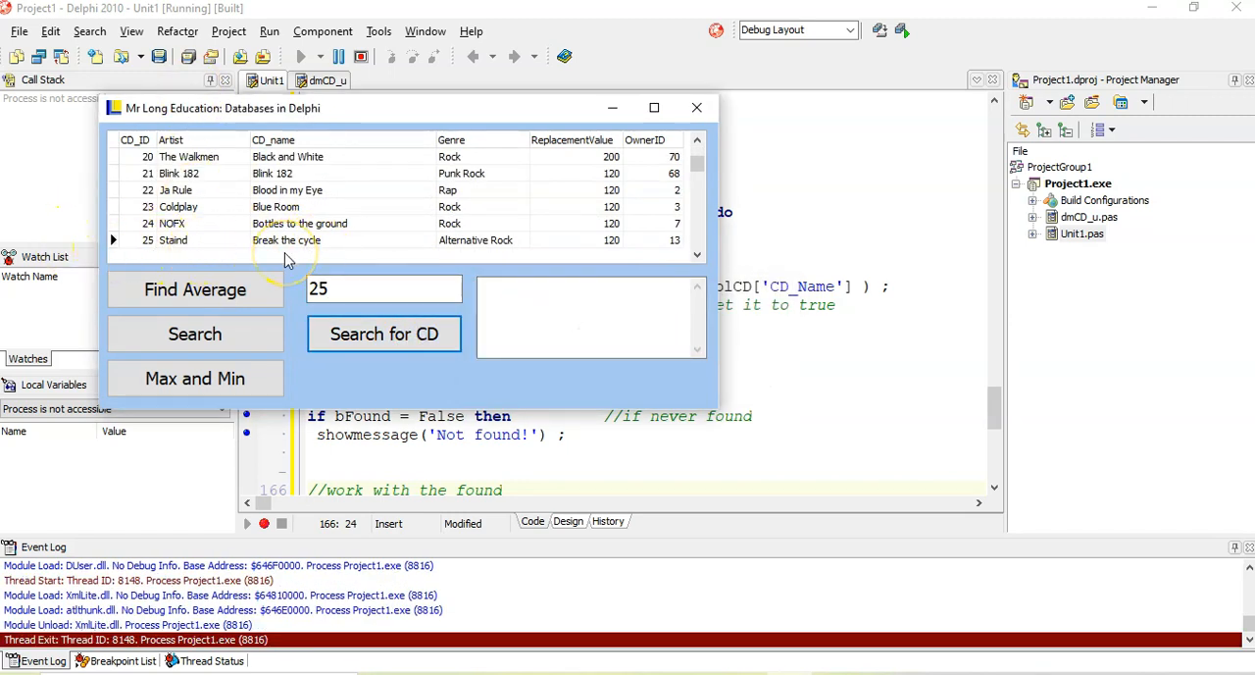
mouse_move(289, 257)
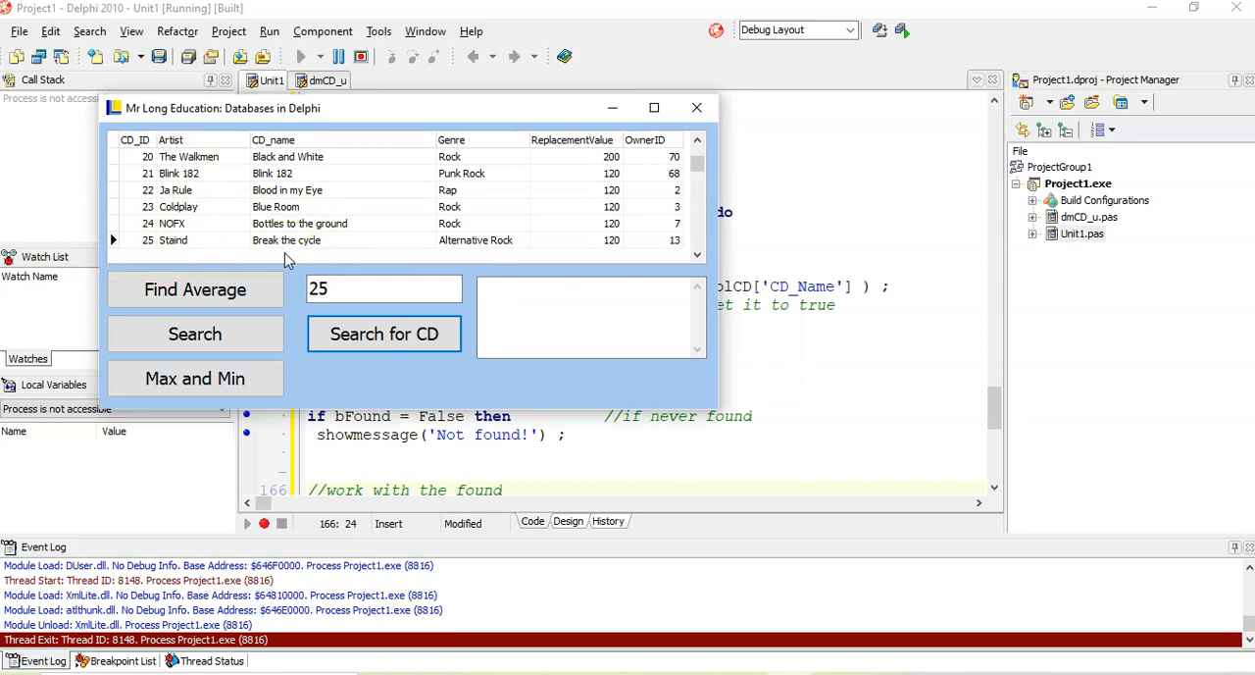
click(697, 107)
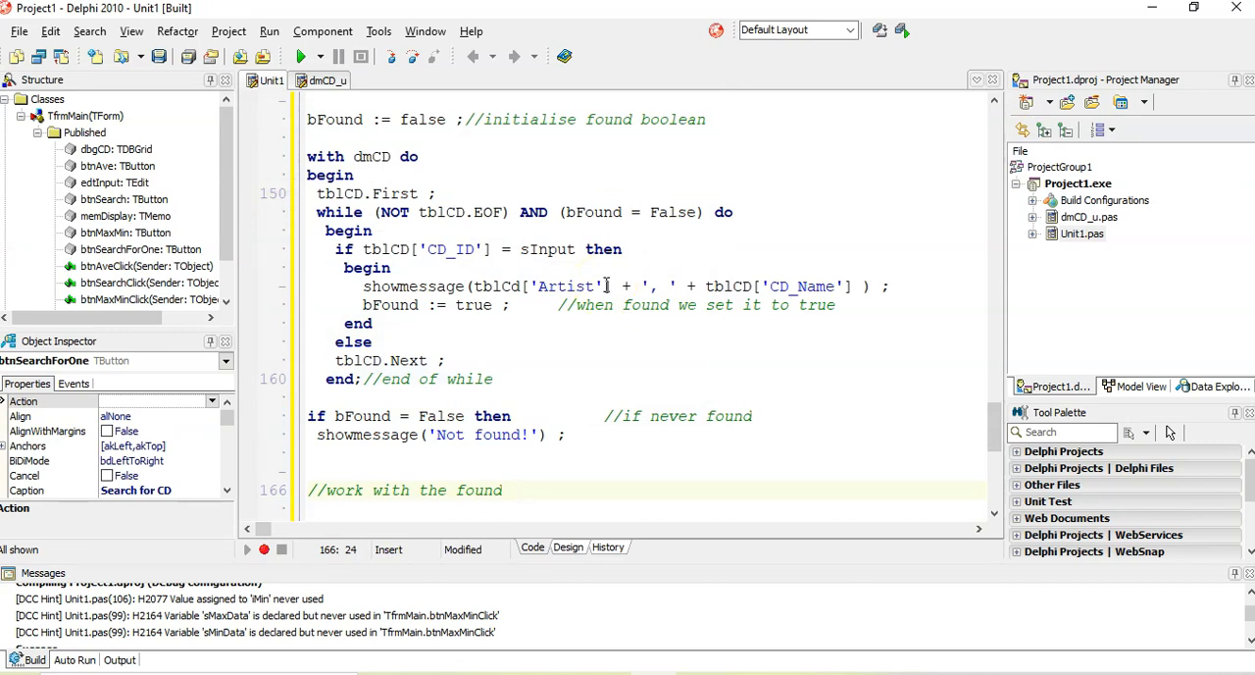
click(520, 491)
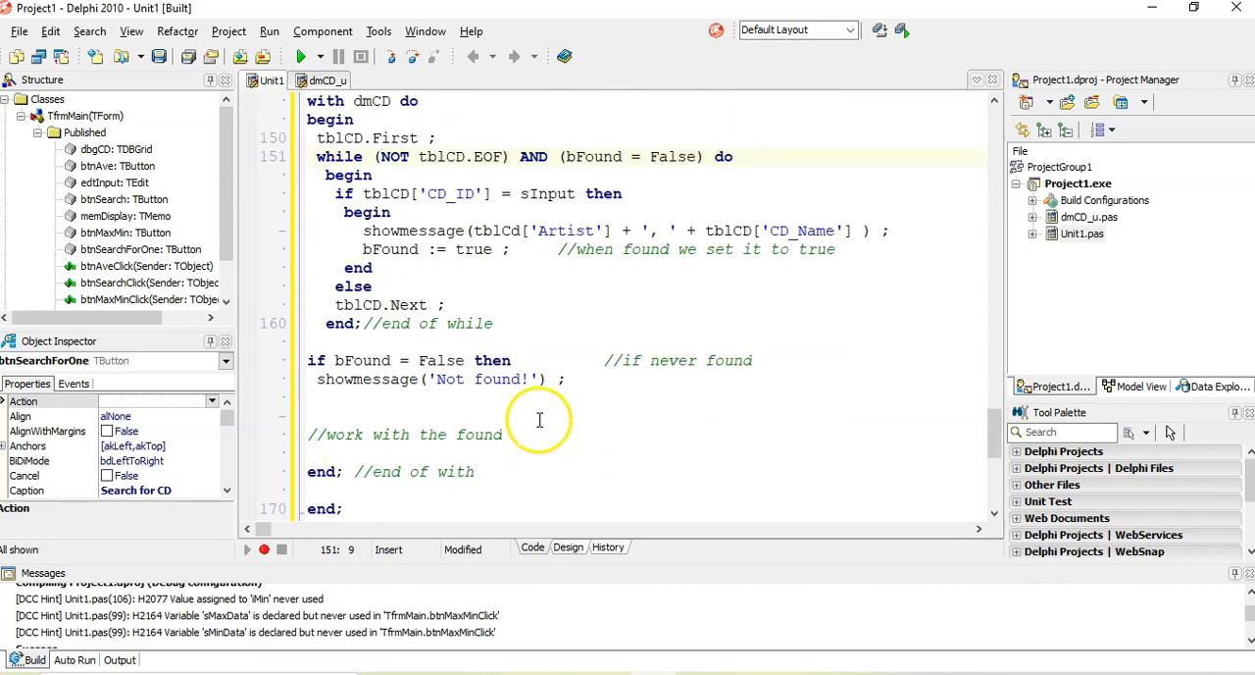
scroll(down, 3)
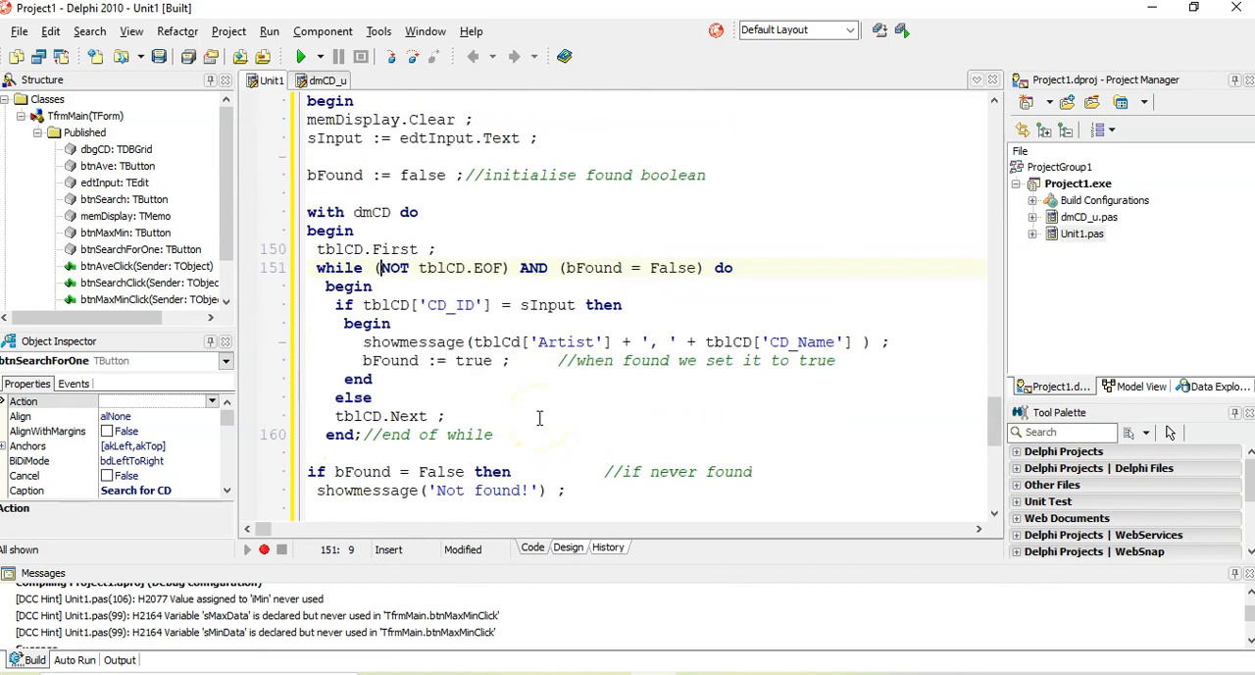